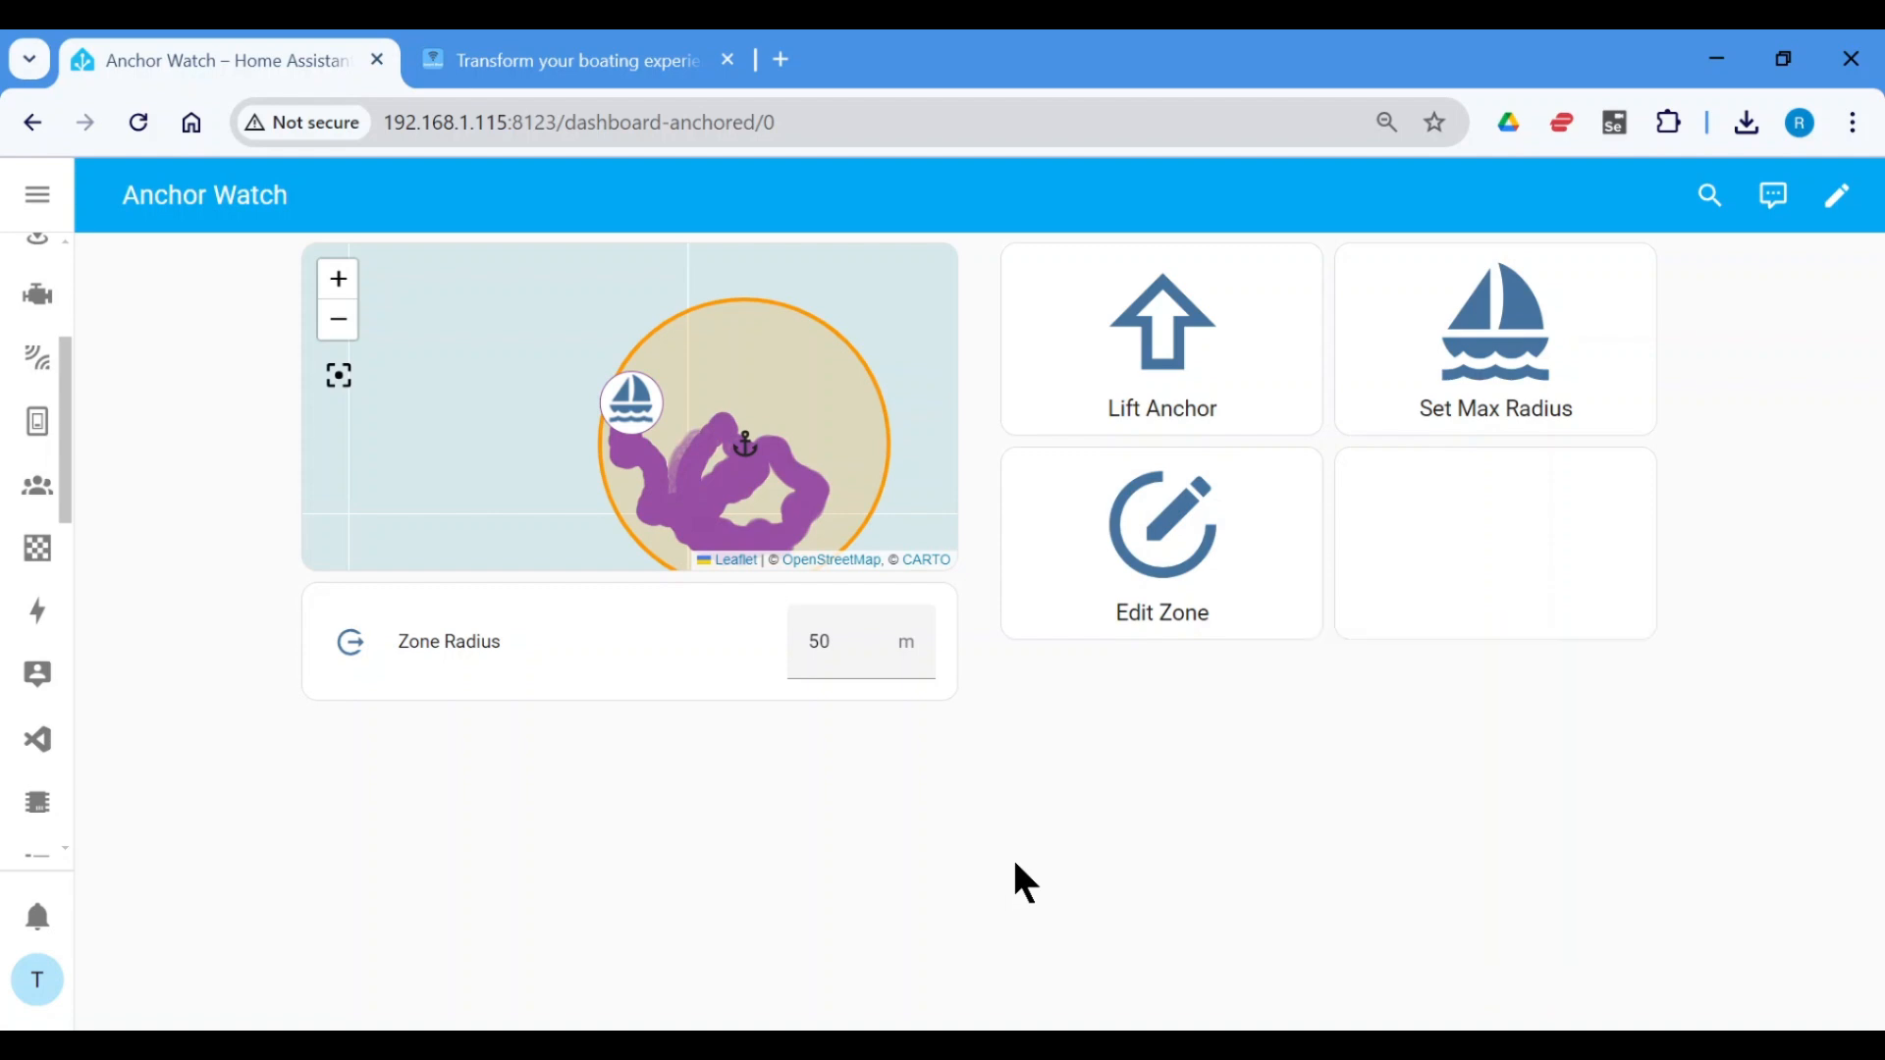
pyautogui.moveTo(38, 738)
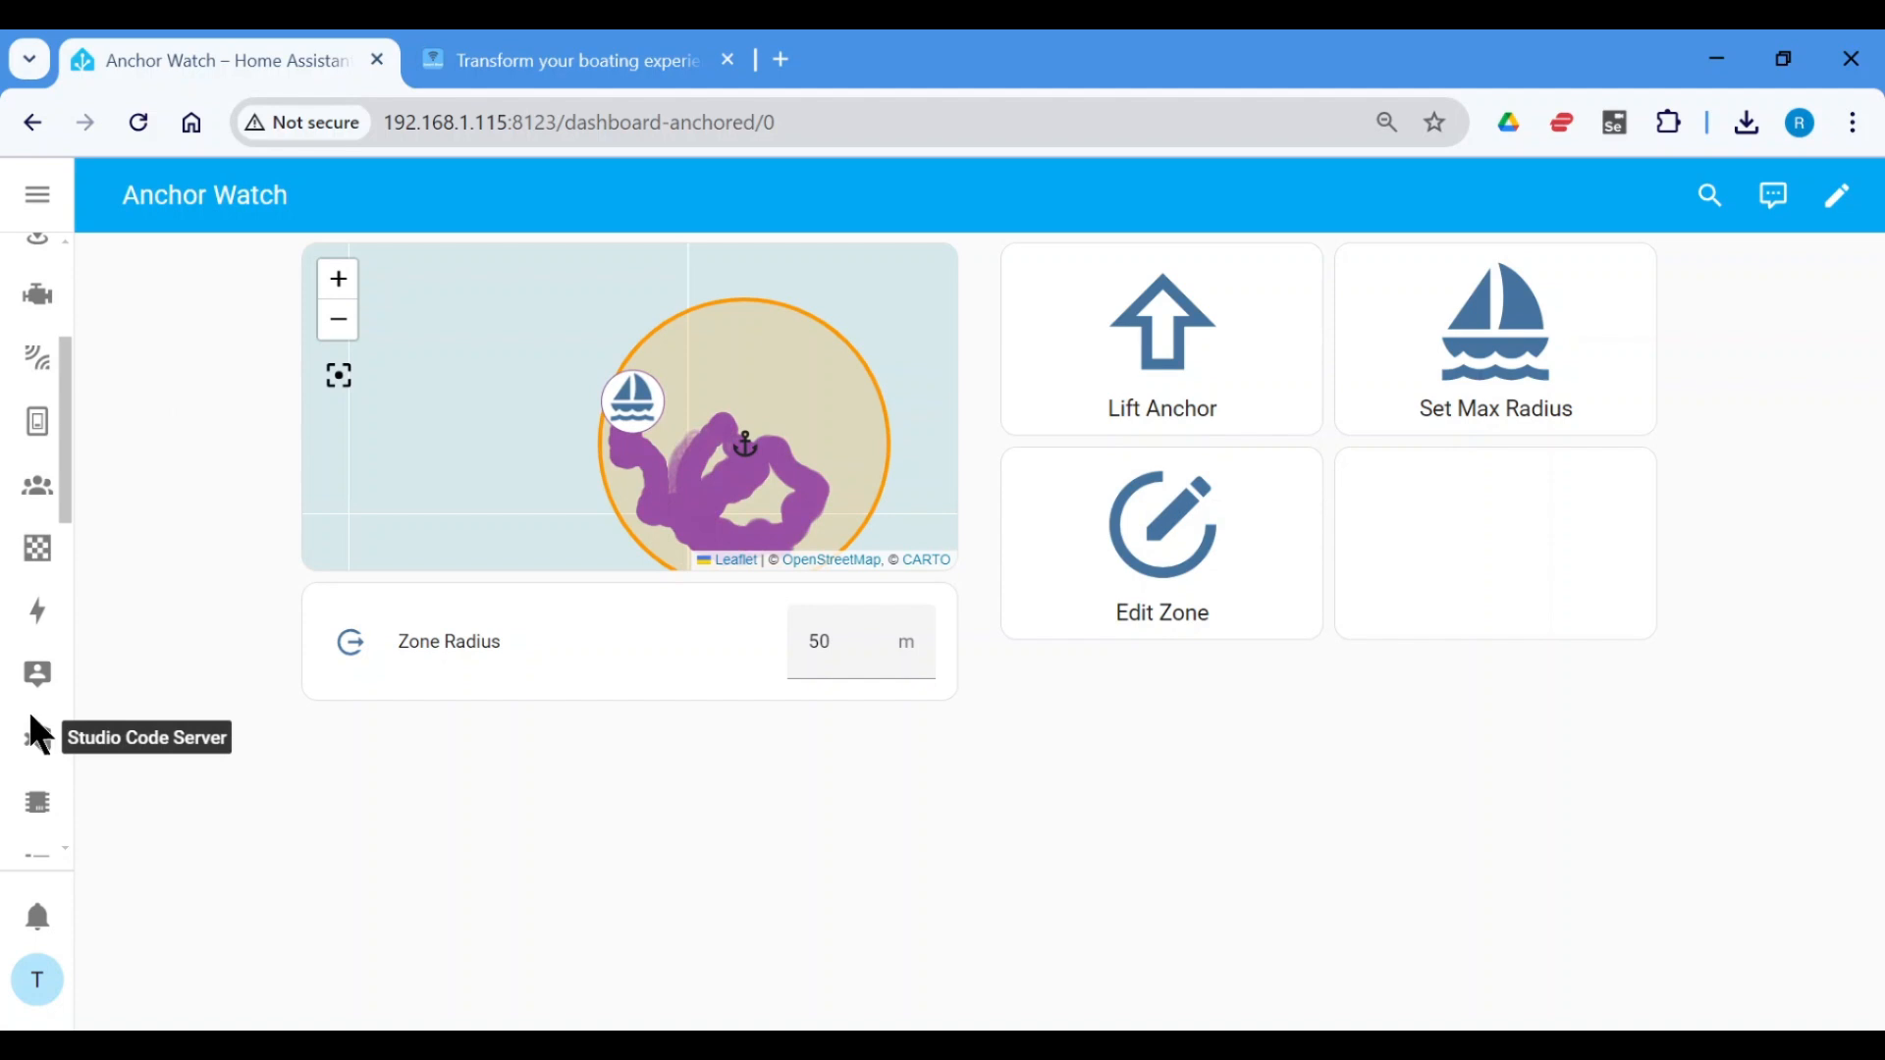
# - Open the esp32-pumps YAML configuration from the ESPHome device list
pyautogui.click(37, 803)
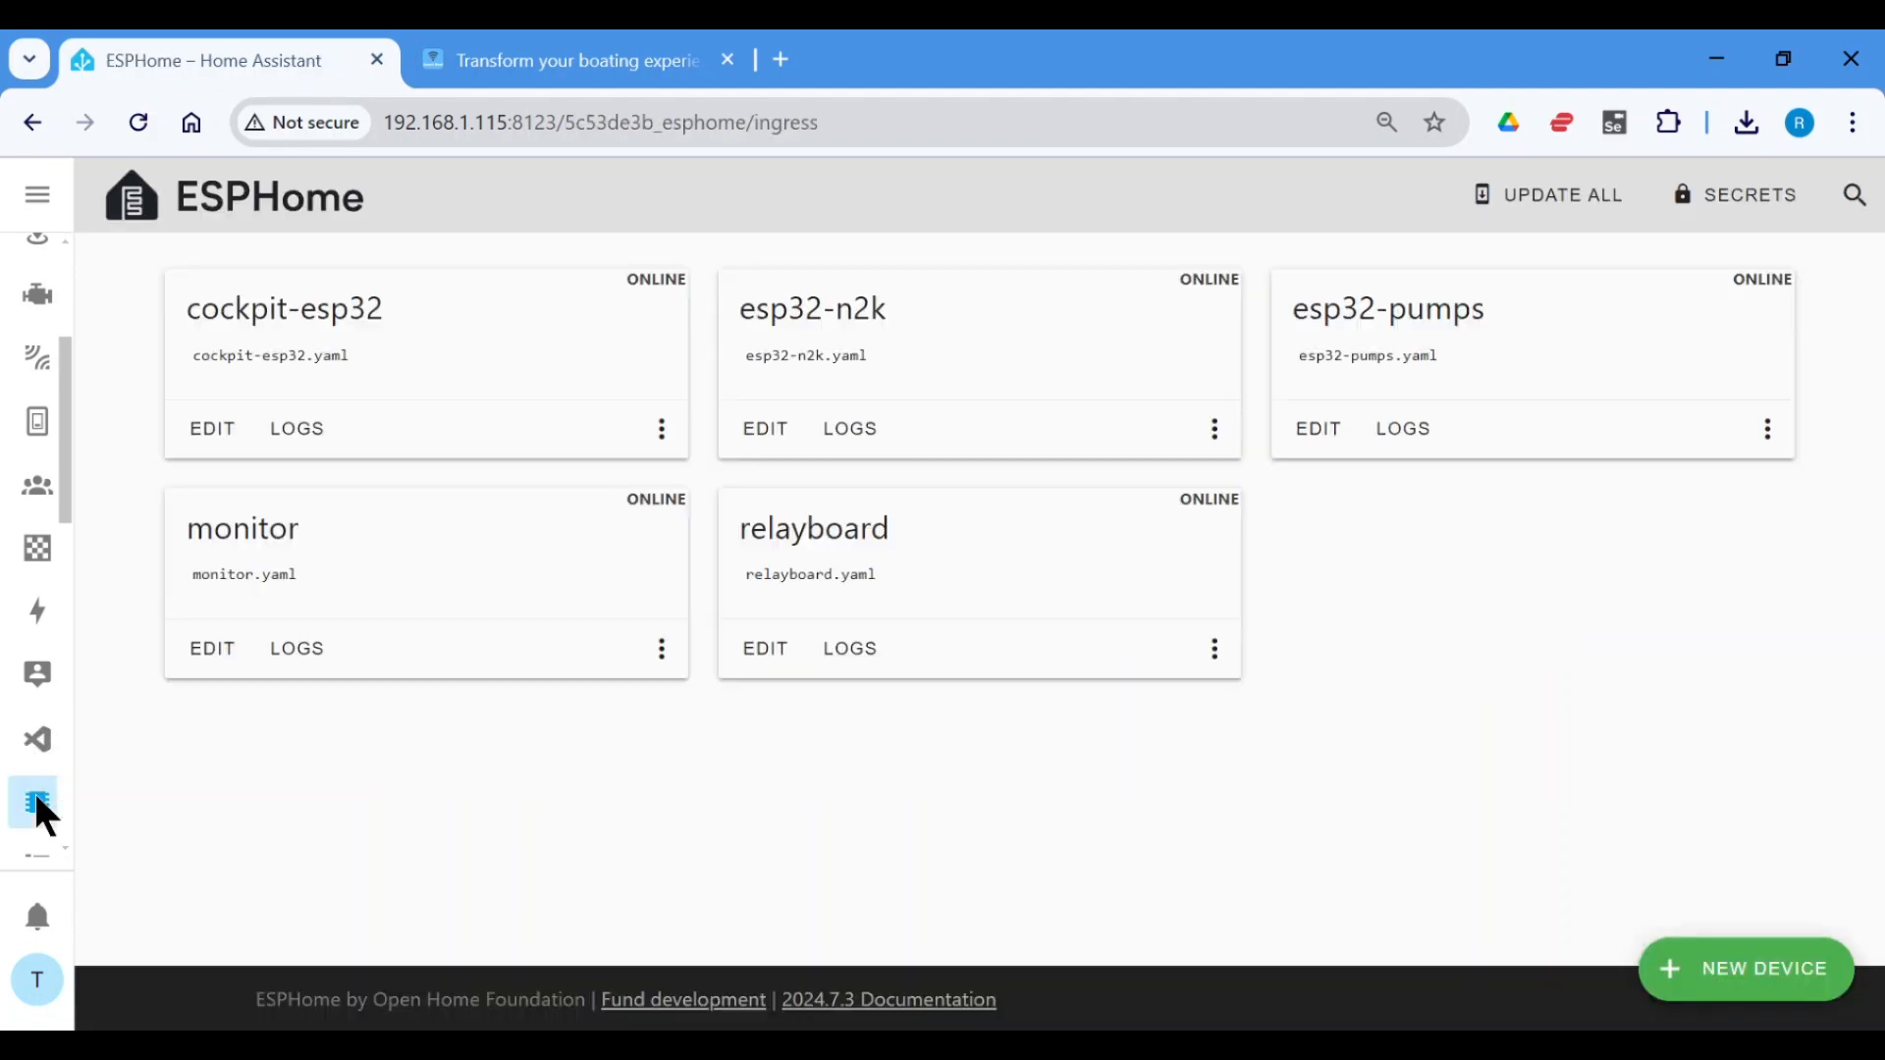
pyautogui.moveTo(587, 842)
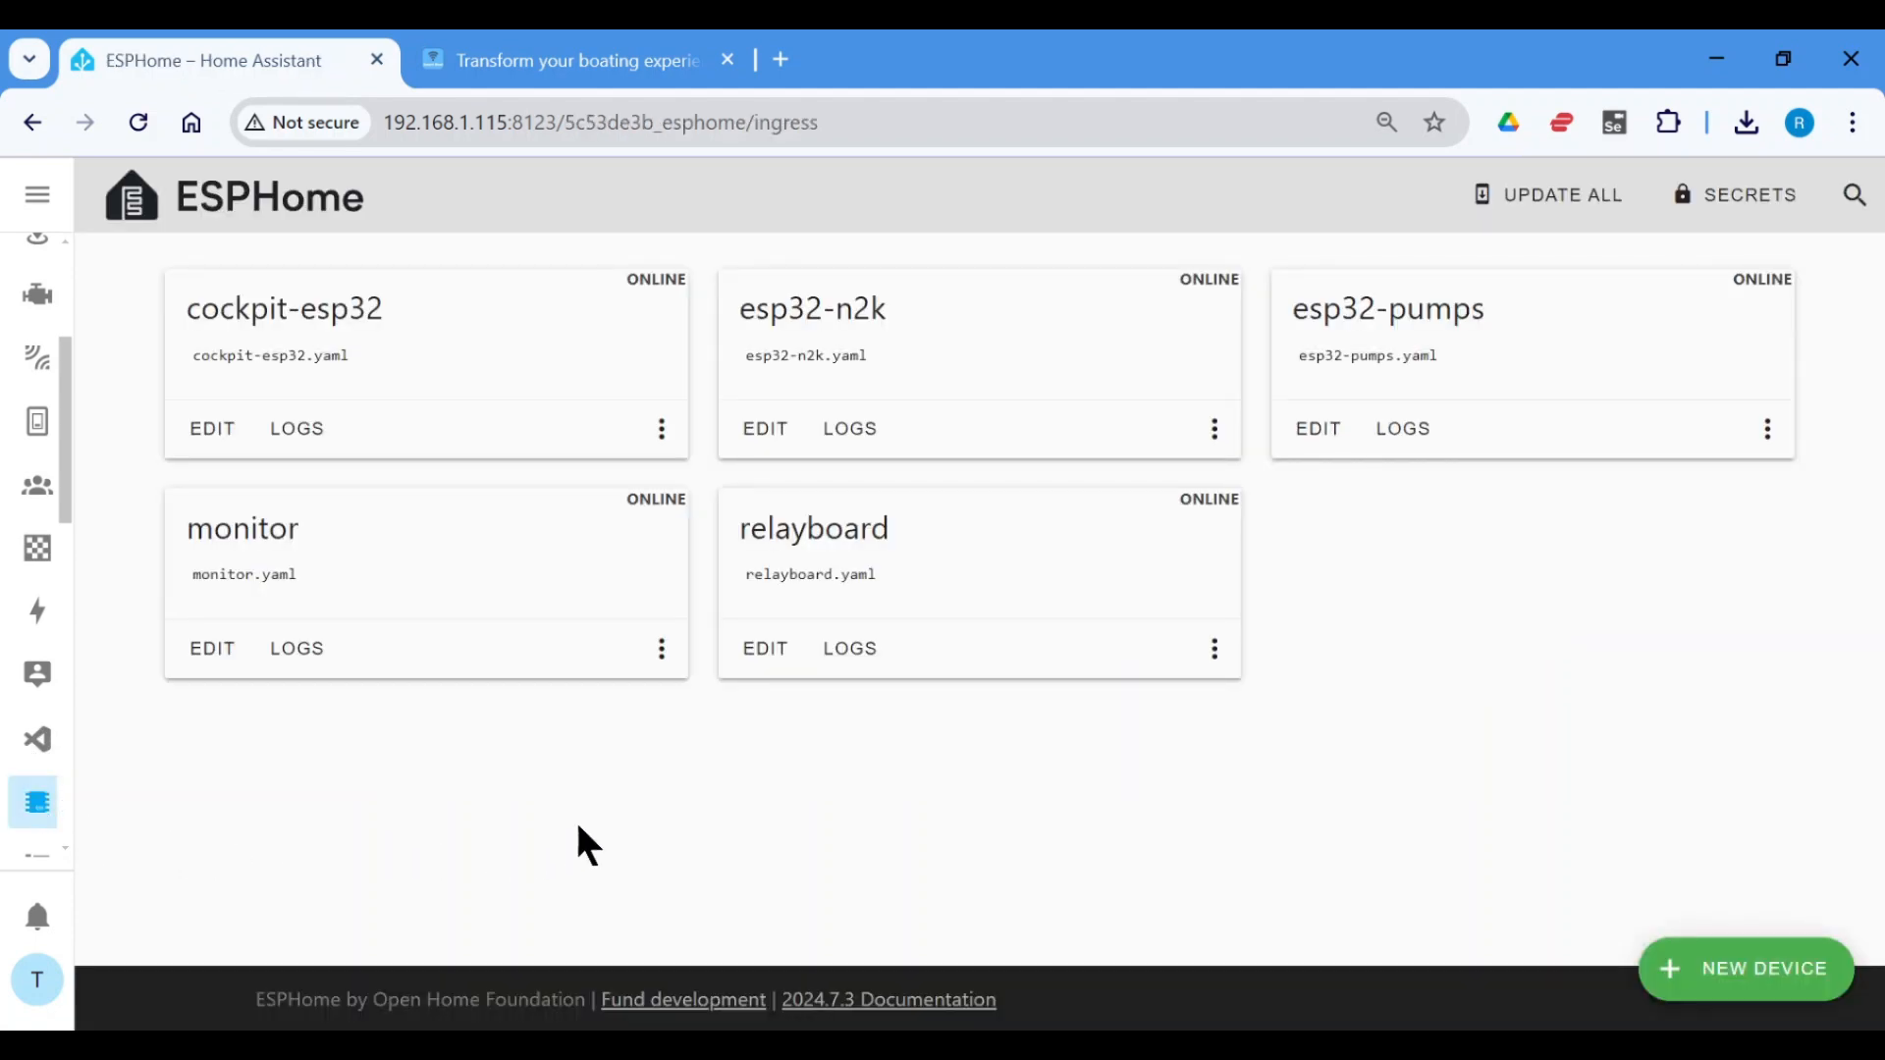
pyautogui.moveTo(1322, 743)
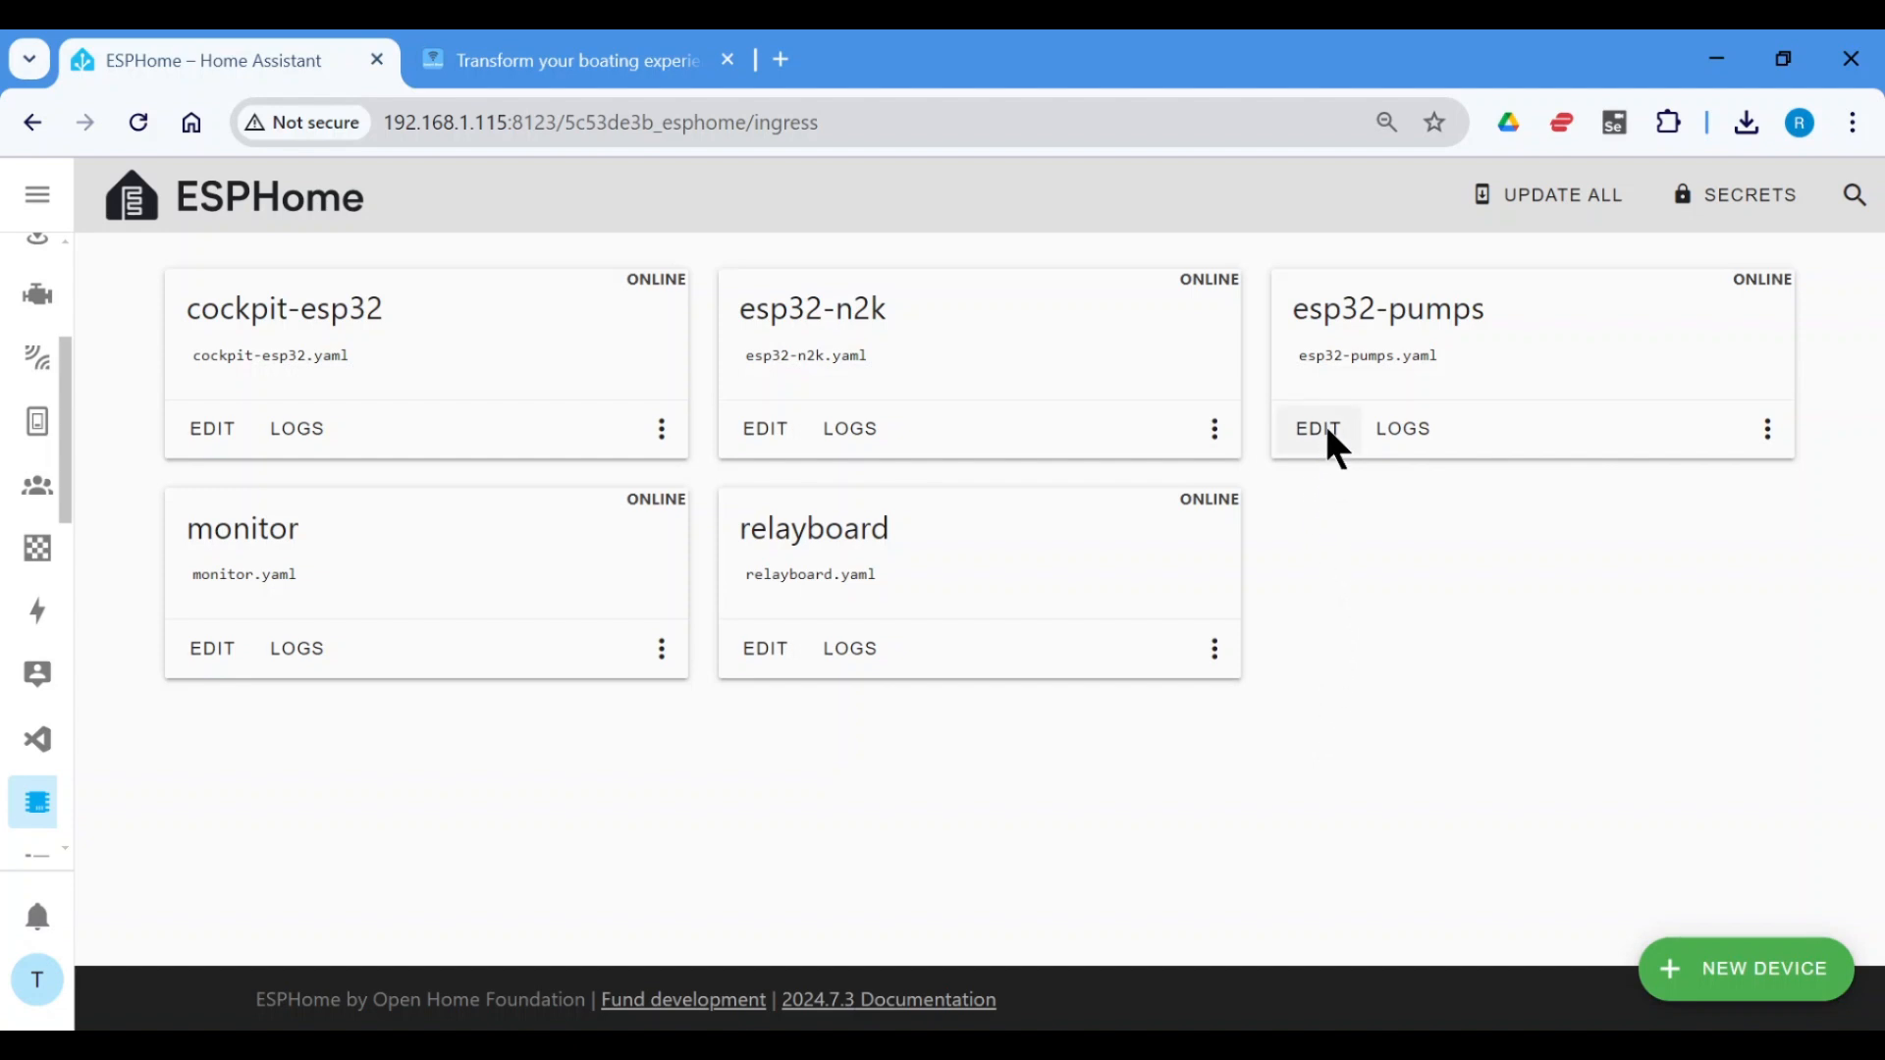
pyautogui.click(1318, 428)
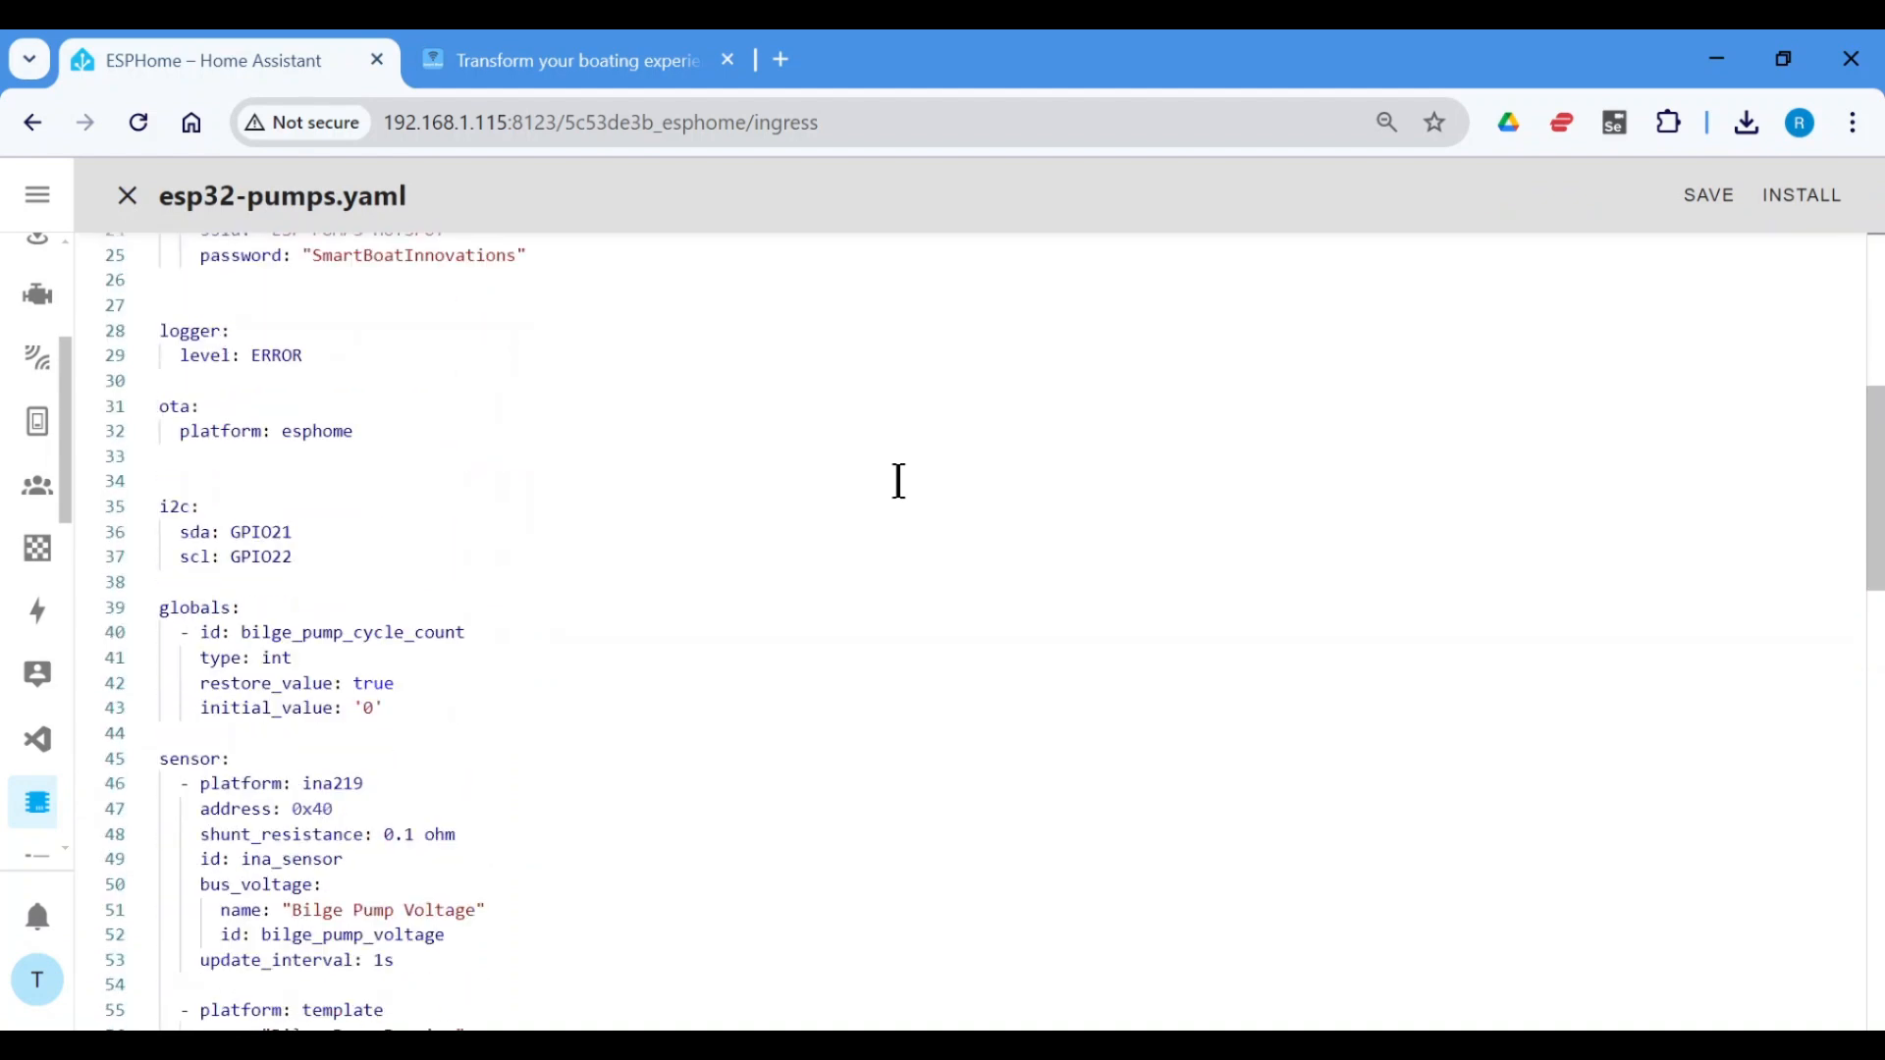
# - Read esp32-pumps.yaml down to its binary sensor, then bring up the Bilge Pump code page
pyautogui.scroll(-3)
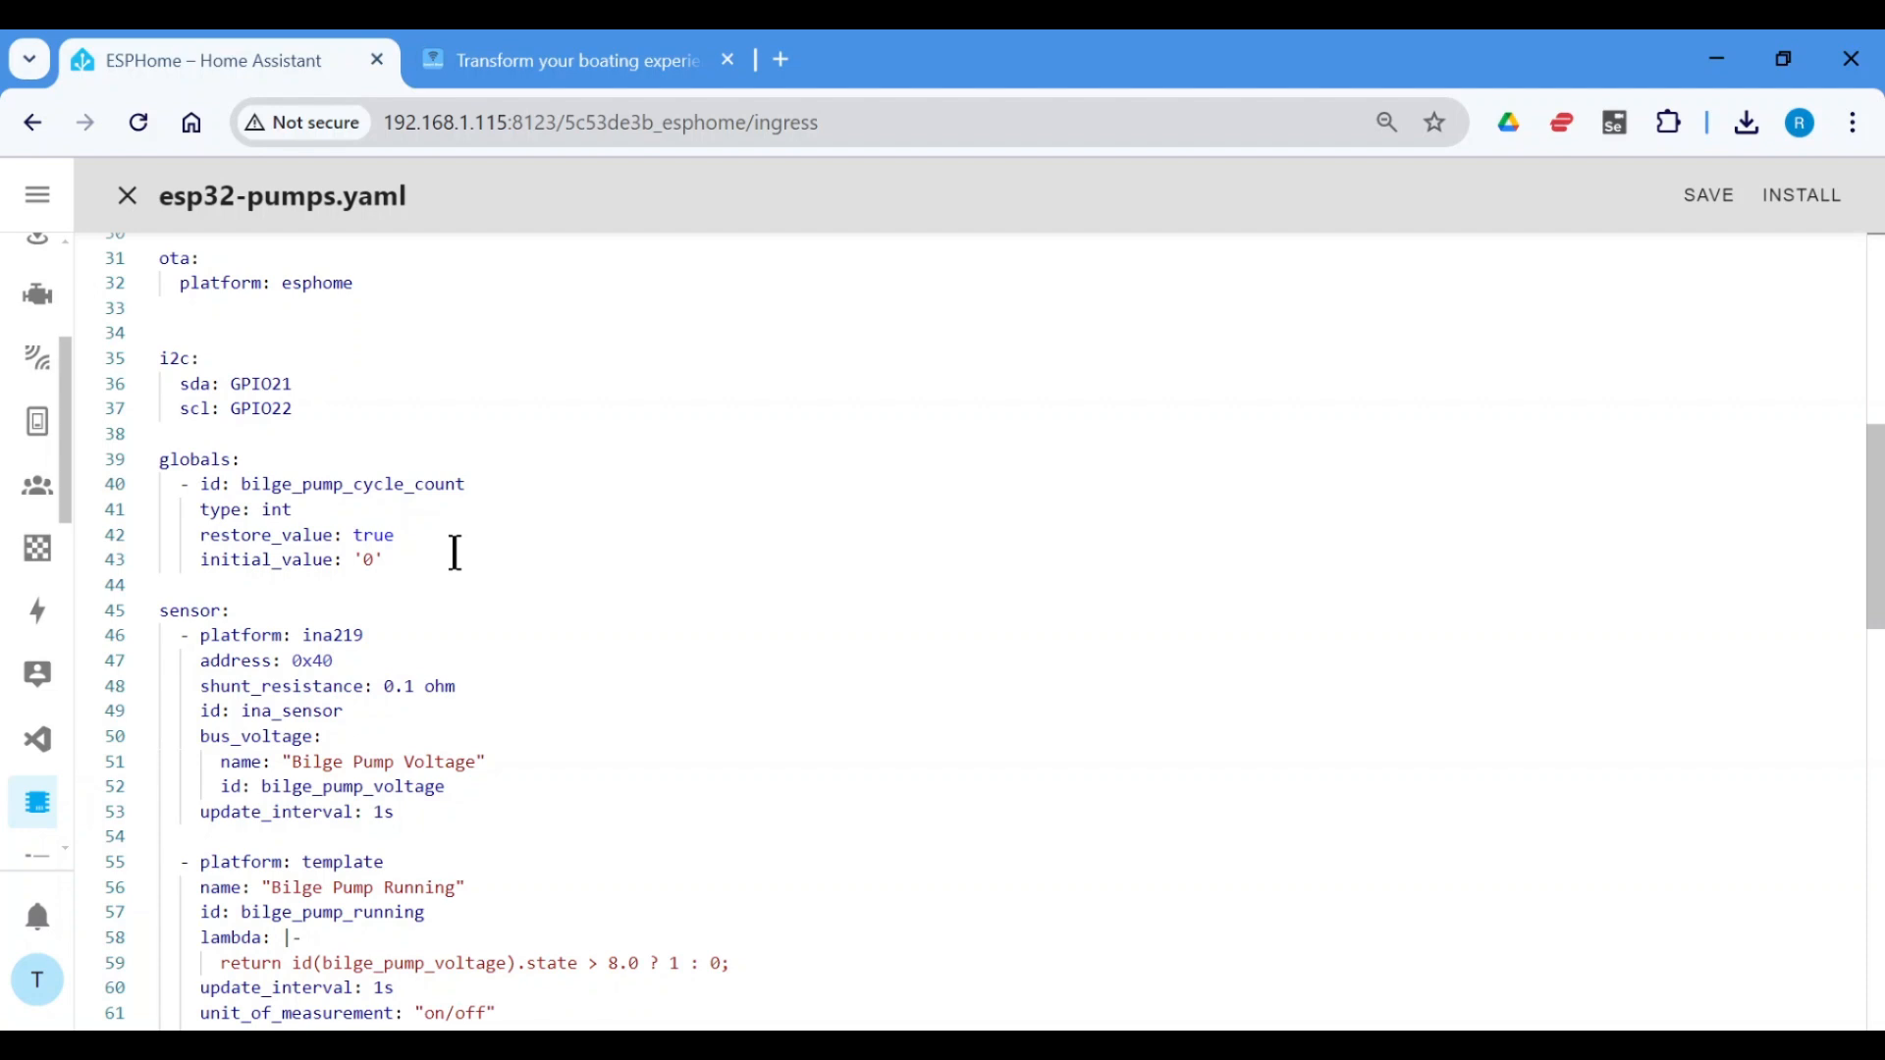
pyautogui.moveTo(617, 498)
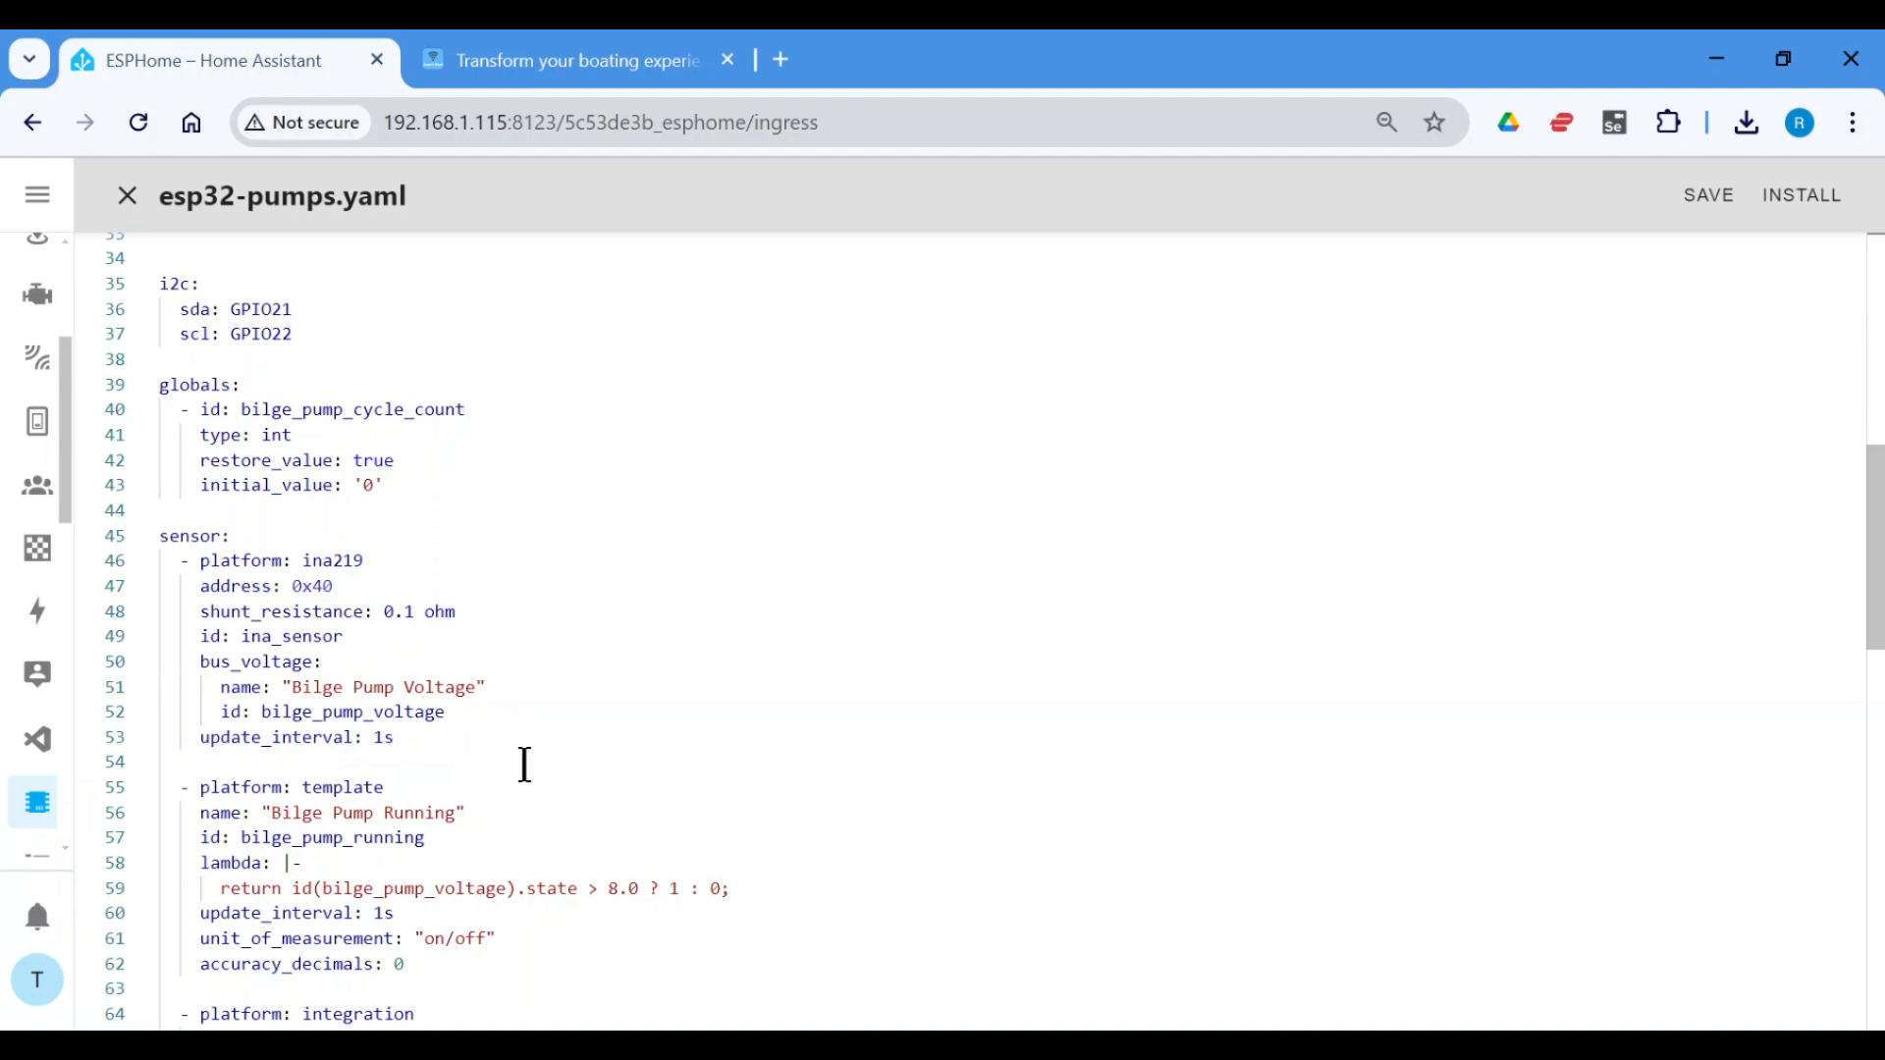
pyautogui.scroll(-3)
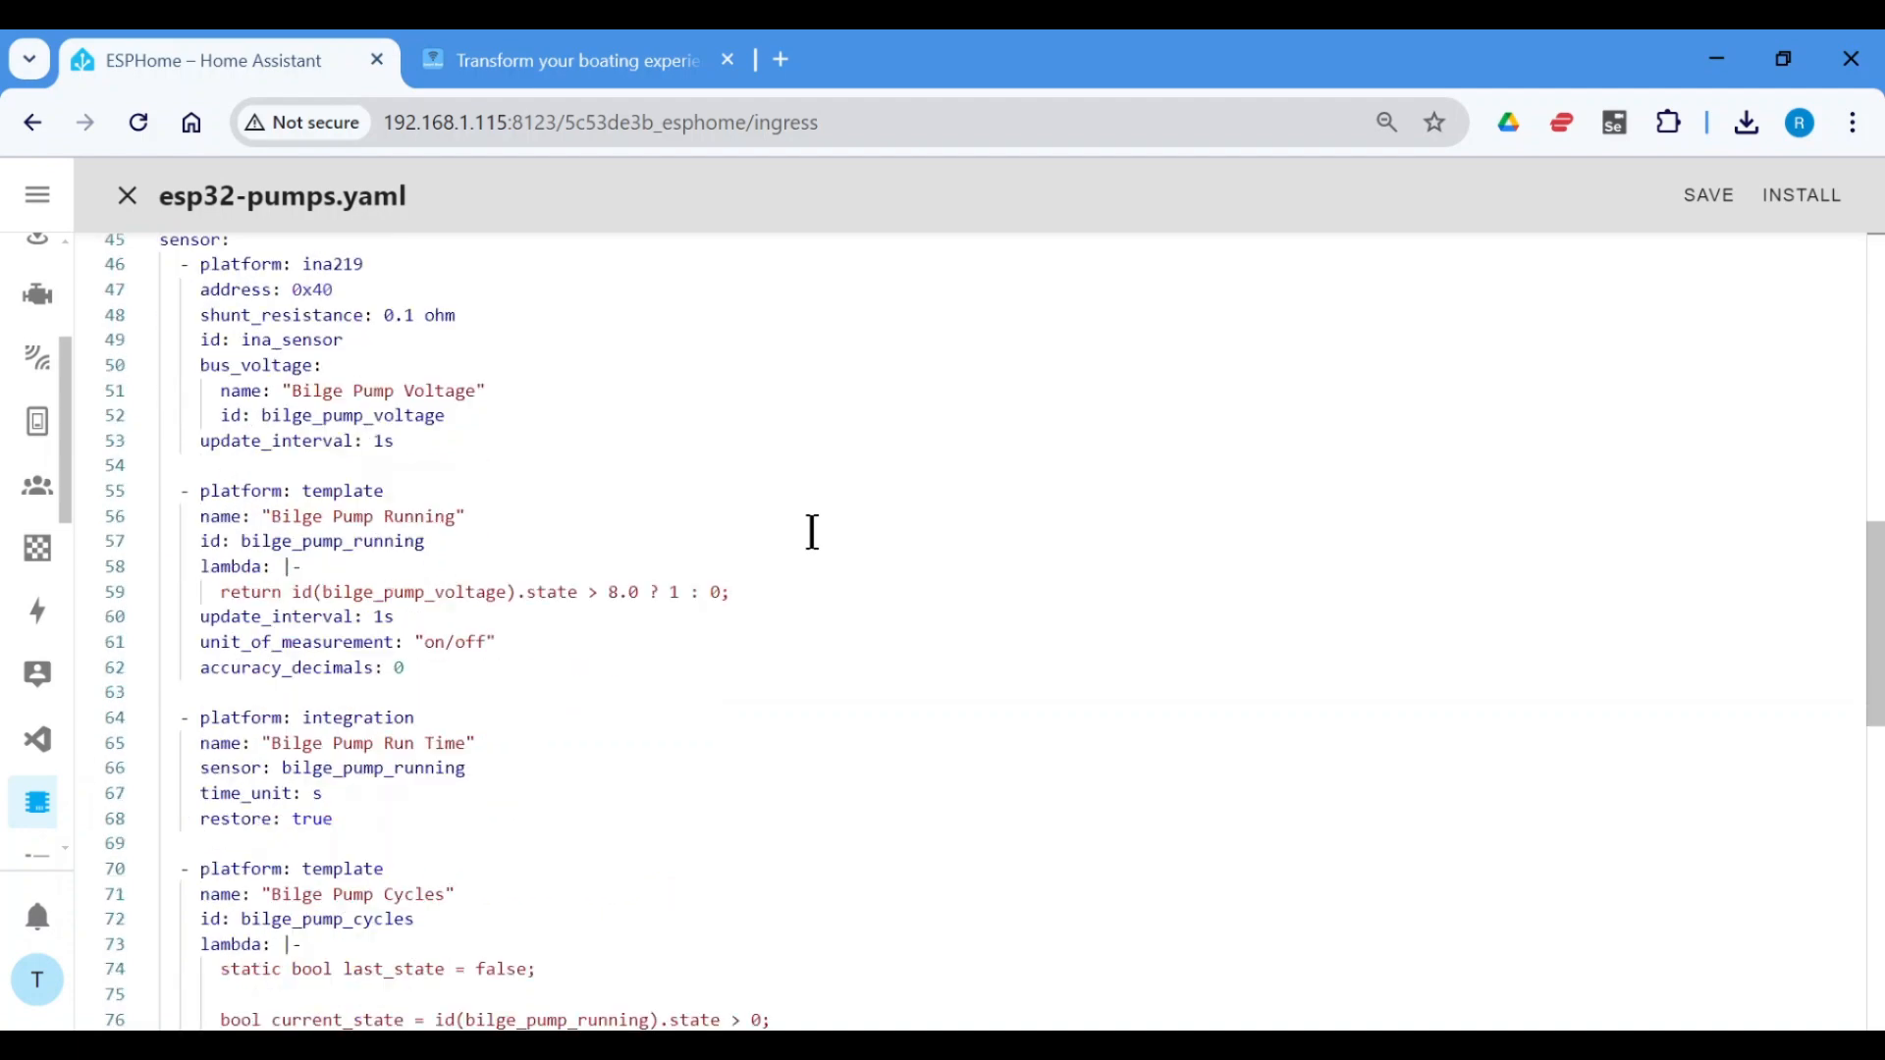
pyautogui.moveTo(735, 592)
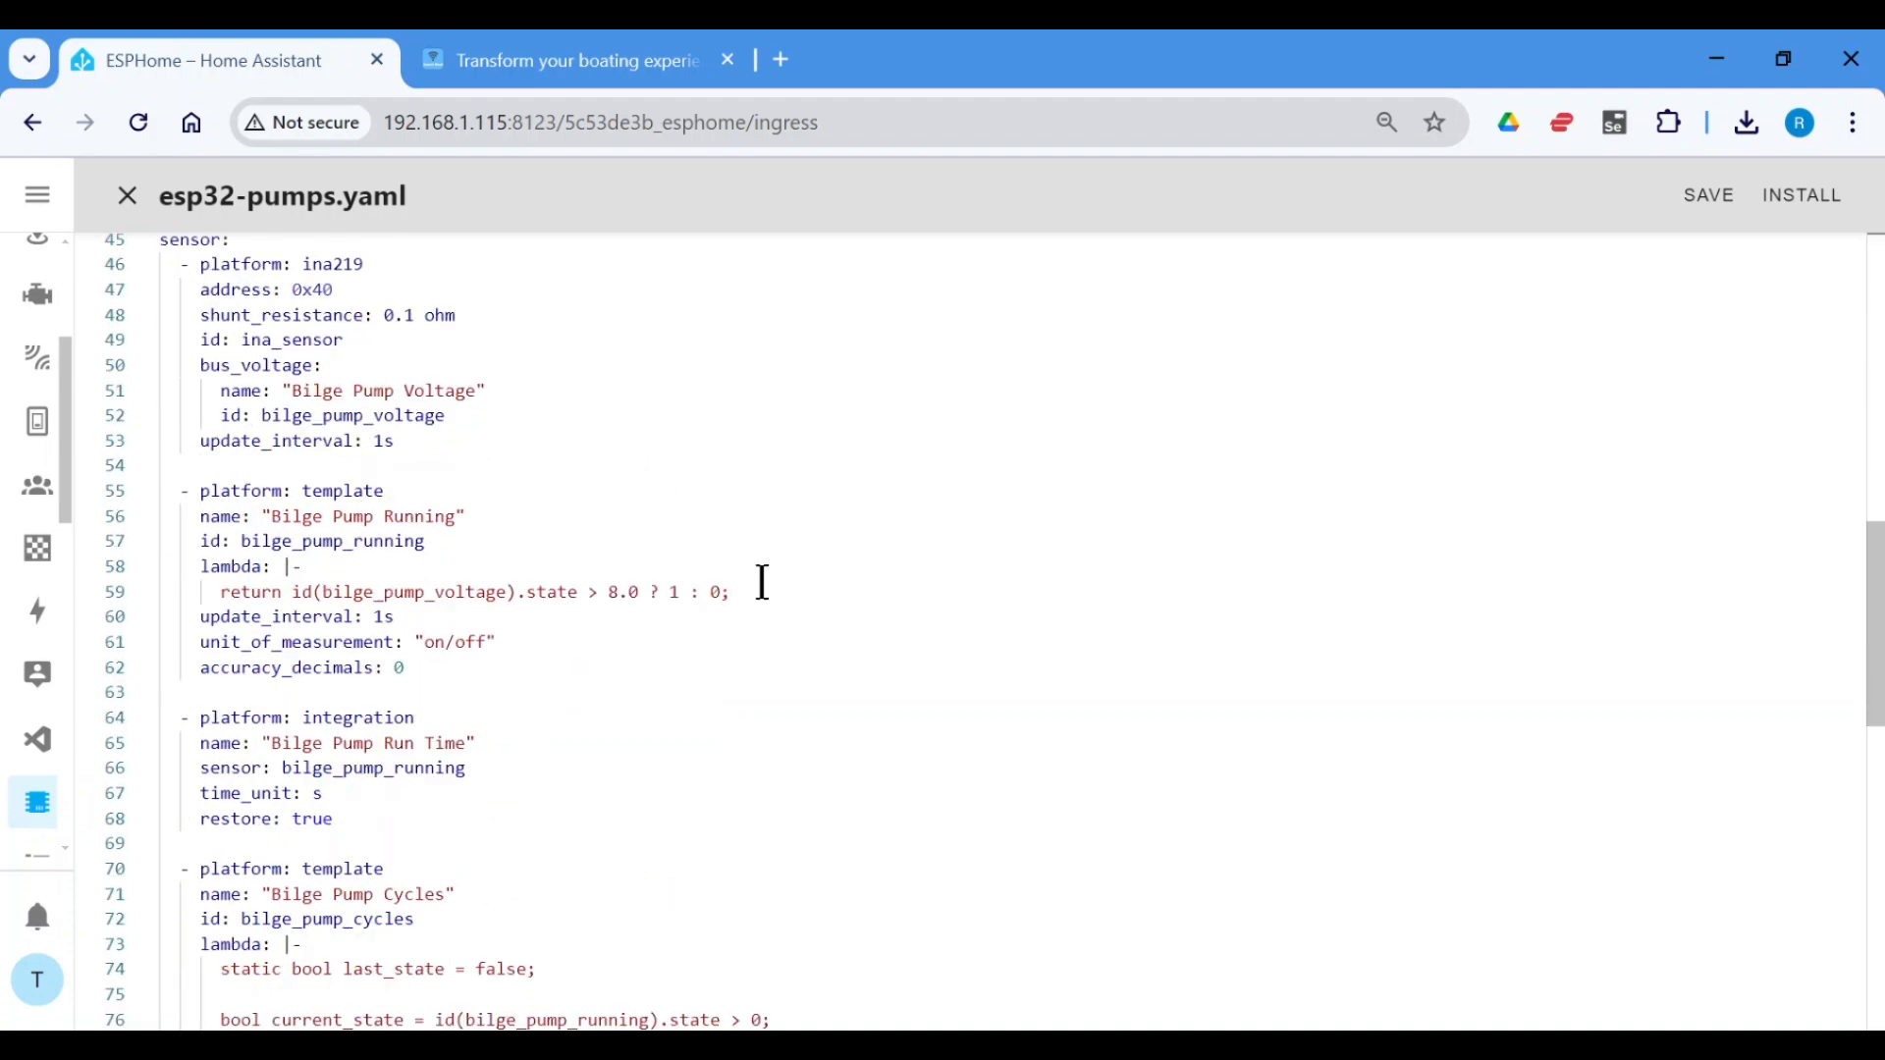
pyautogui.scroll(-3)
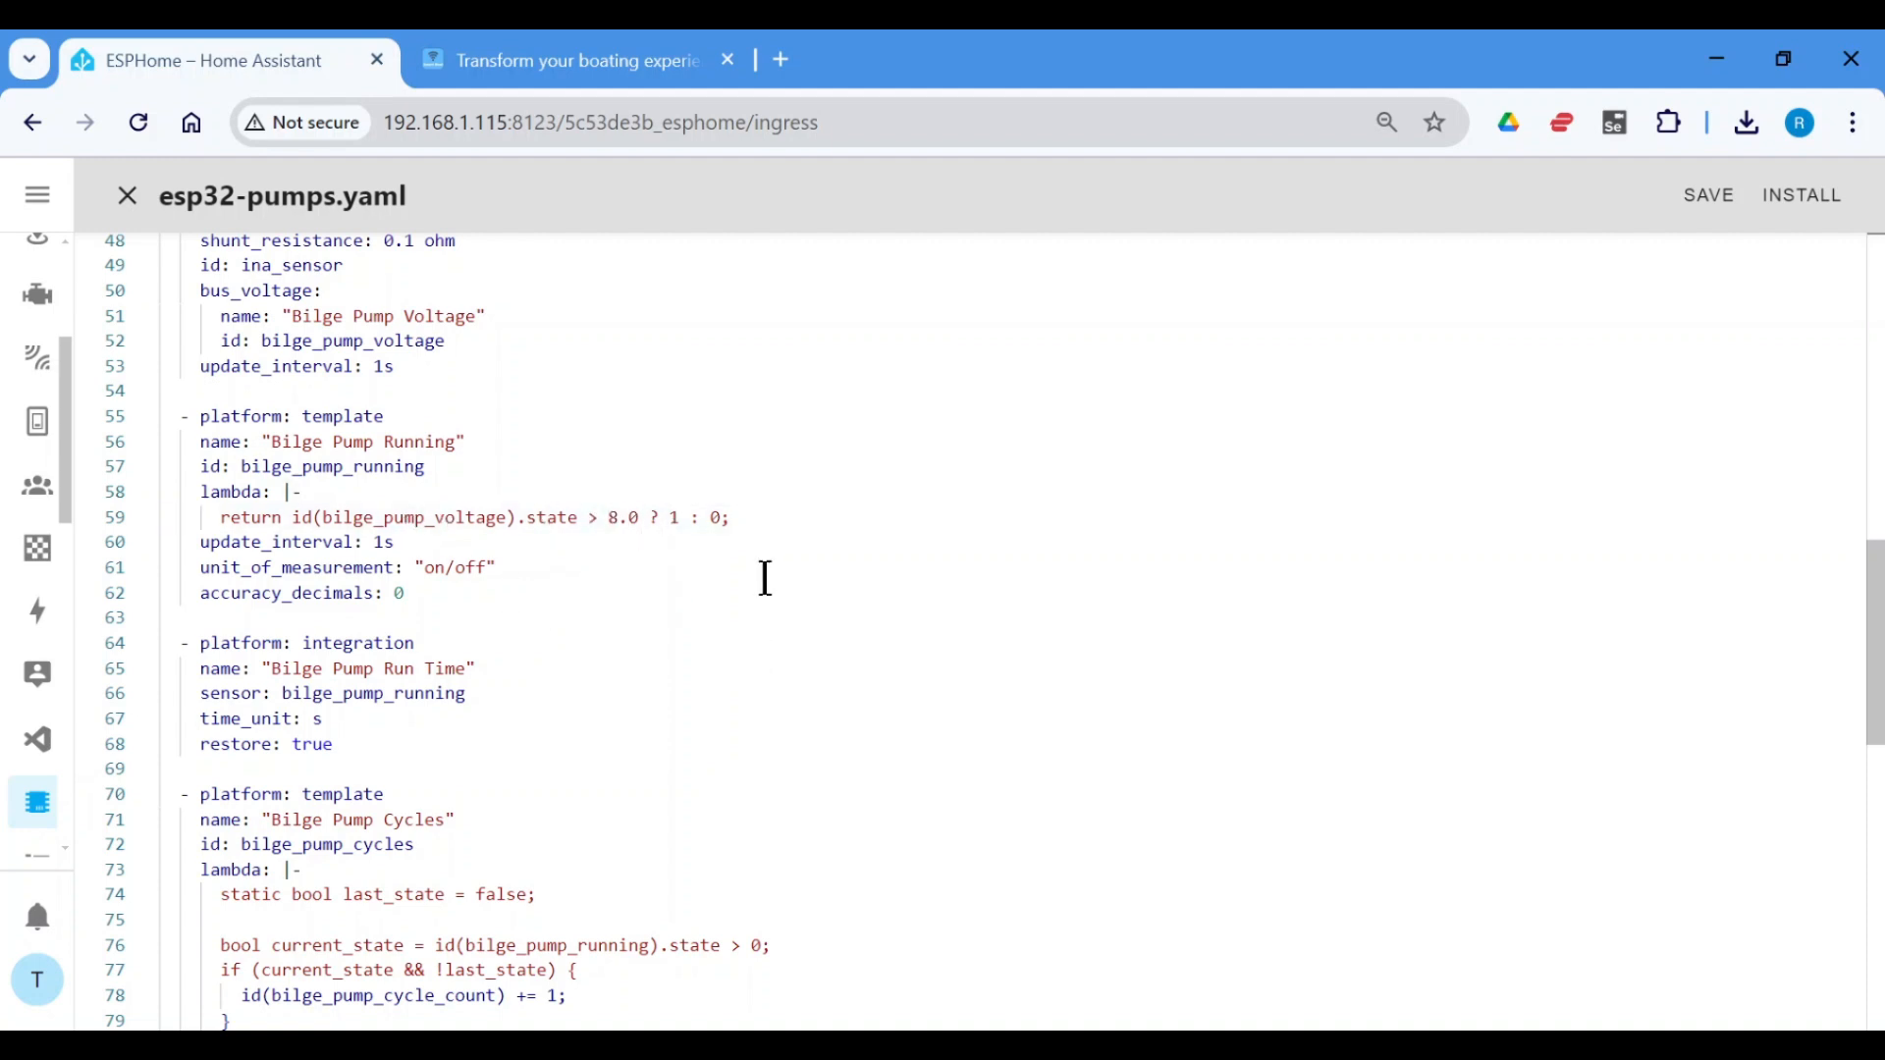
pyautogui.moveTo(794, 524)
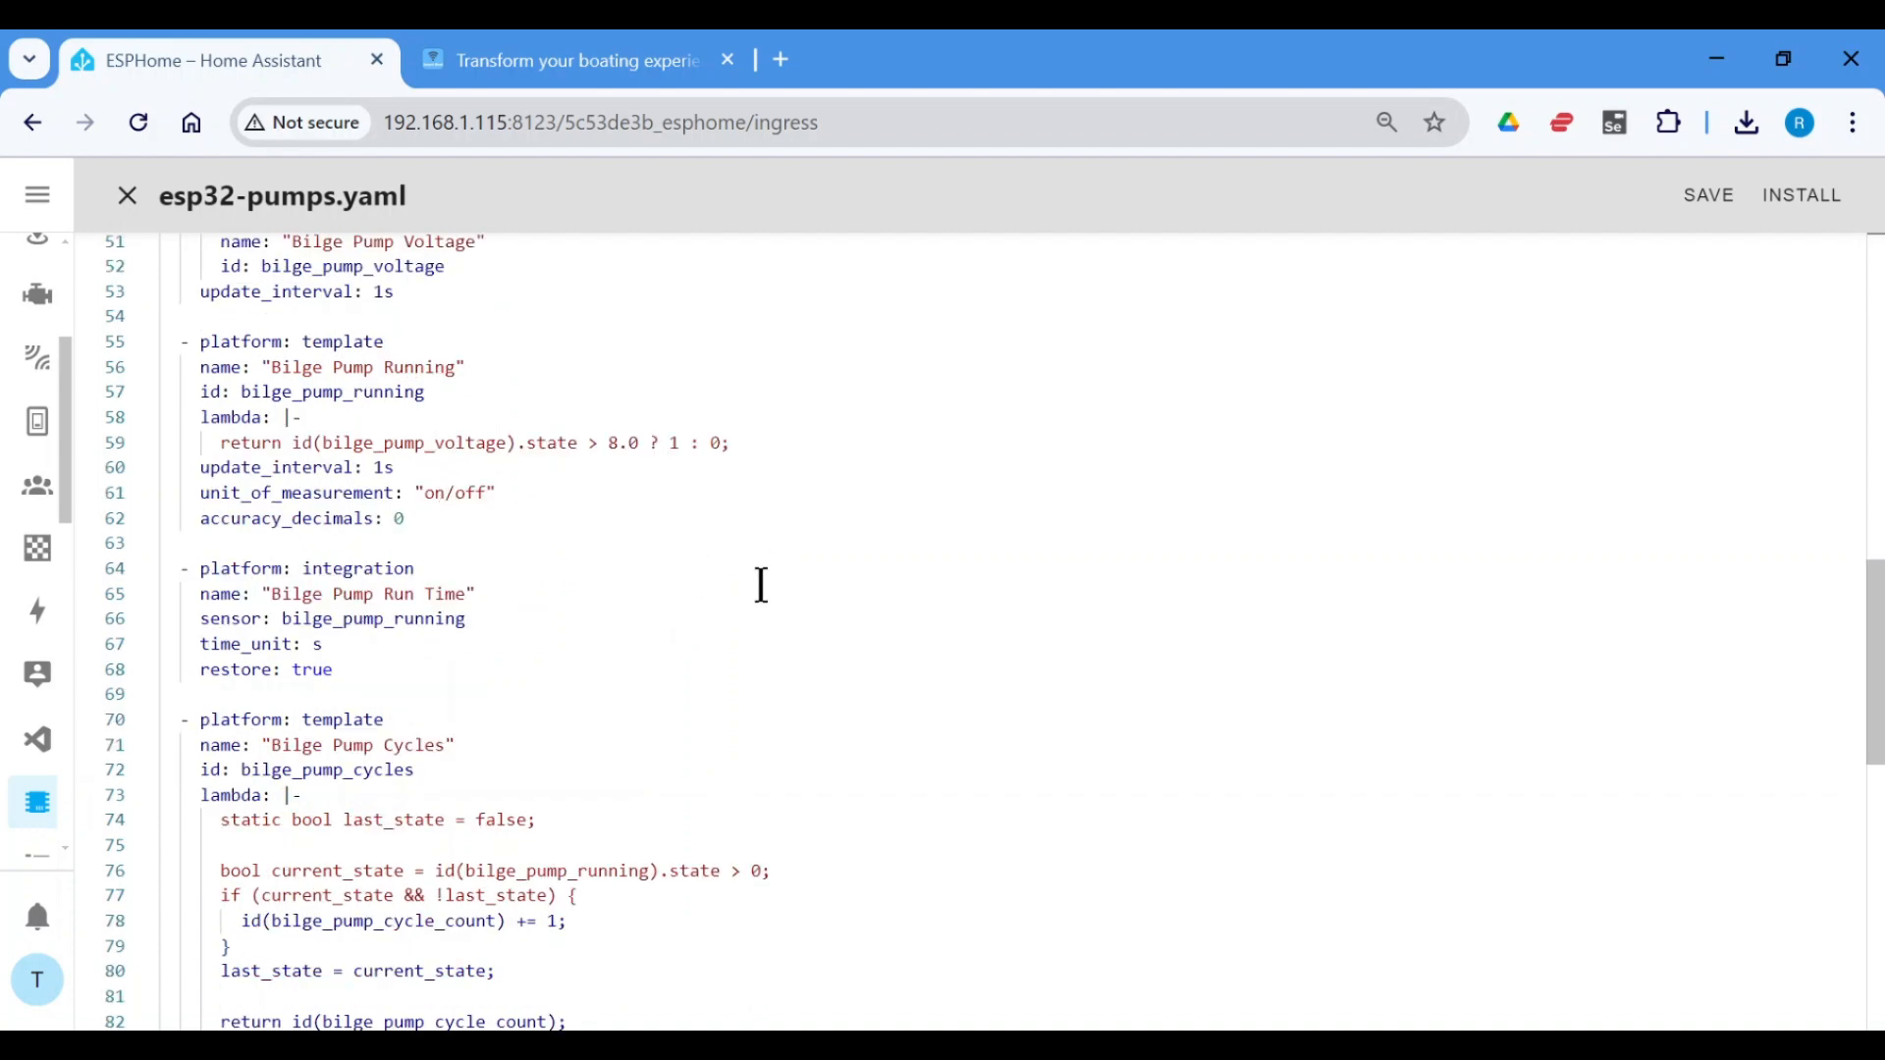
pyautogui.scroll(-3)
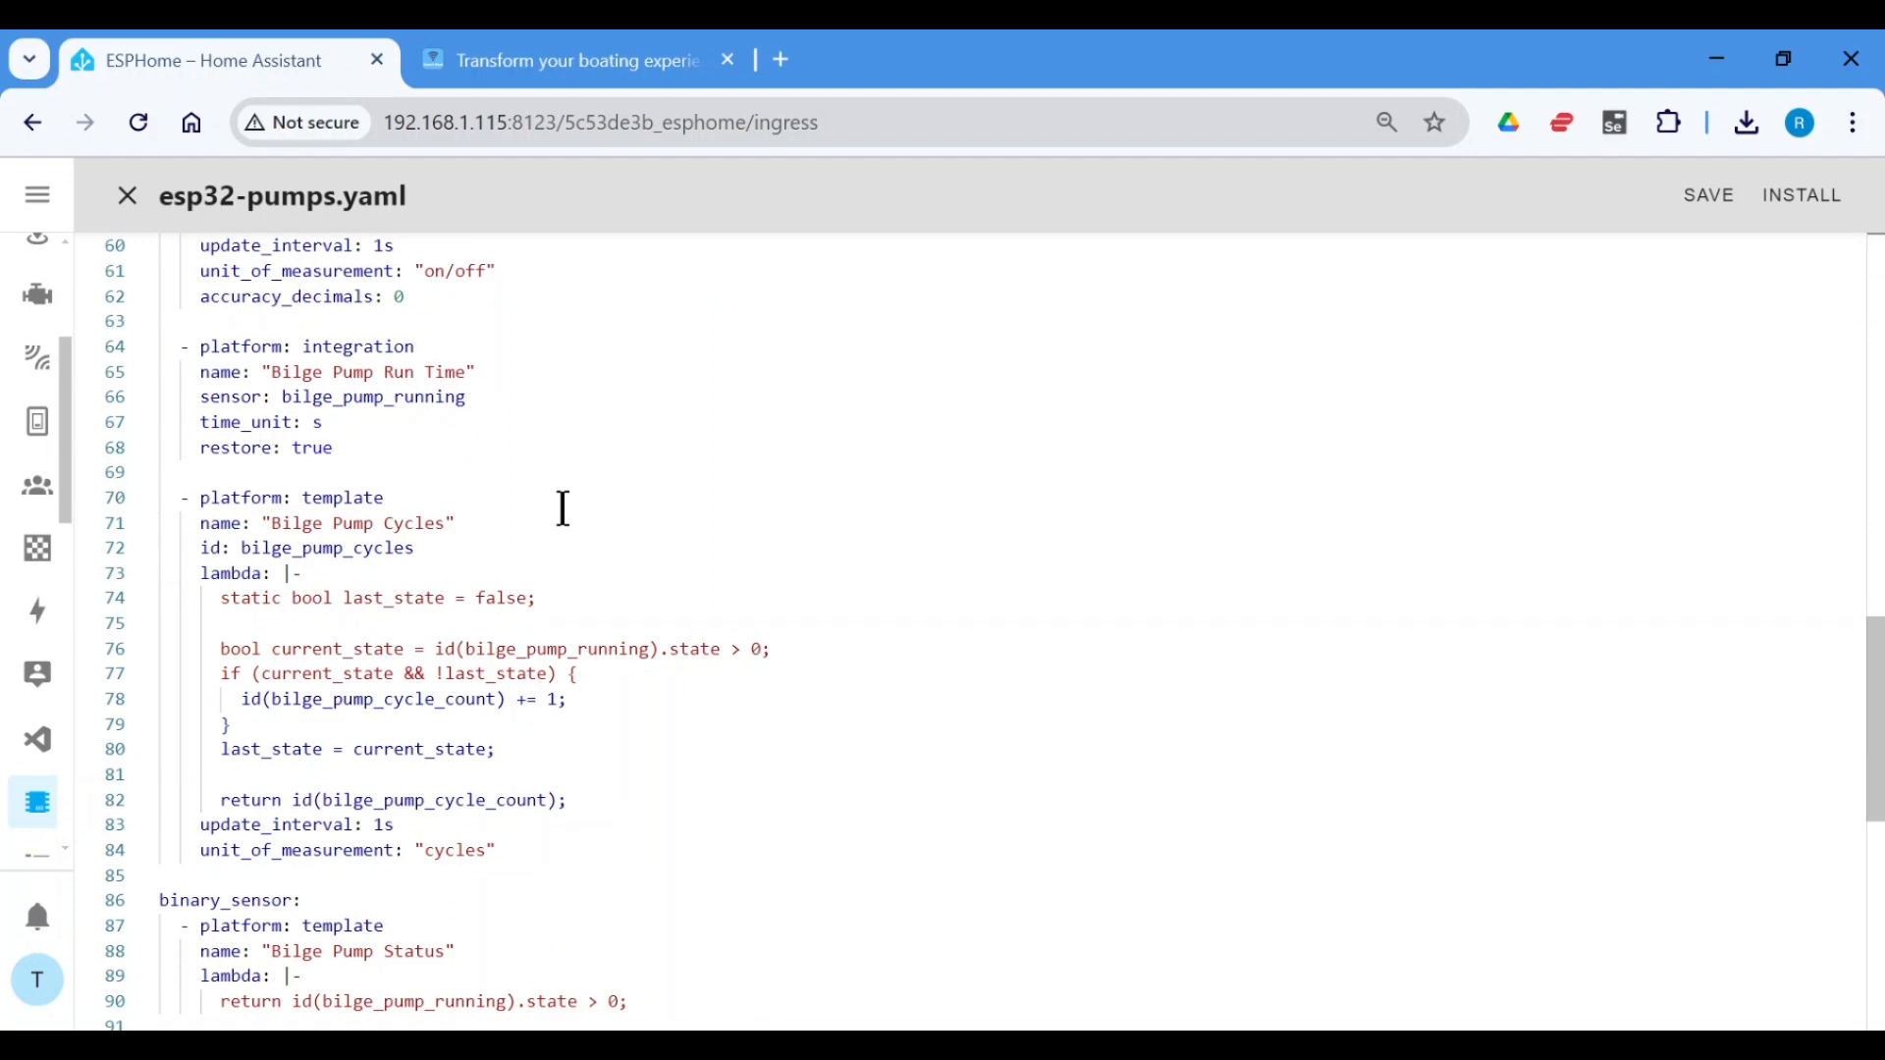
pyautogui.scroll(-3)
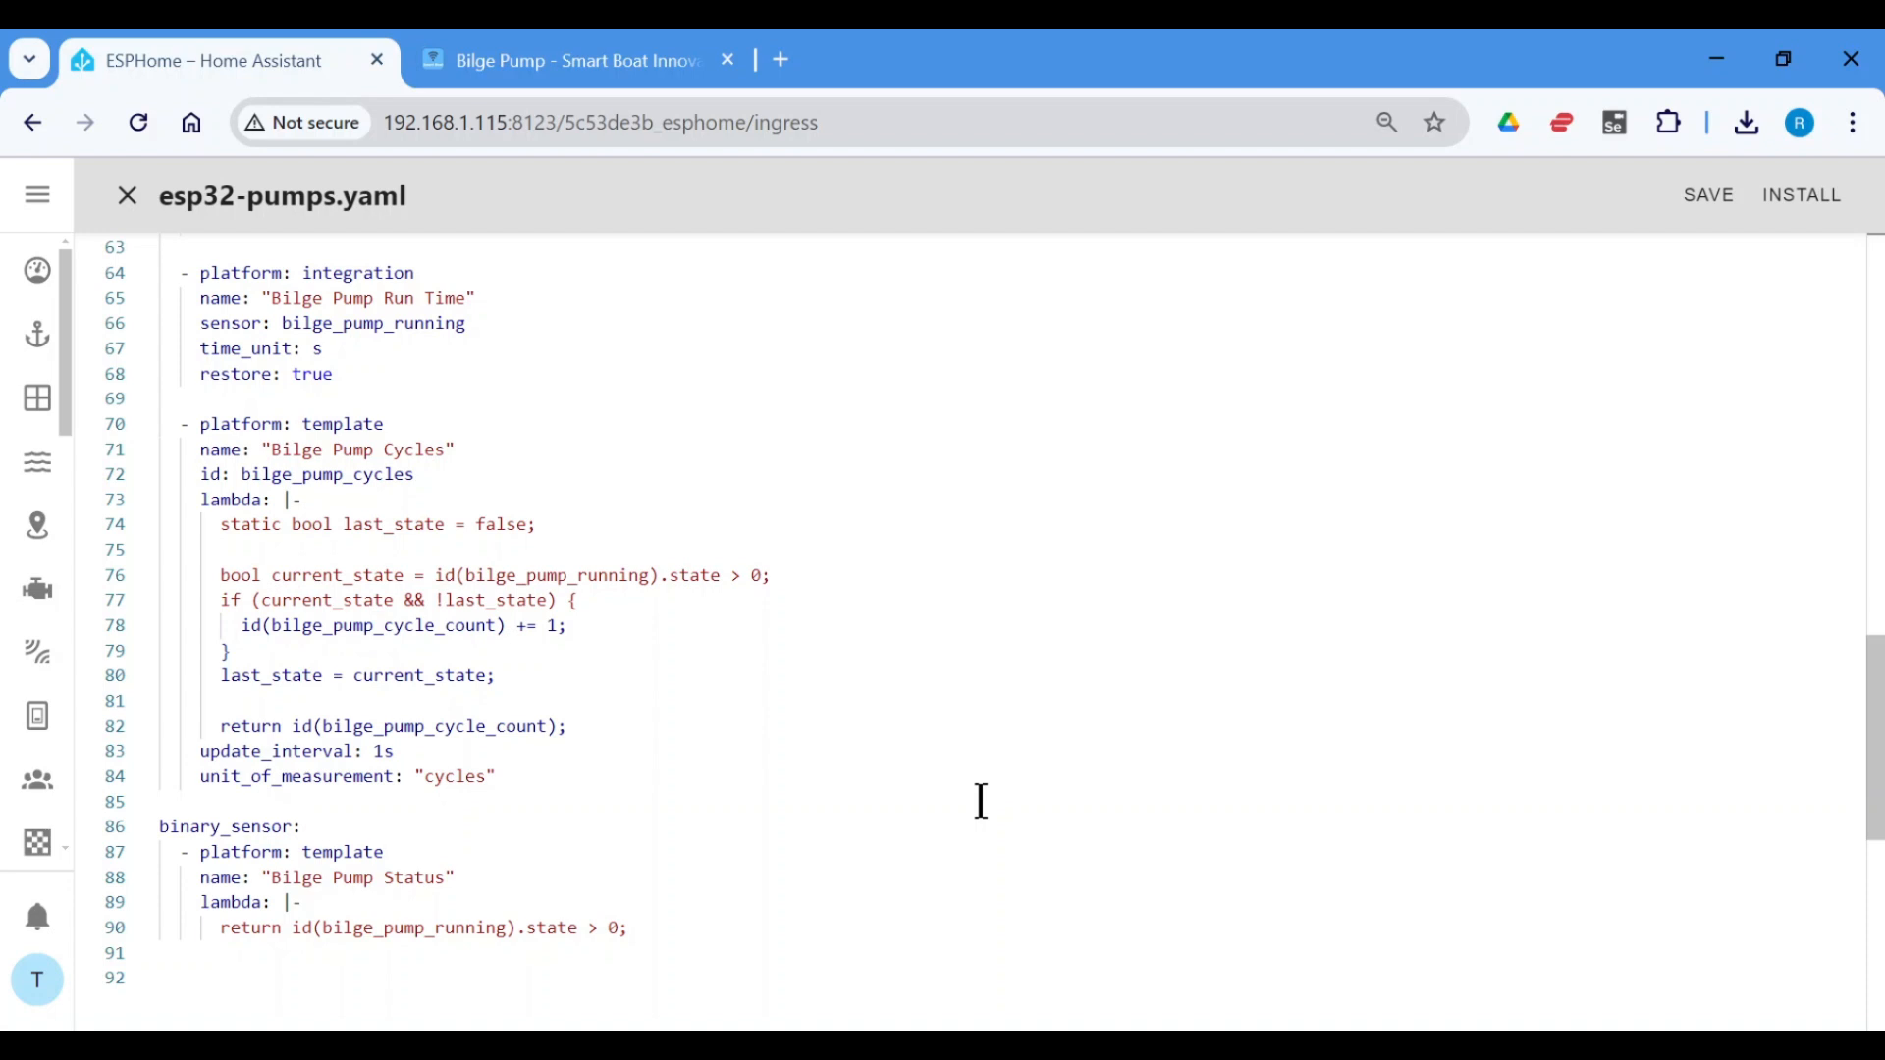
pyautogui.moveTo(896, 739)
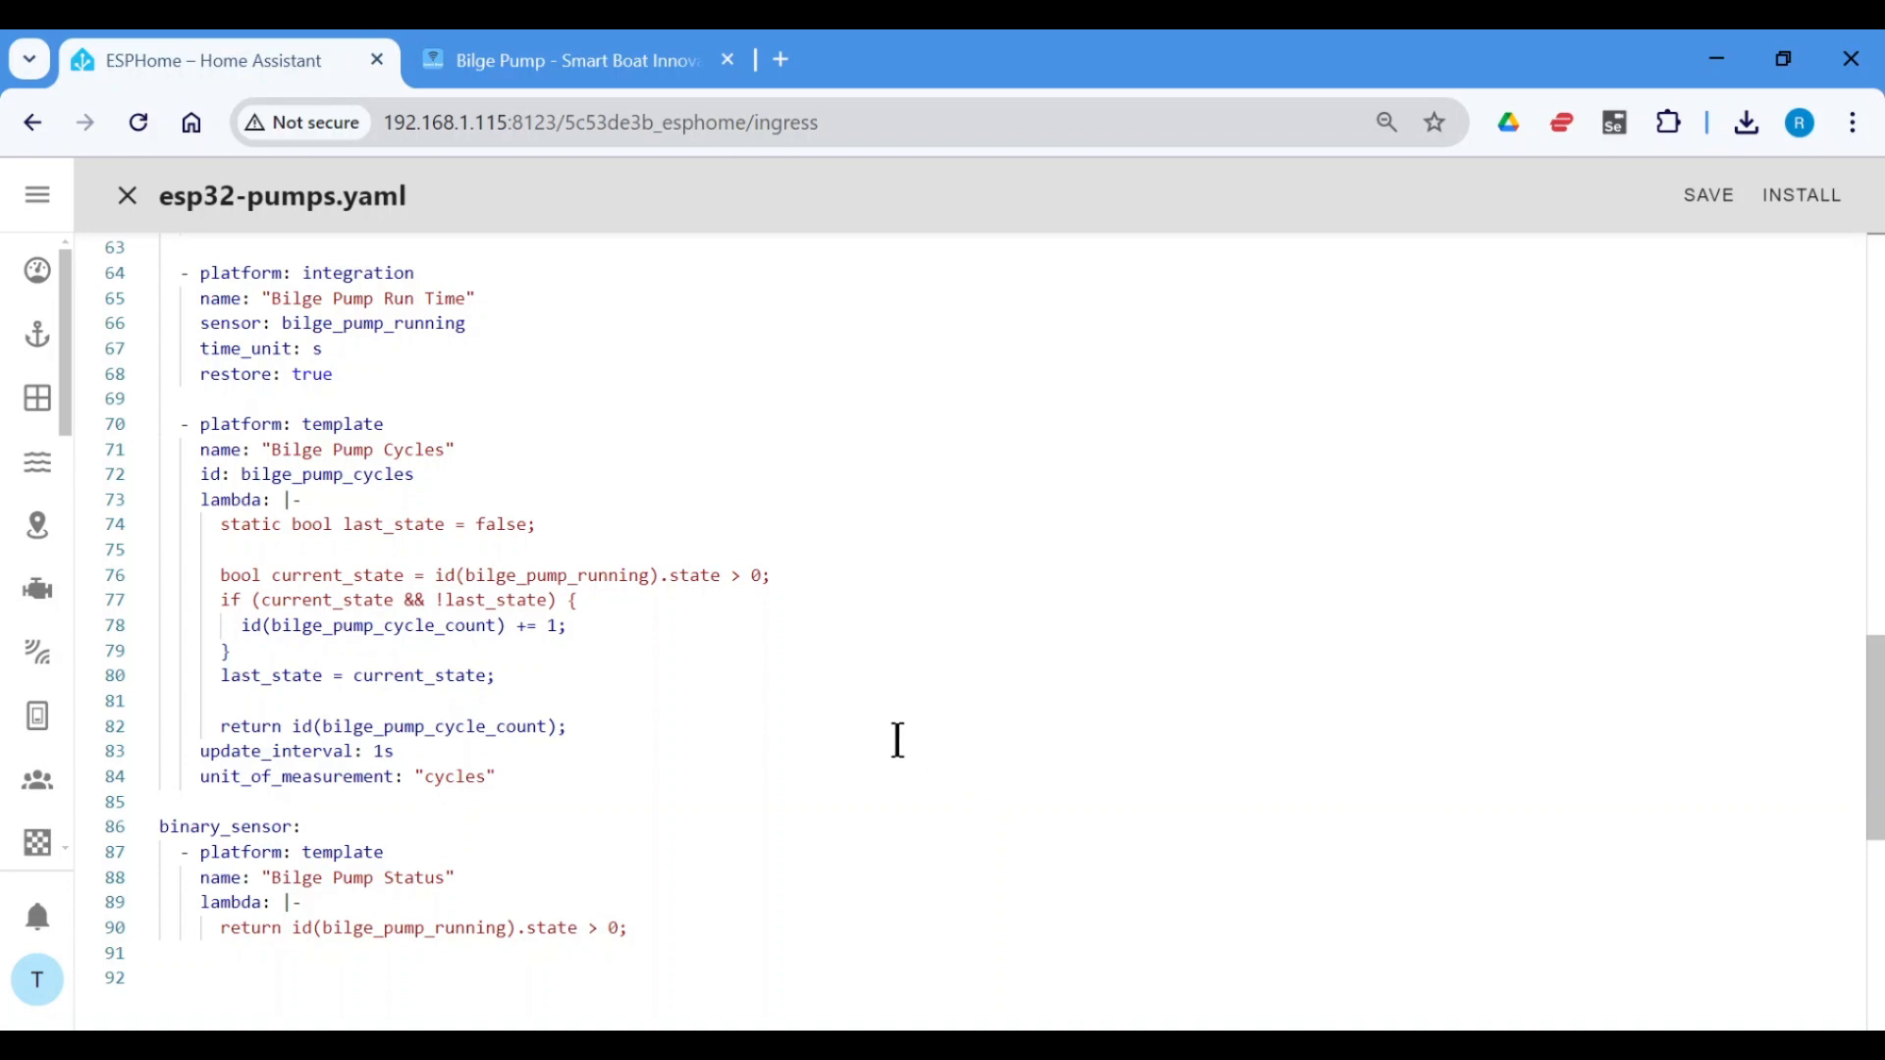
pyautogui.click(571, 60)
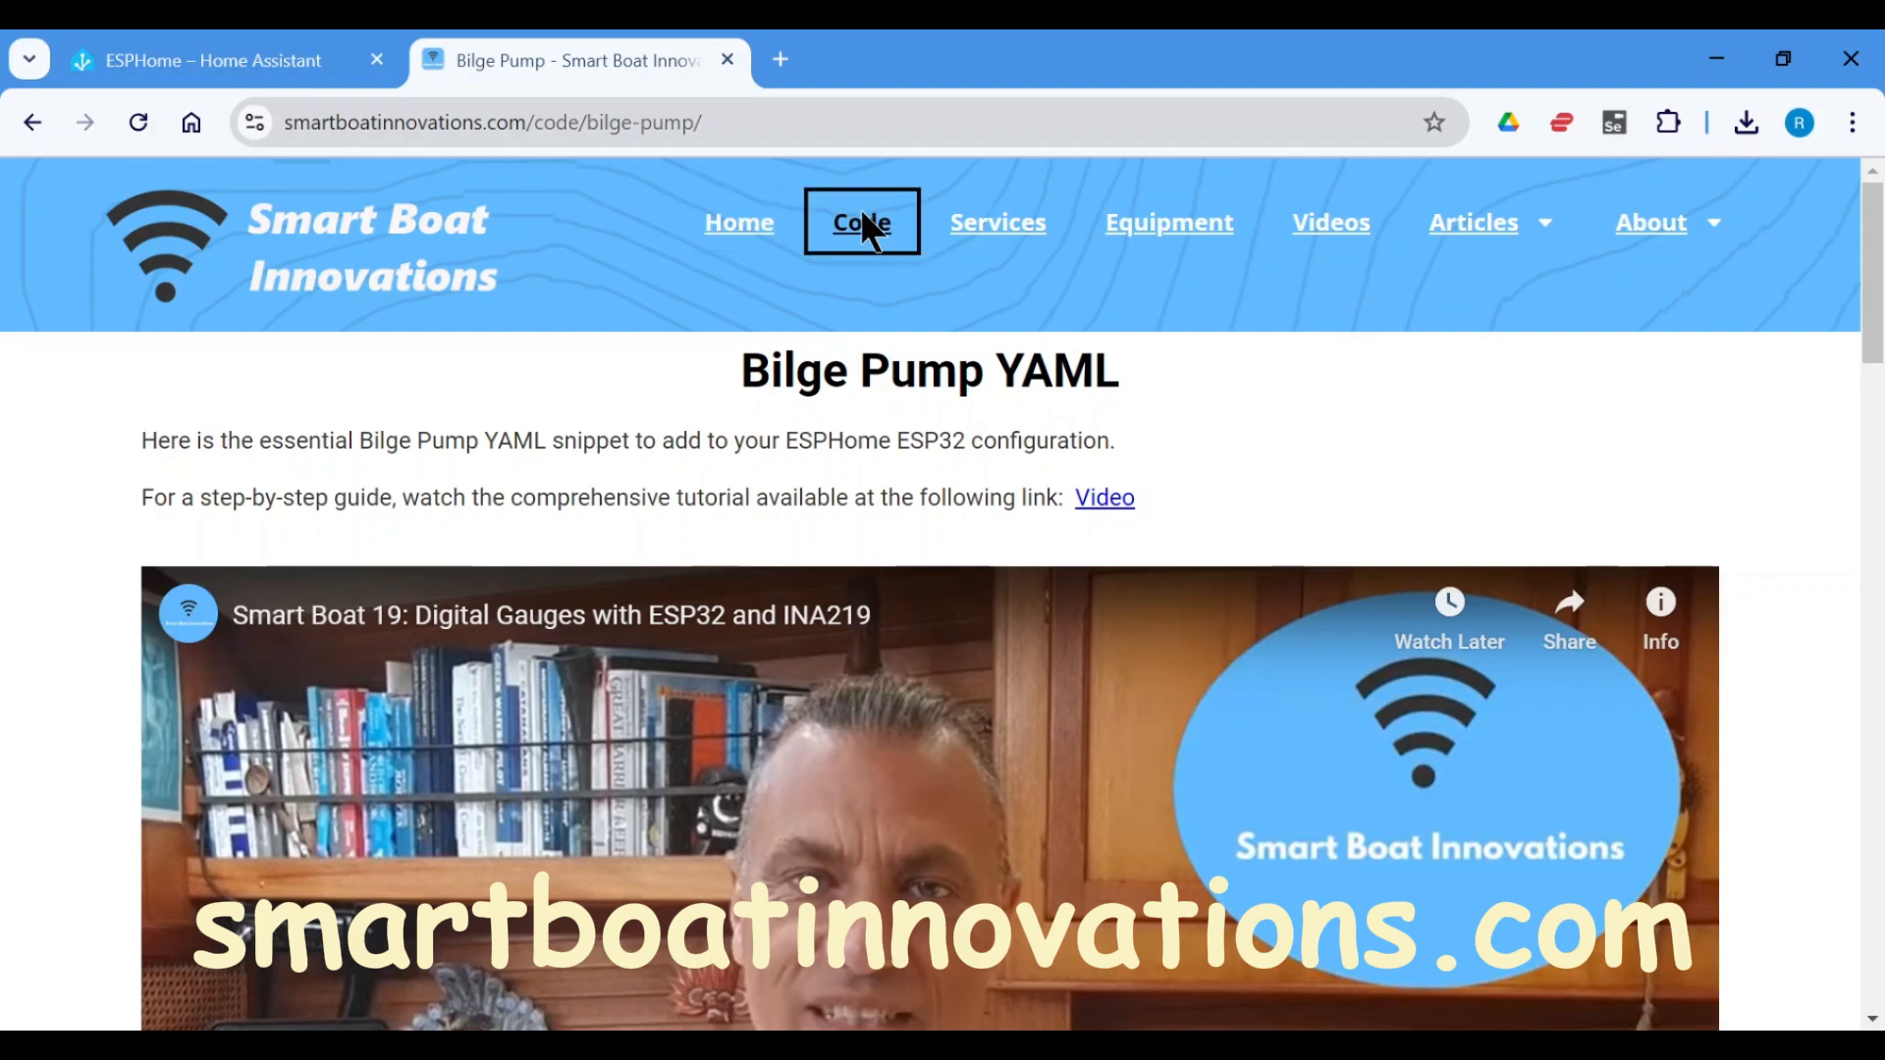
pyautogui.moveTo(1247, 435)
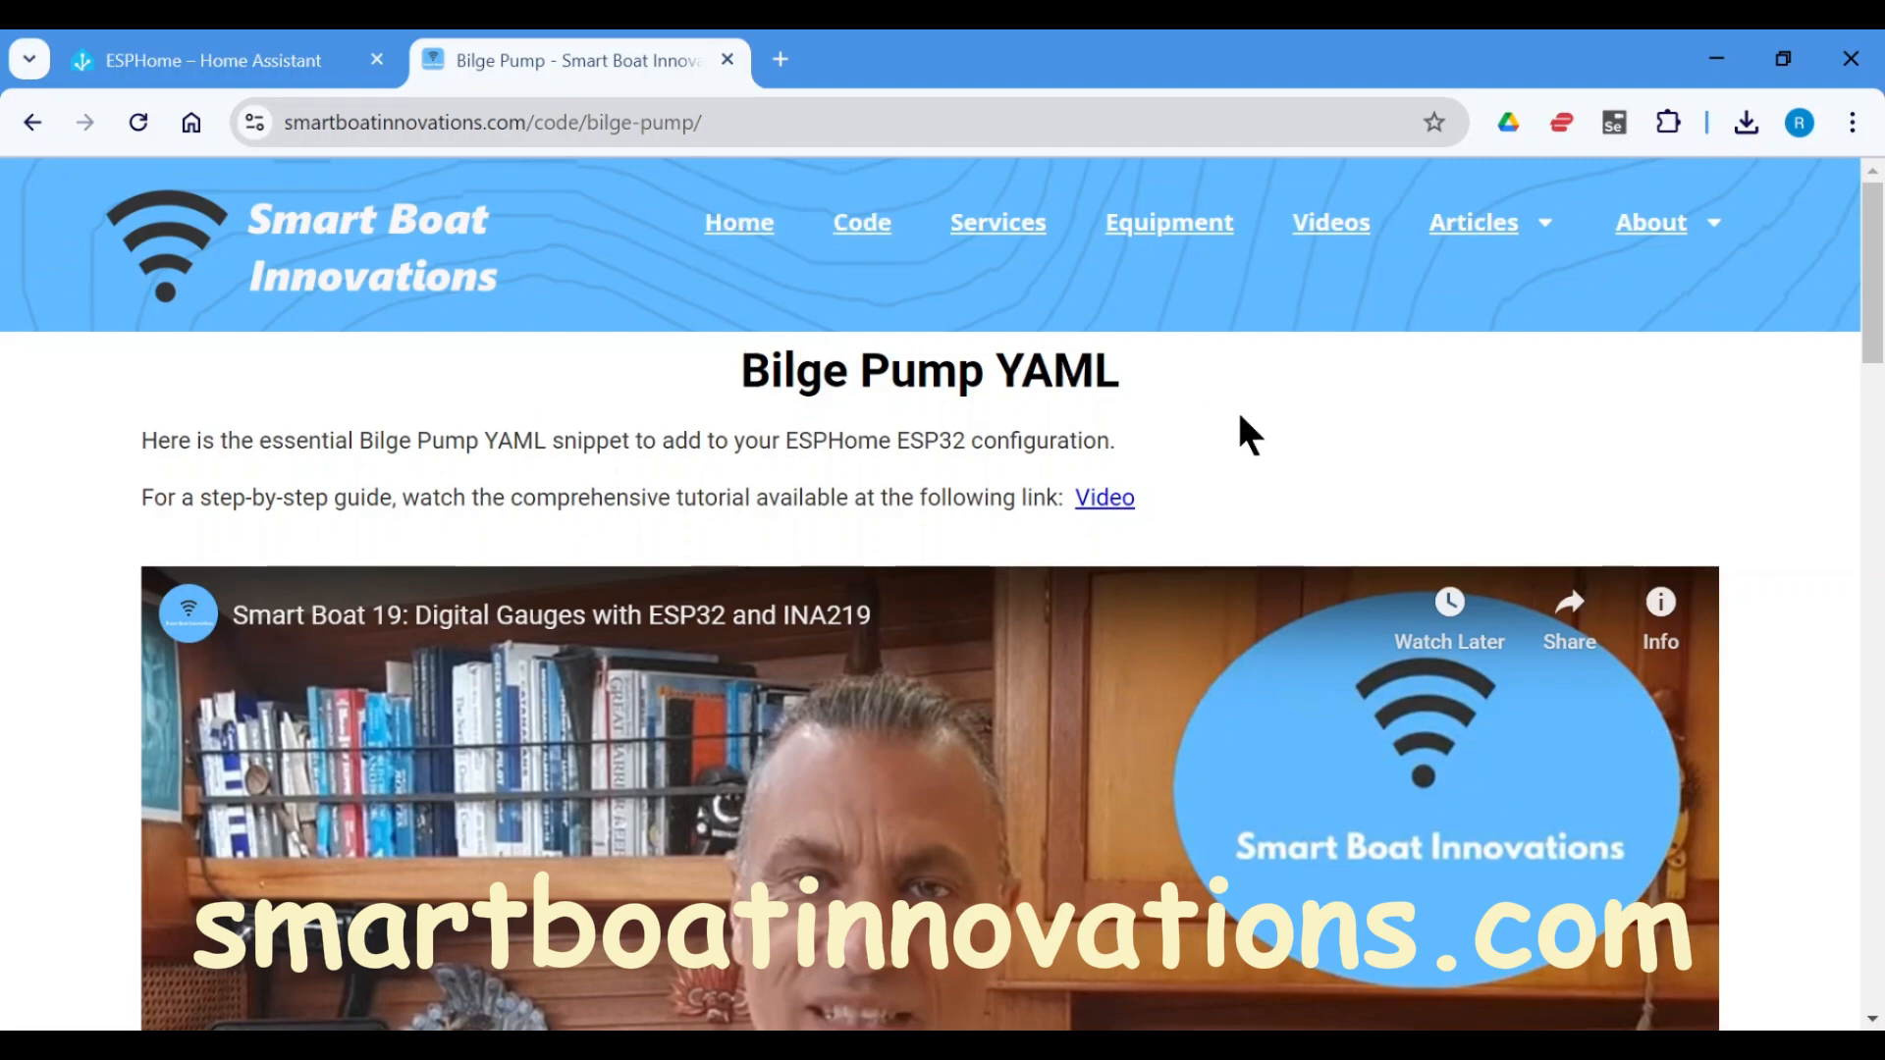
# - Download the Bilge Pump YAML snippet from Smart Boat Innovations and return to ESPHome
pyautogui.scroll(-3)
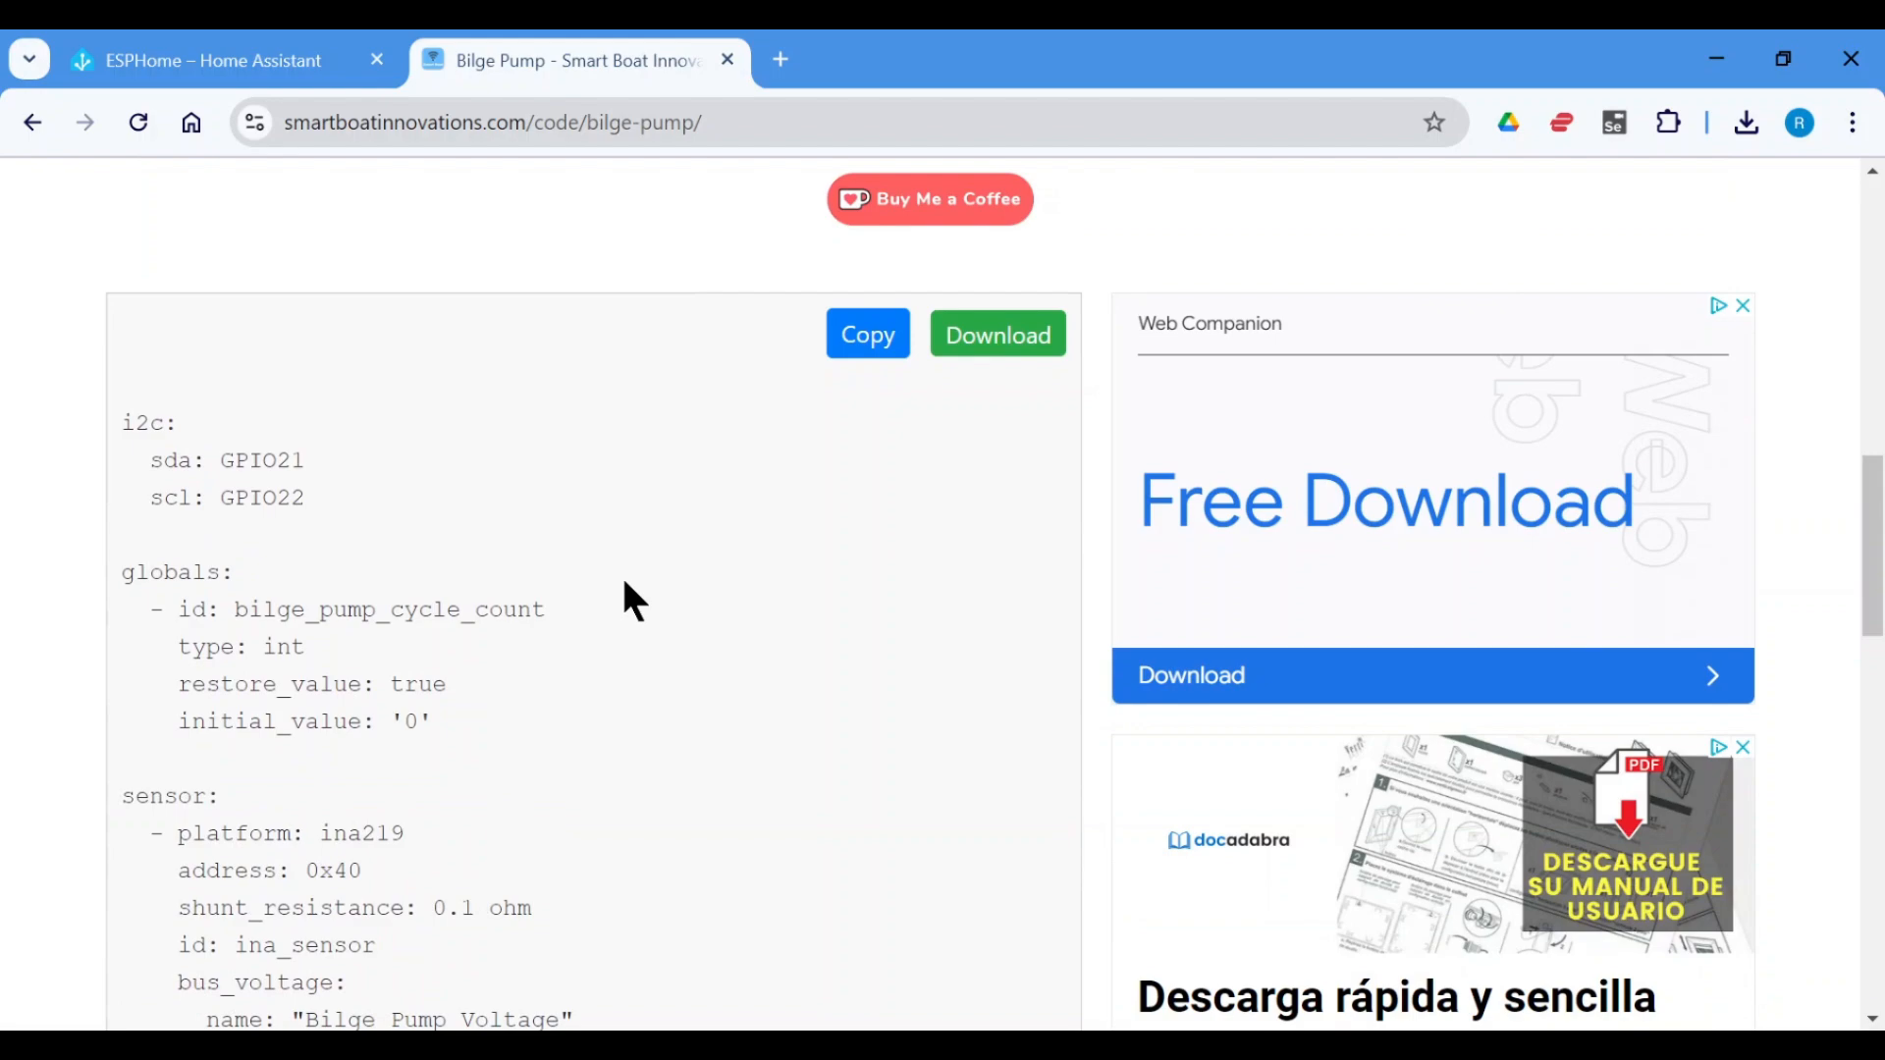
pyautogui.scroll(-3)
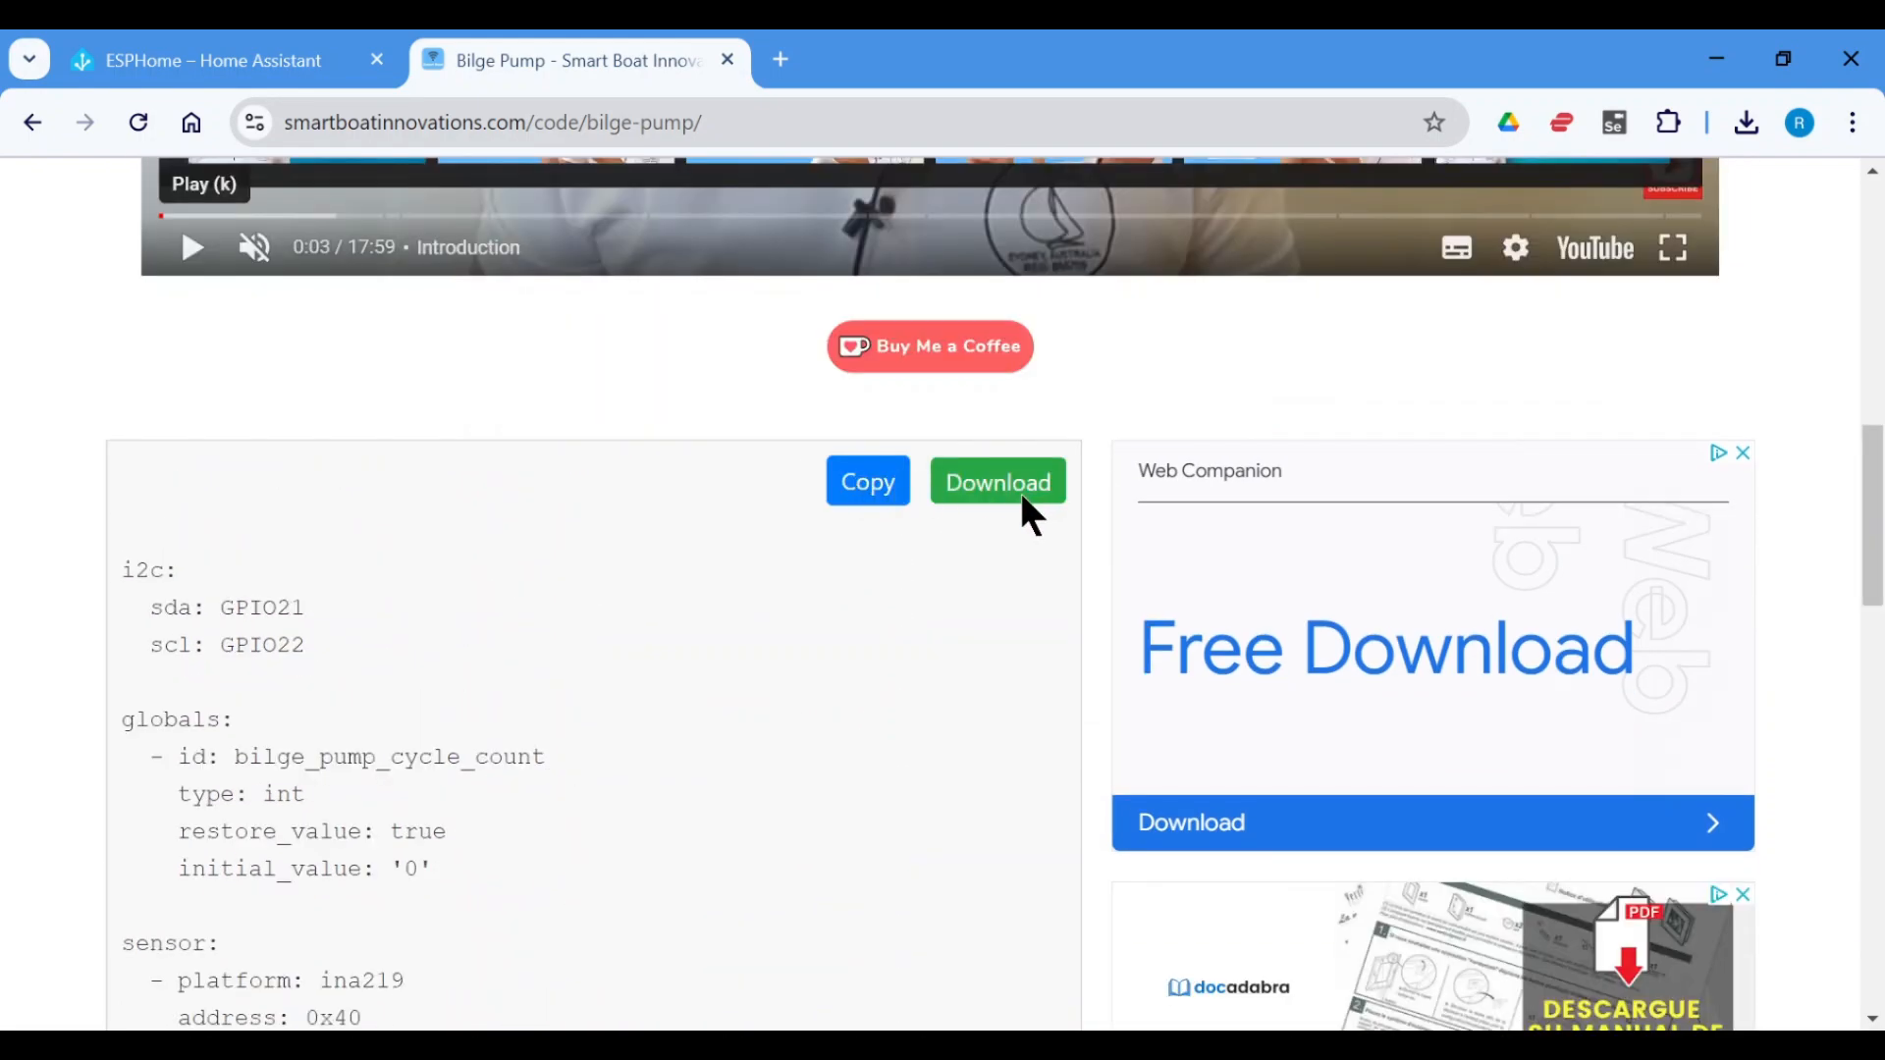
pyautogui.click(204, 60)
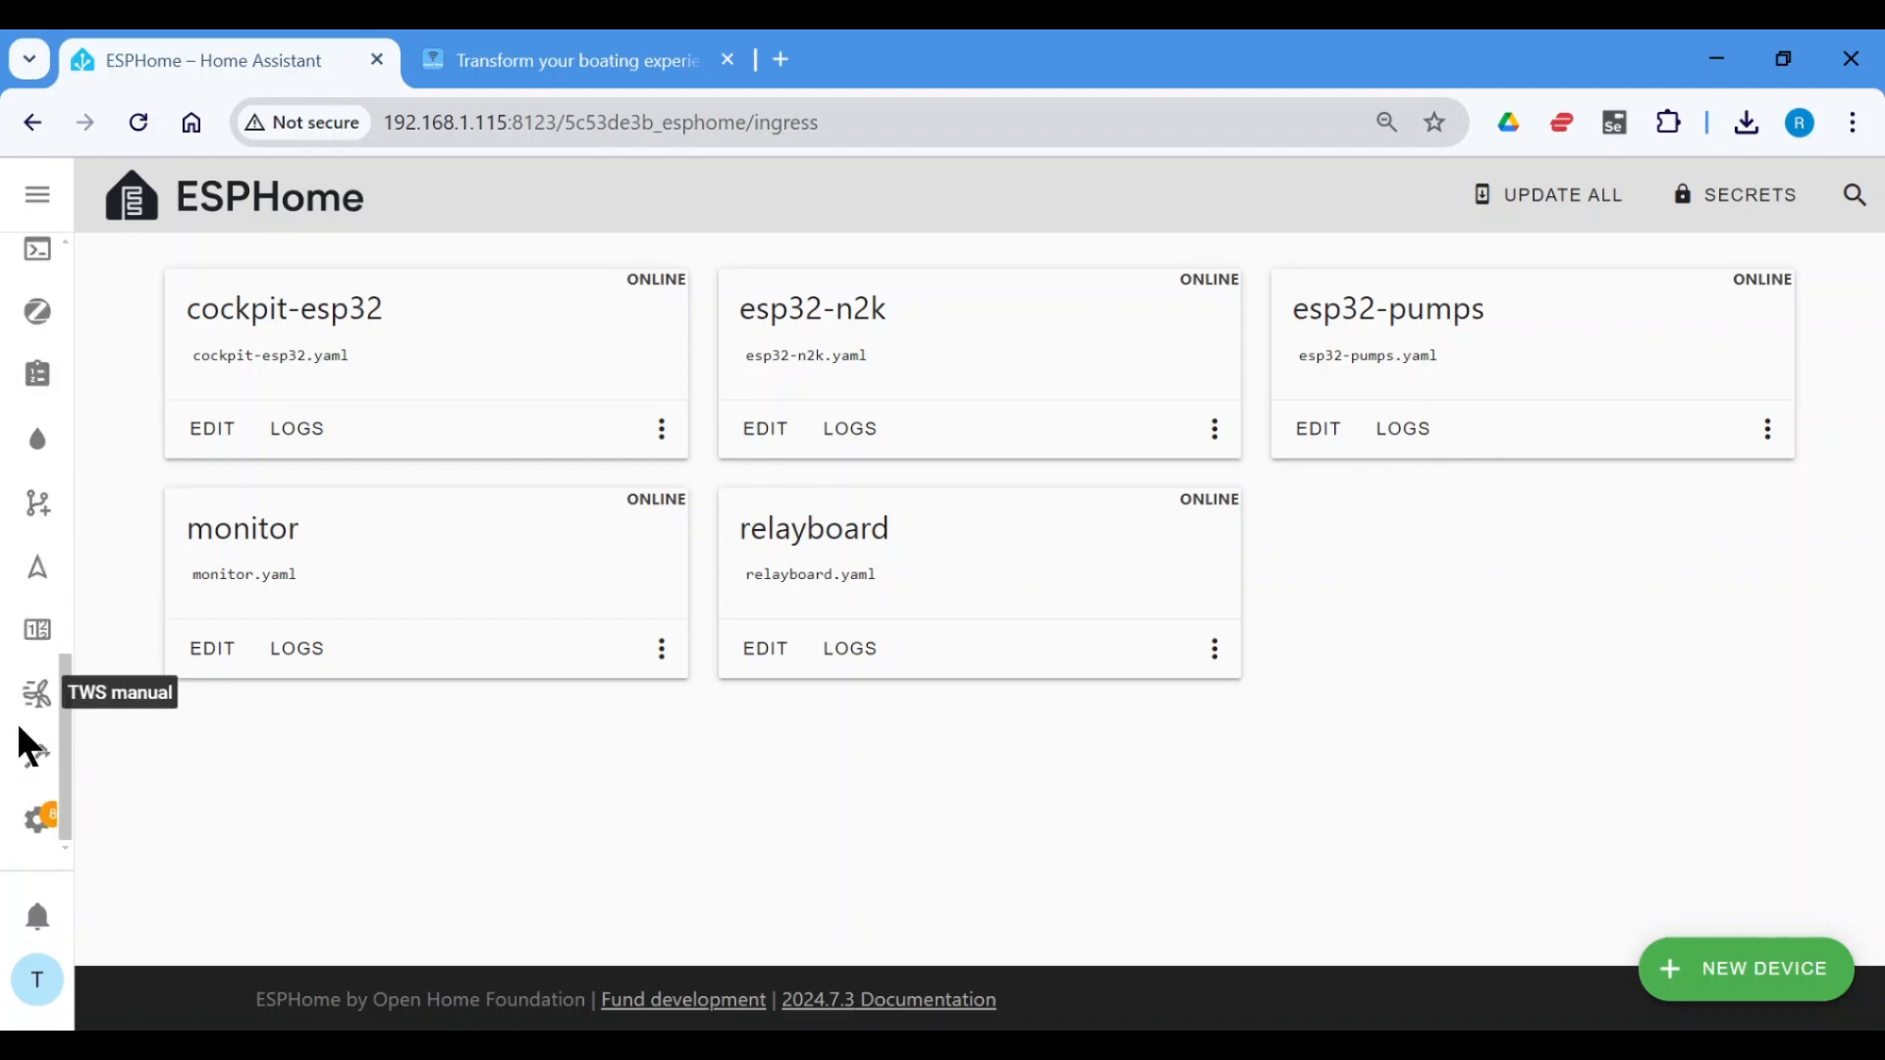
# - Show the Pumps dashboard with the bilge pump On, 16 cycles and 106.5 s run time
pyautogui.click(37, 629)
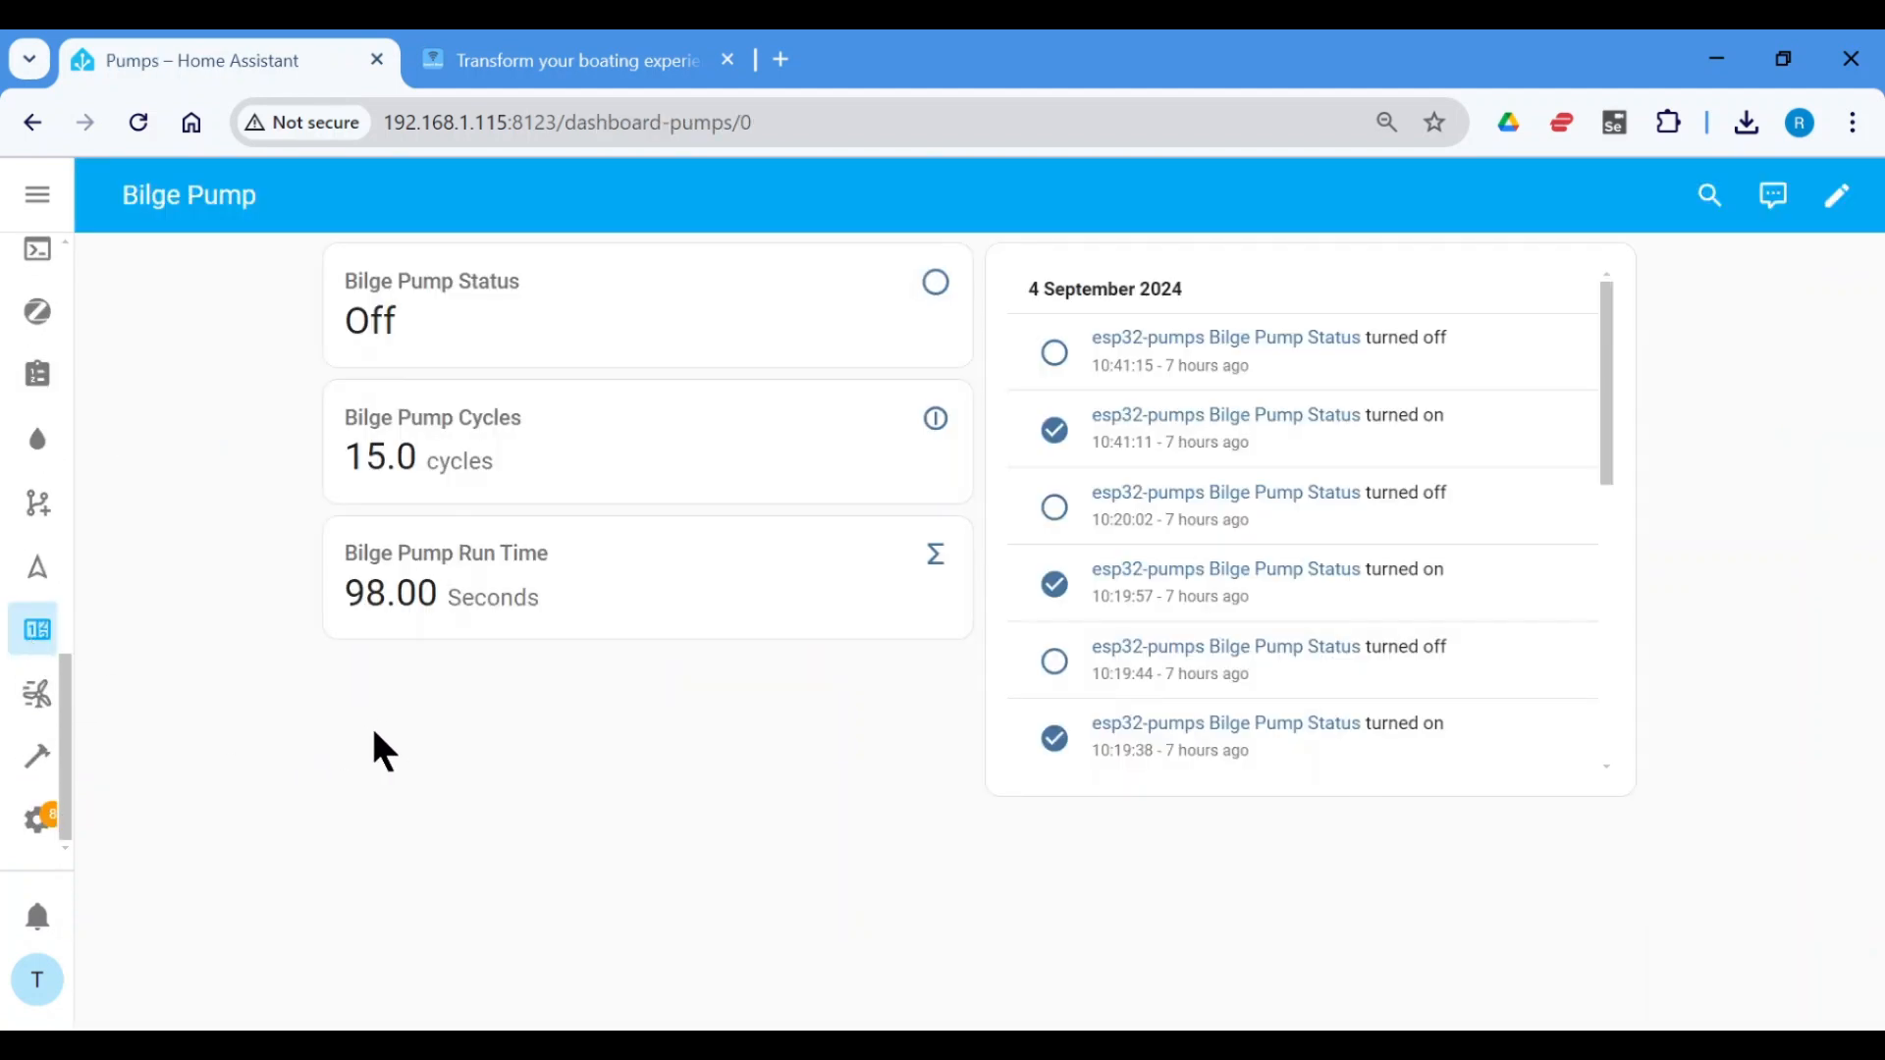
pyautogui.moveTo(301, 337)
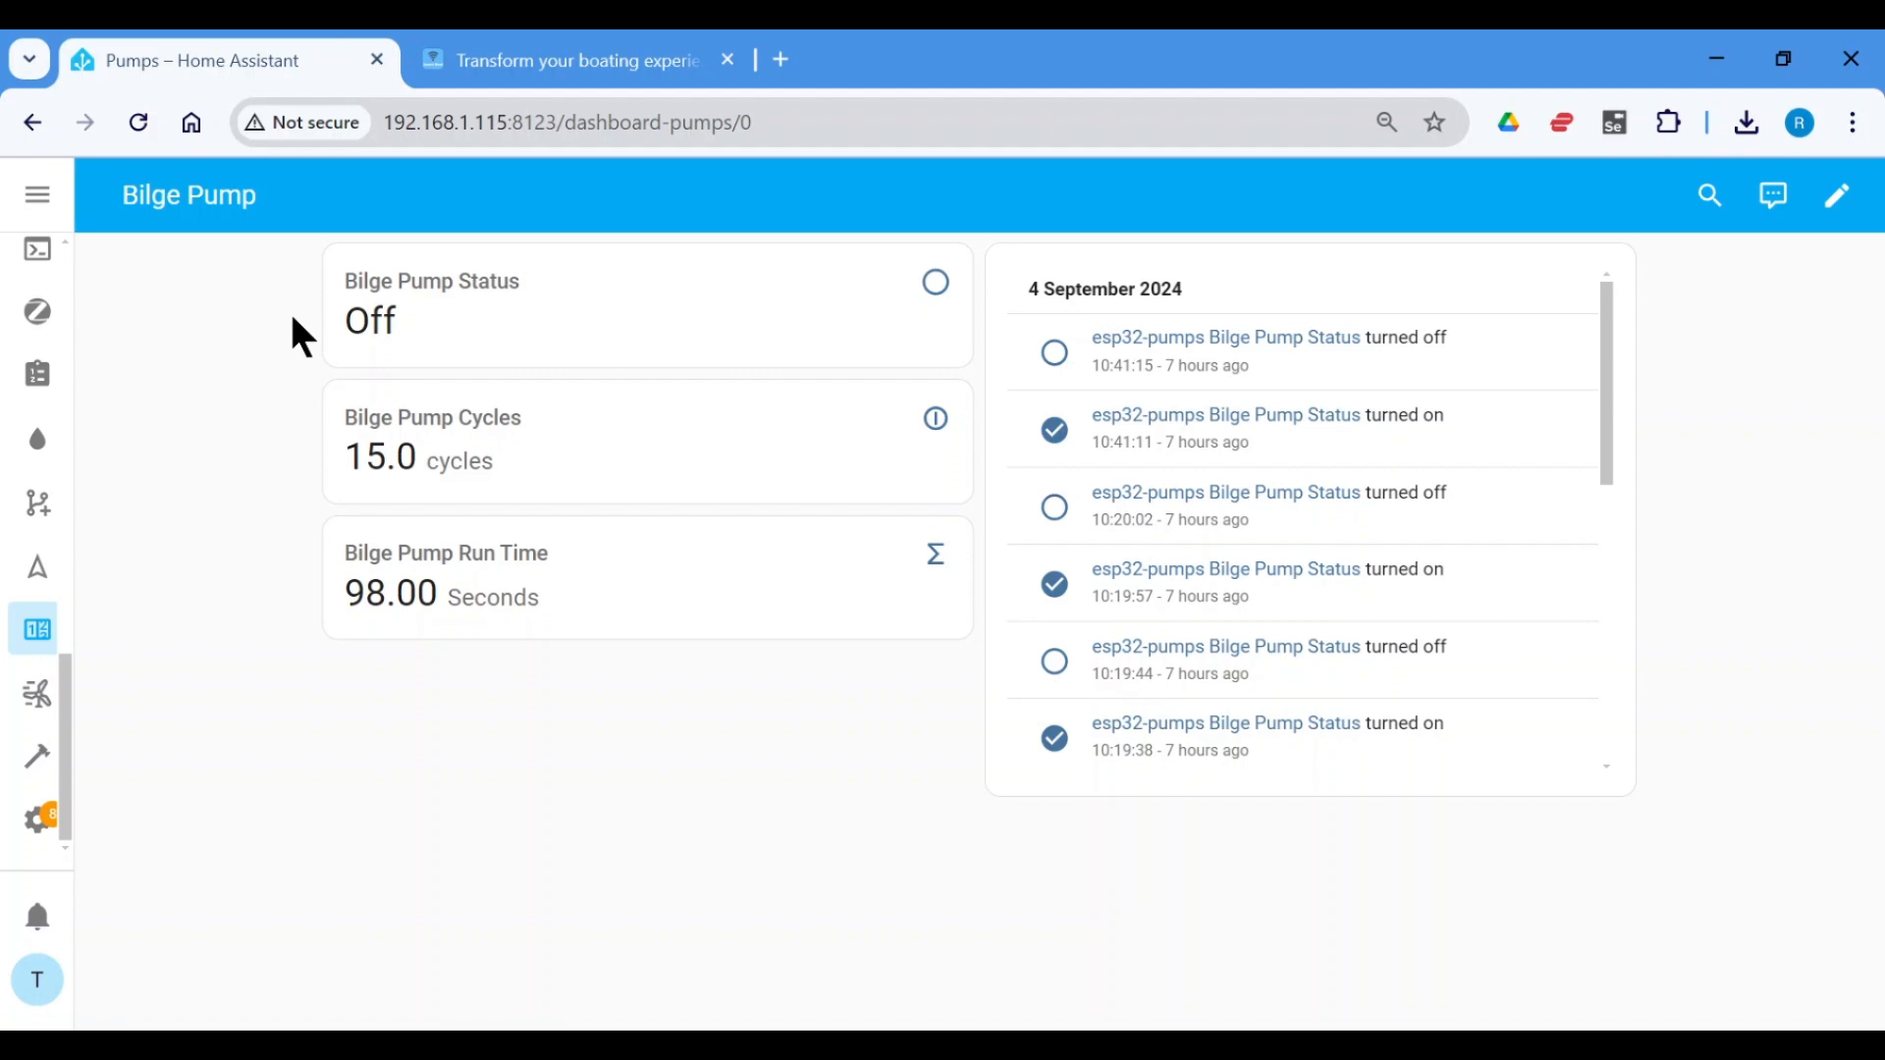
pyautogui.moveTo(296, 465)
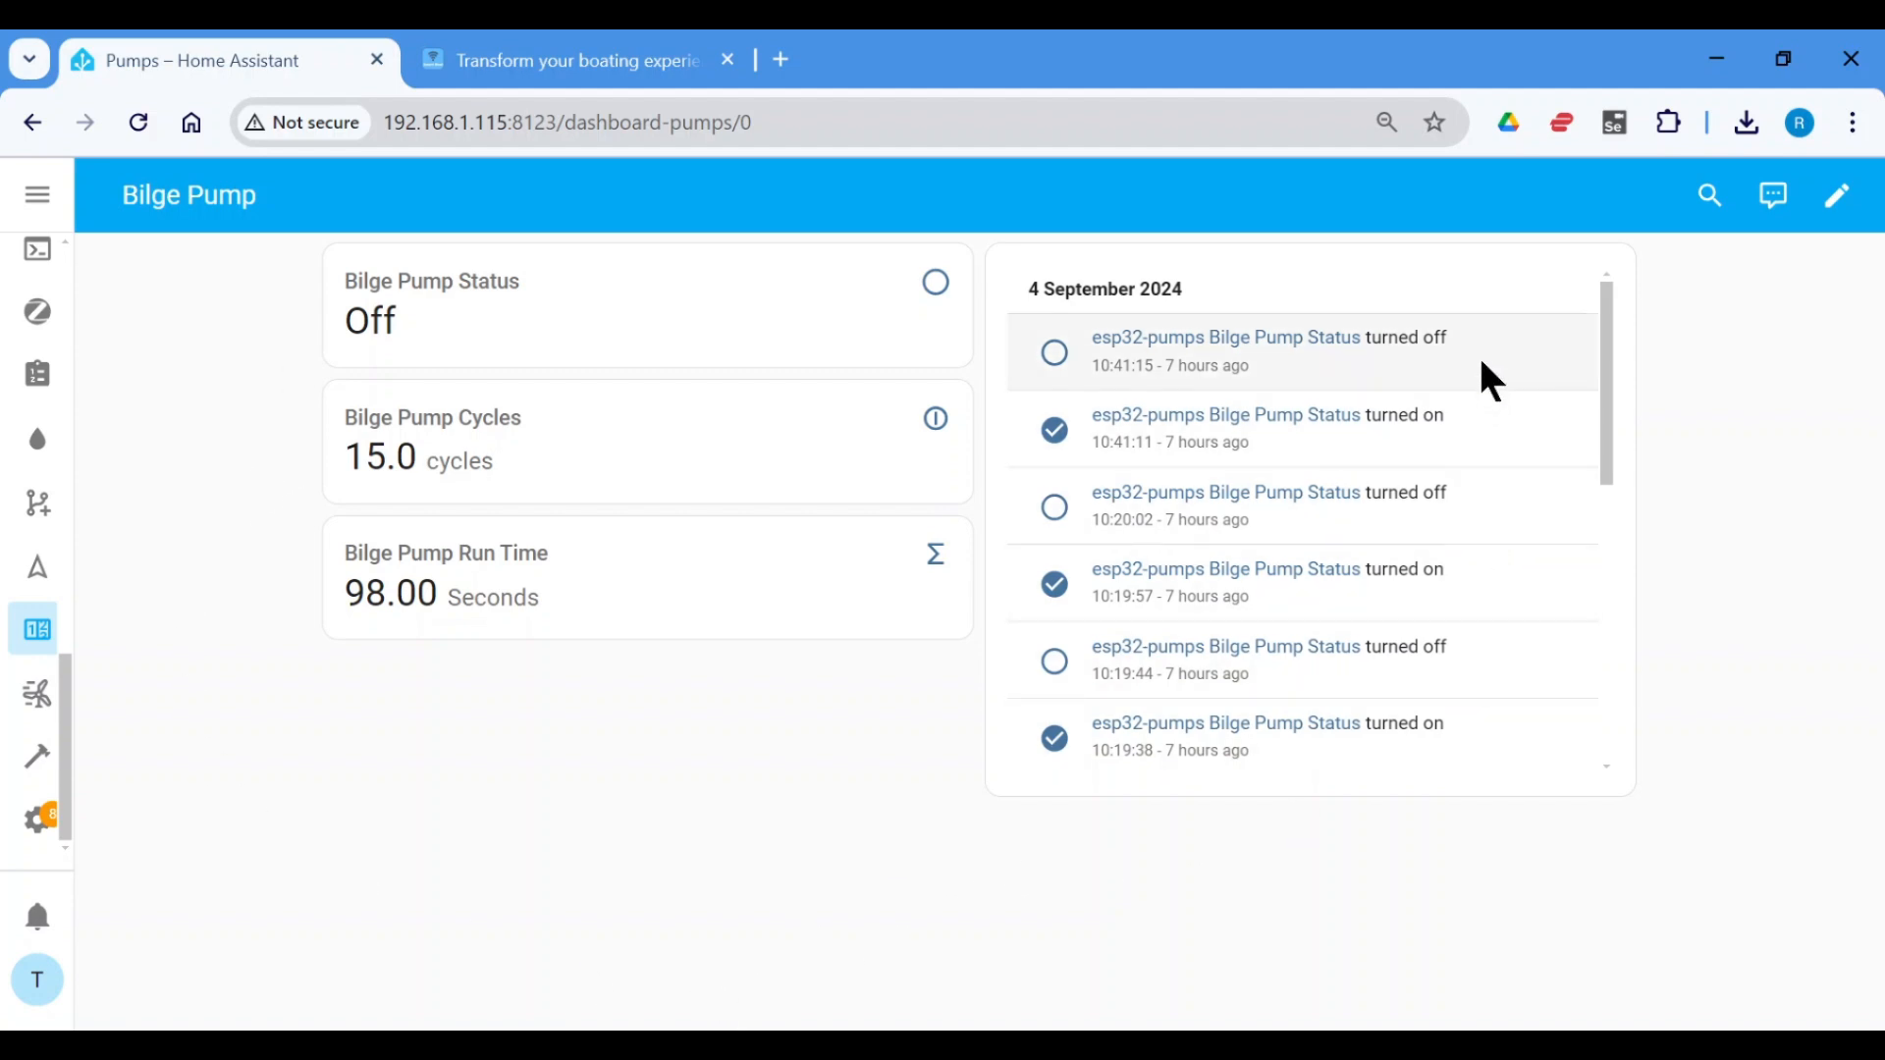
pyautogui.moveTo(1527, 348)
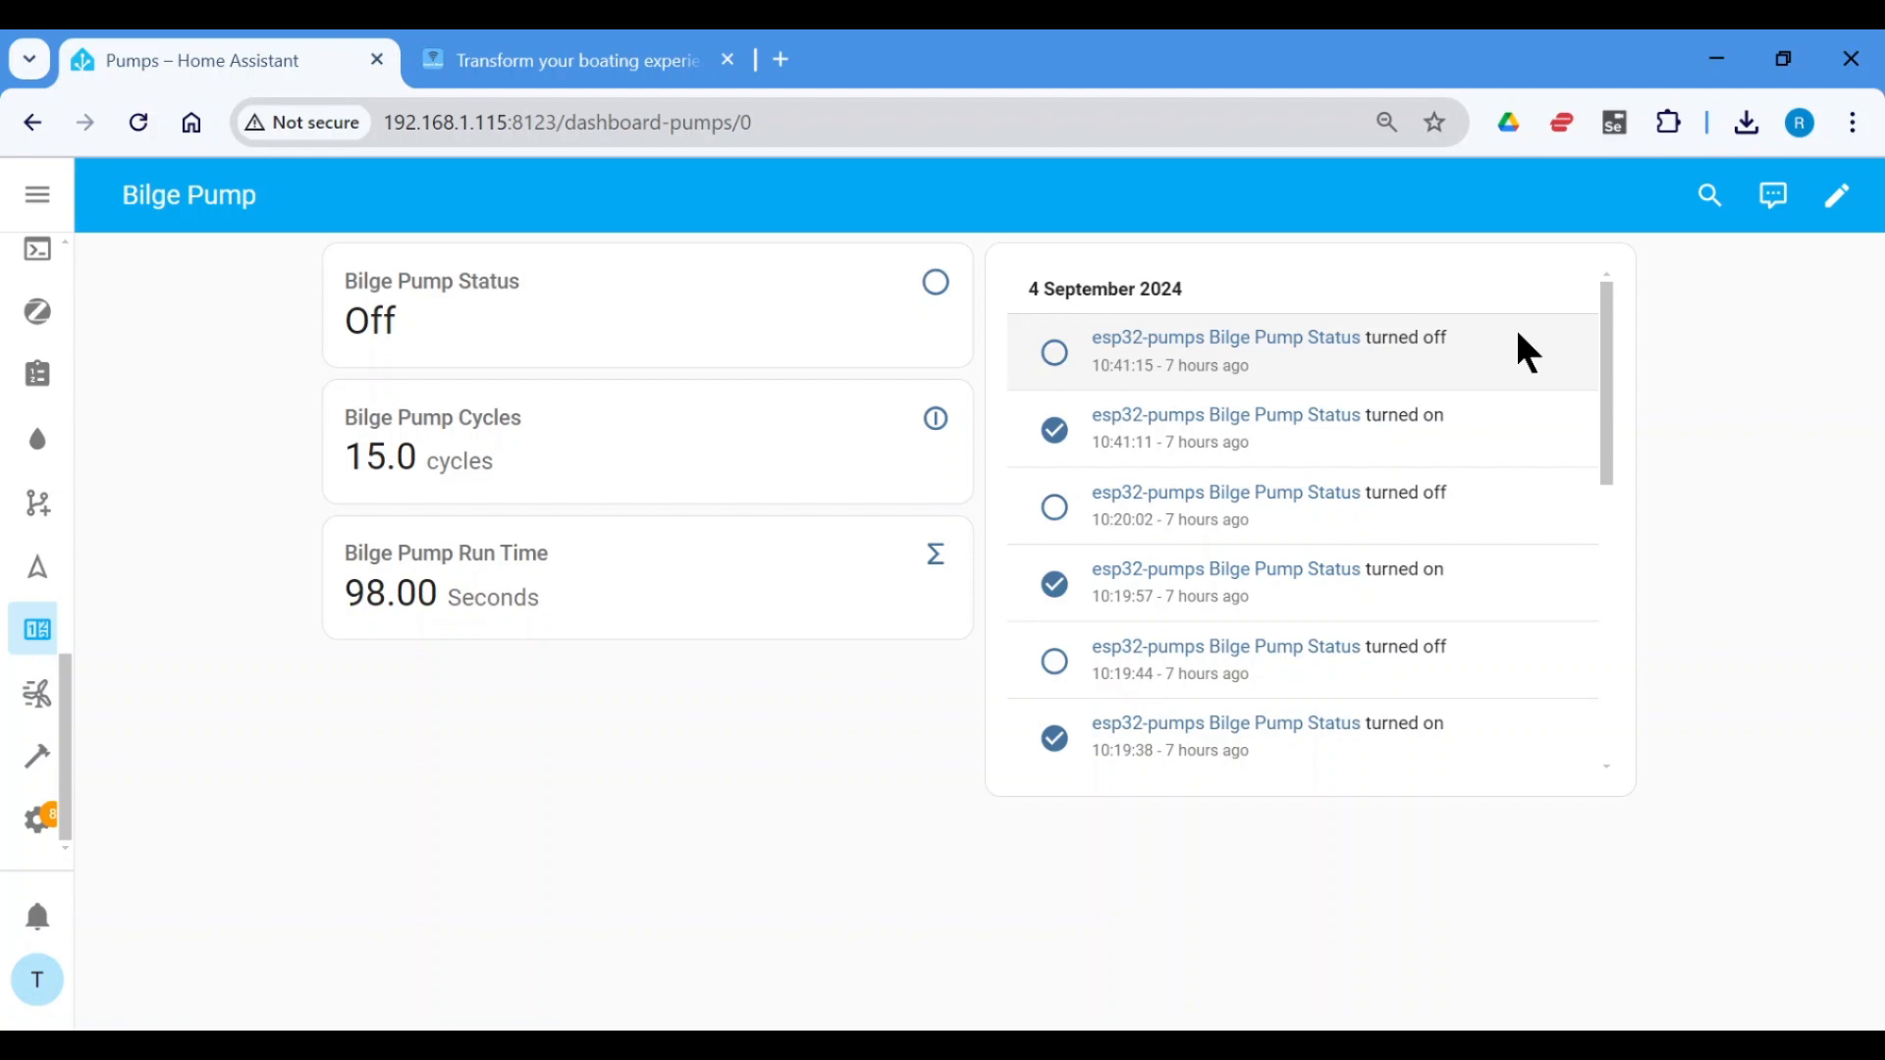
pyautogui.moveTo(1479, 374)
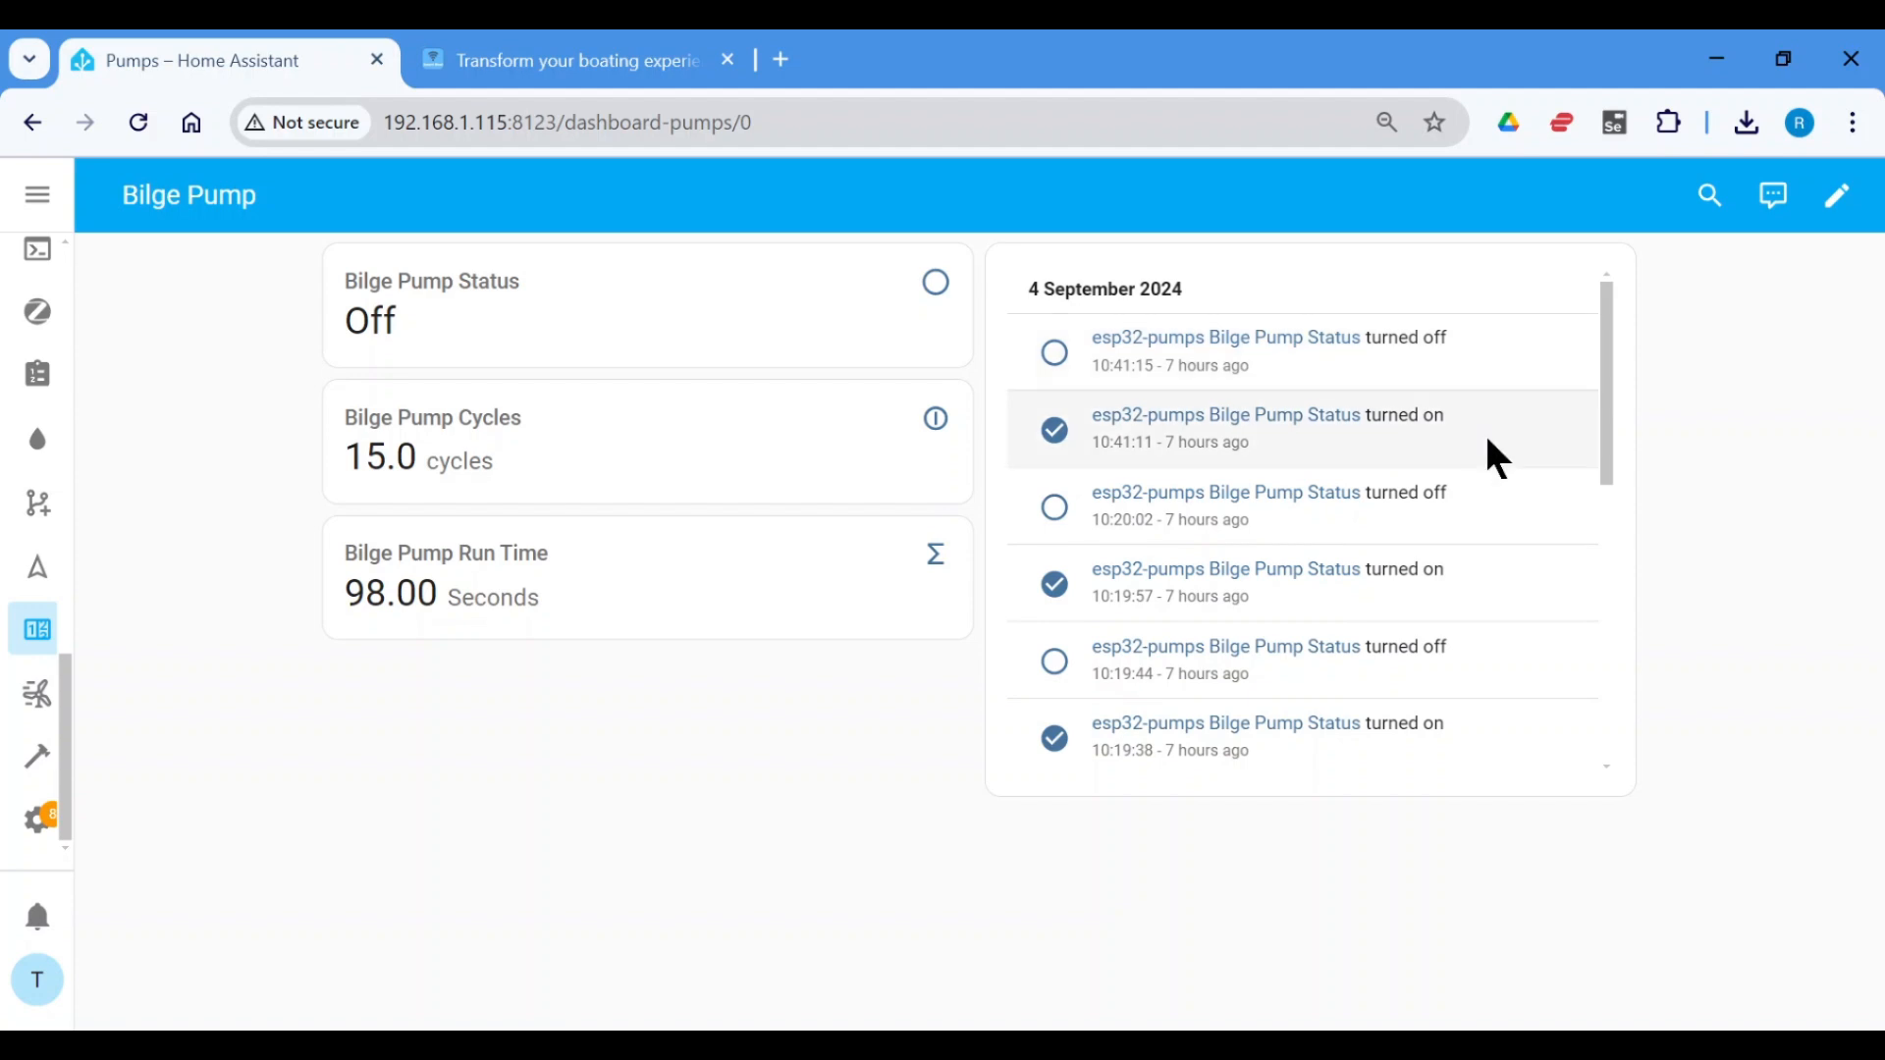
pyautogui.moveTo(1172, 481)
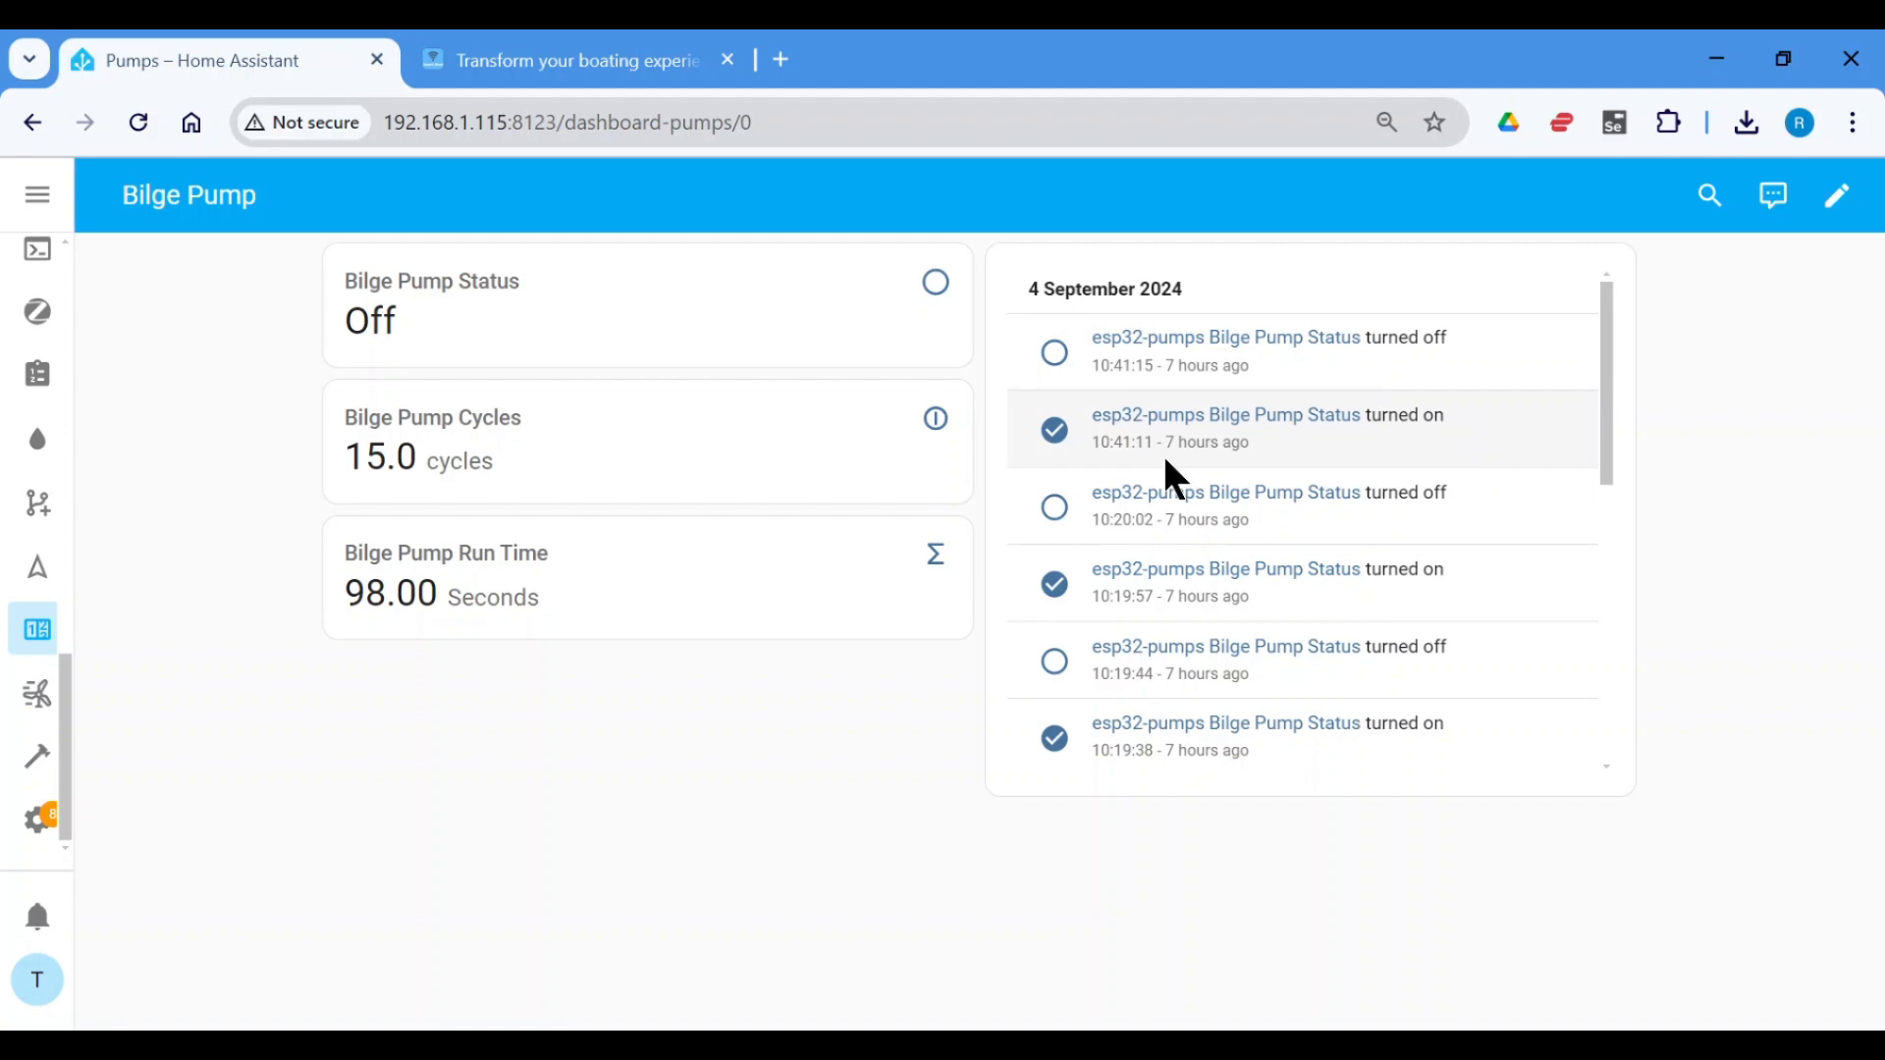
pyautogui.moveTo(1155, 443)
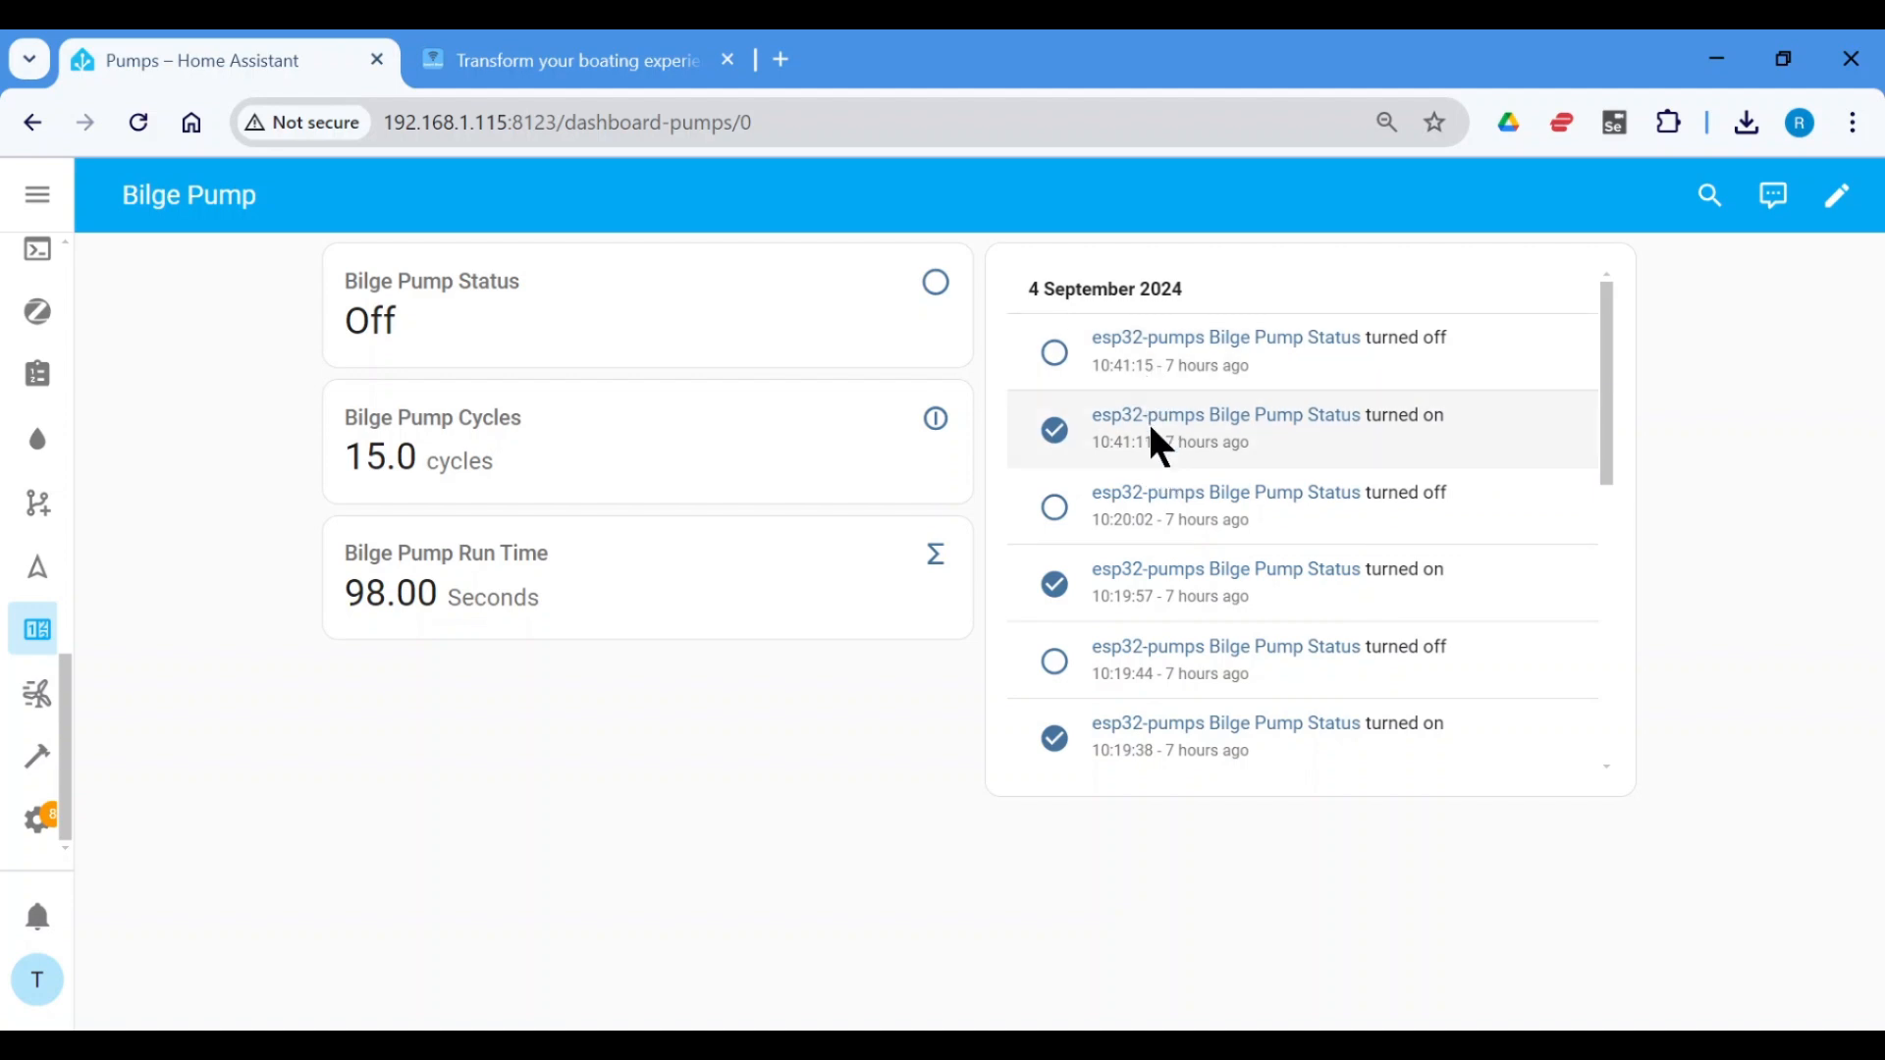
pyautogui.moveTo(1793, 473)
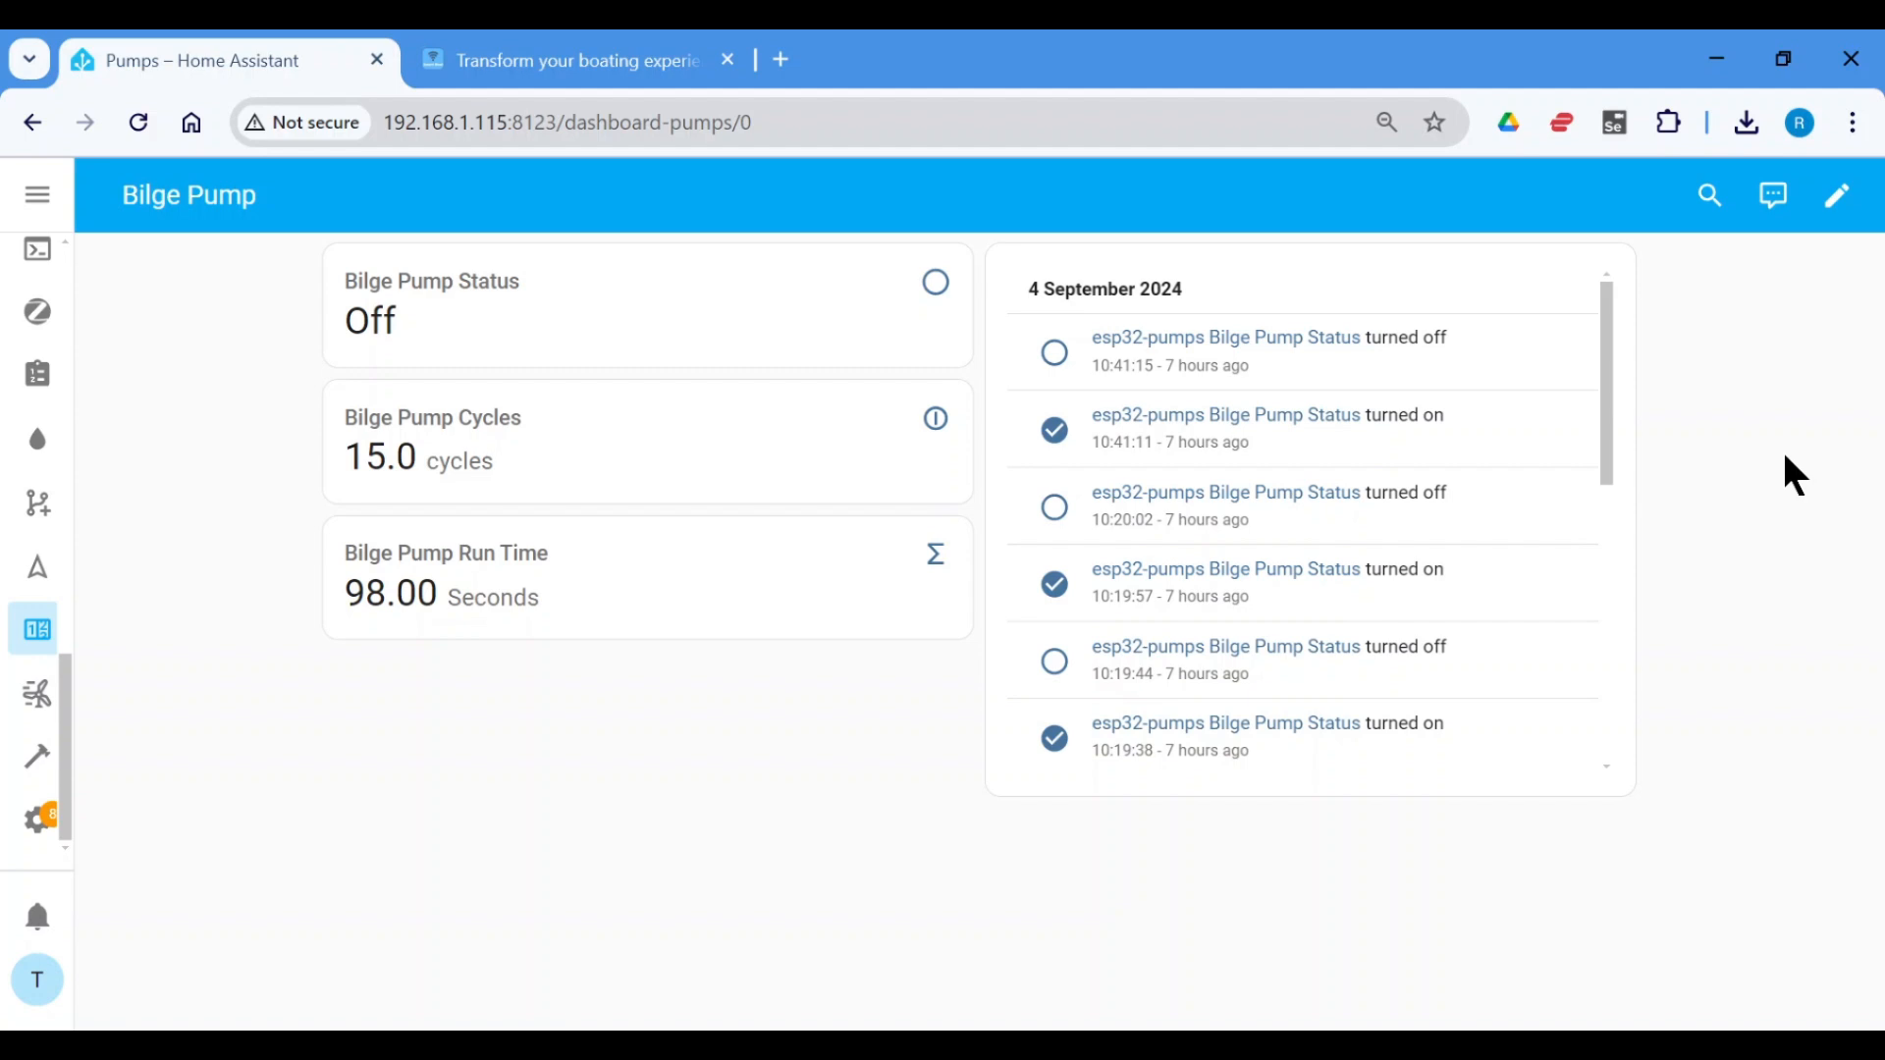
pyautogui.click(934, 281)
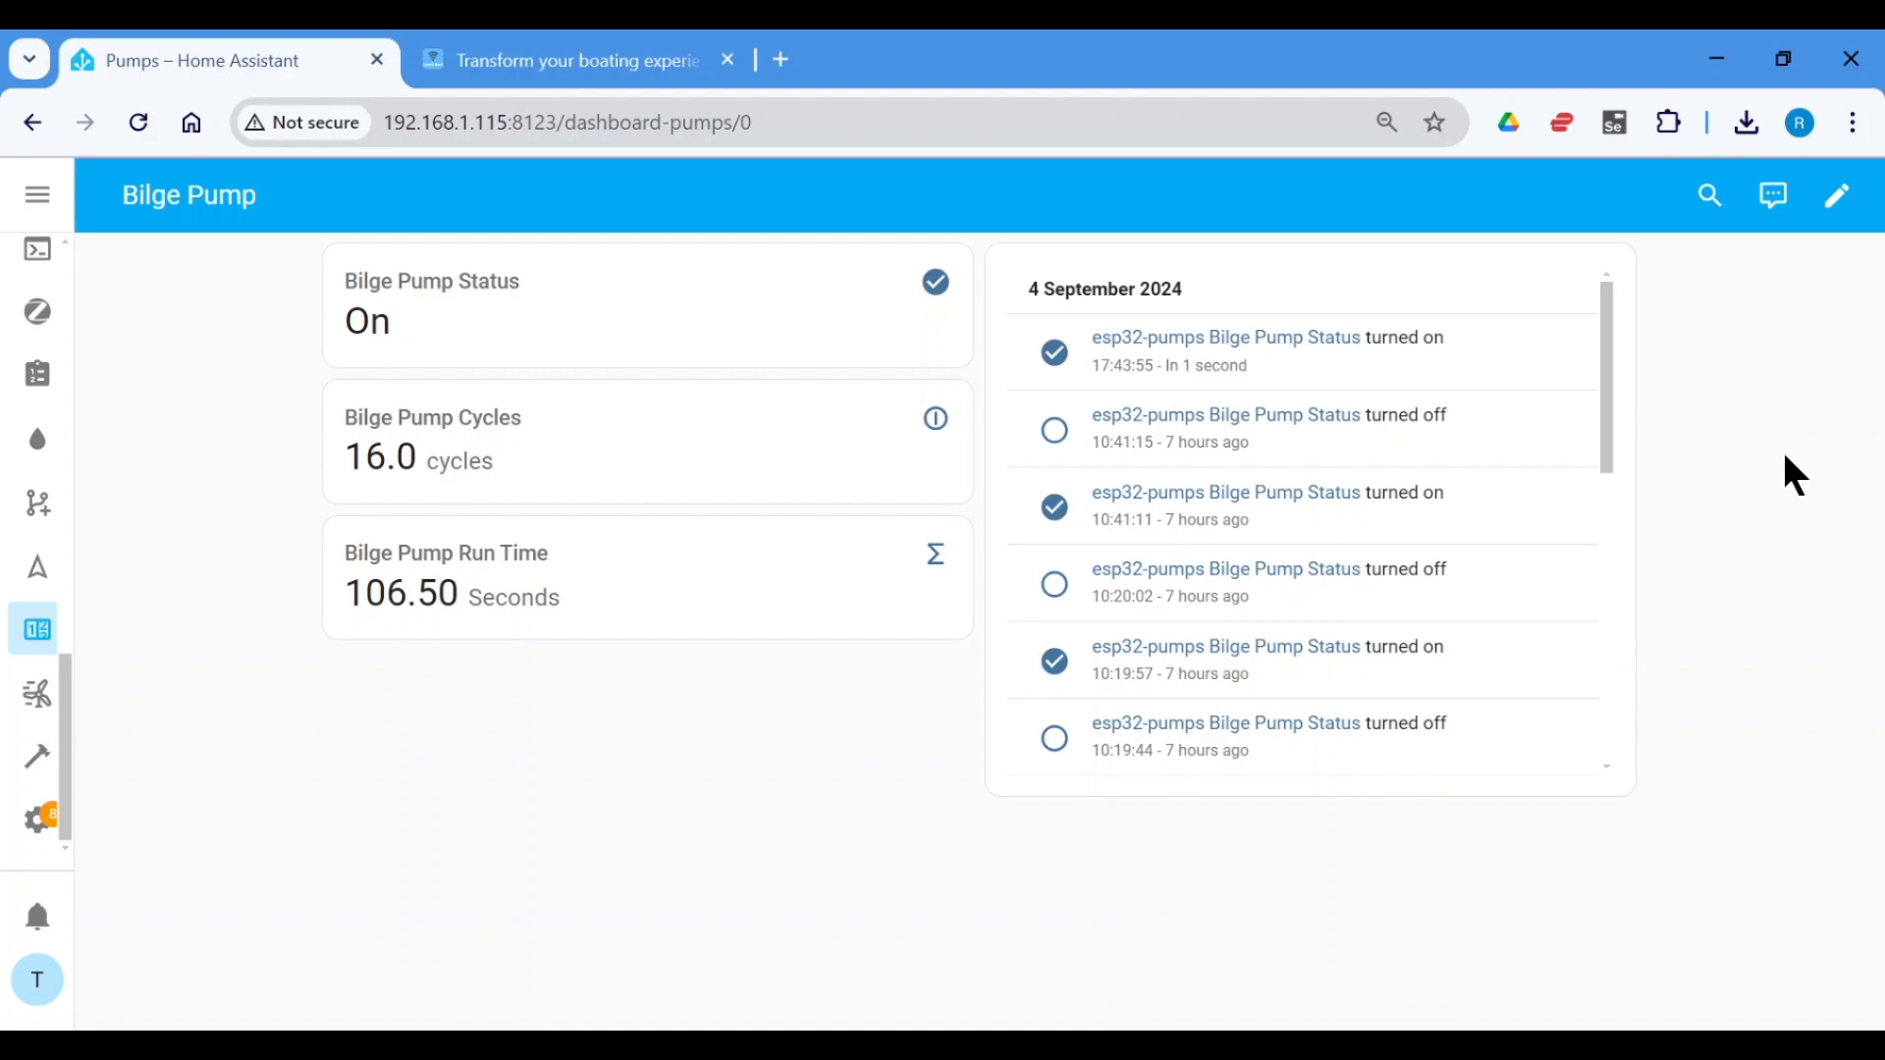
# - Watch the Bilge Pump dashboard as the pump switches Off with run time at 107 seconds
pyautogui.click(935, 281)
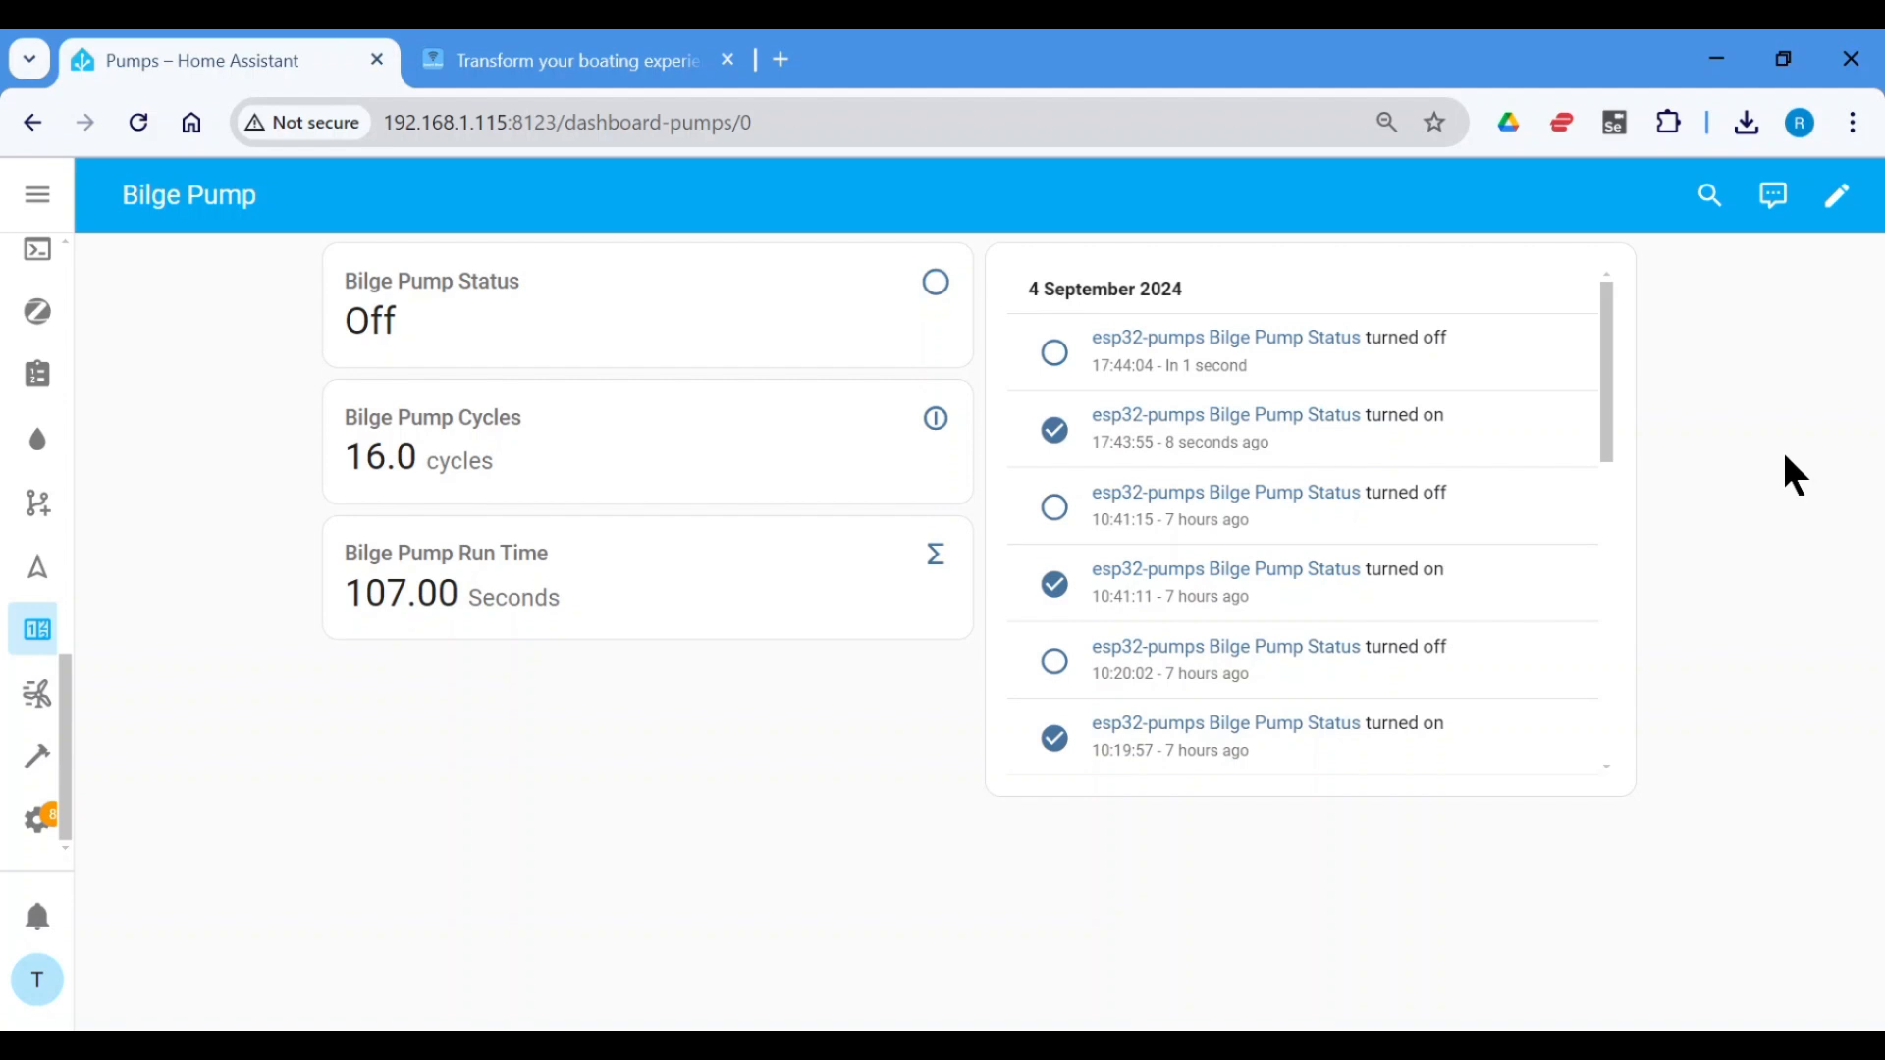
pyautogui.moveTo(1479, 904)
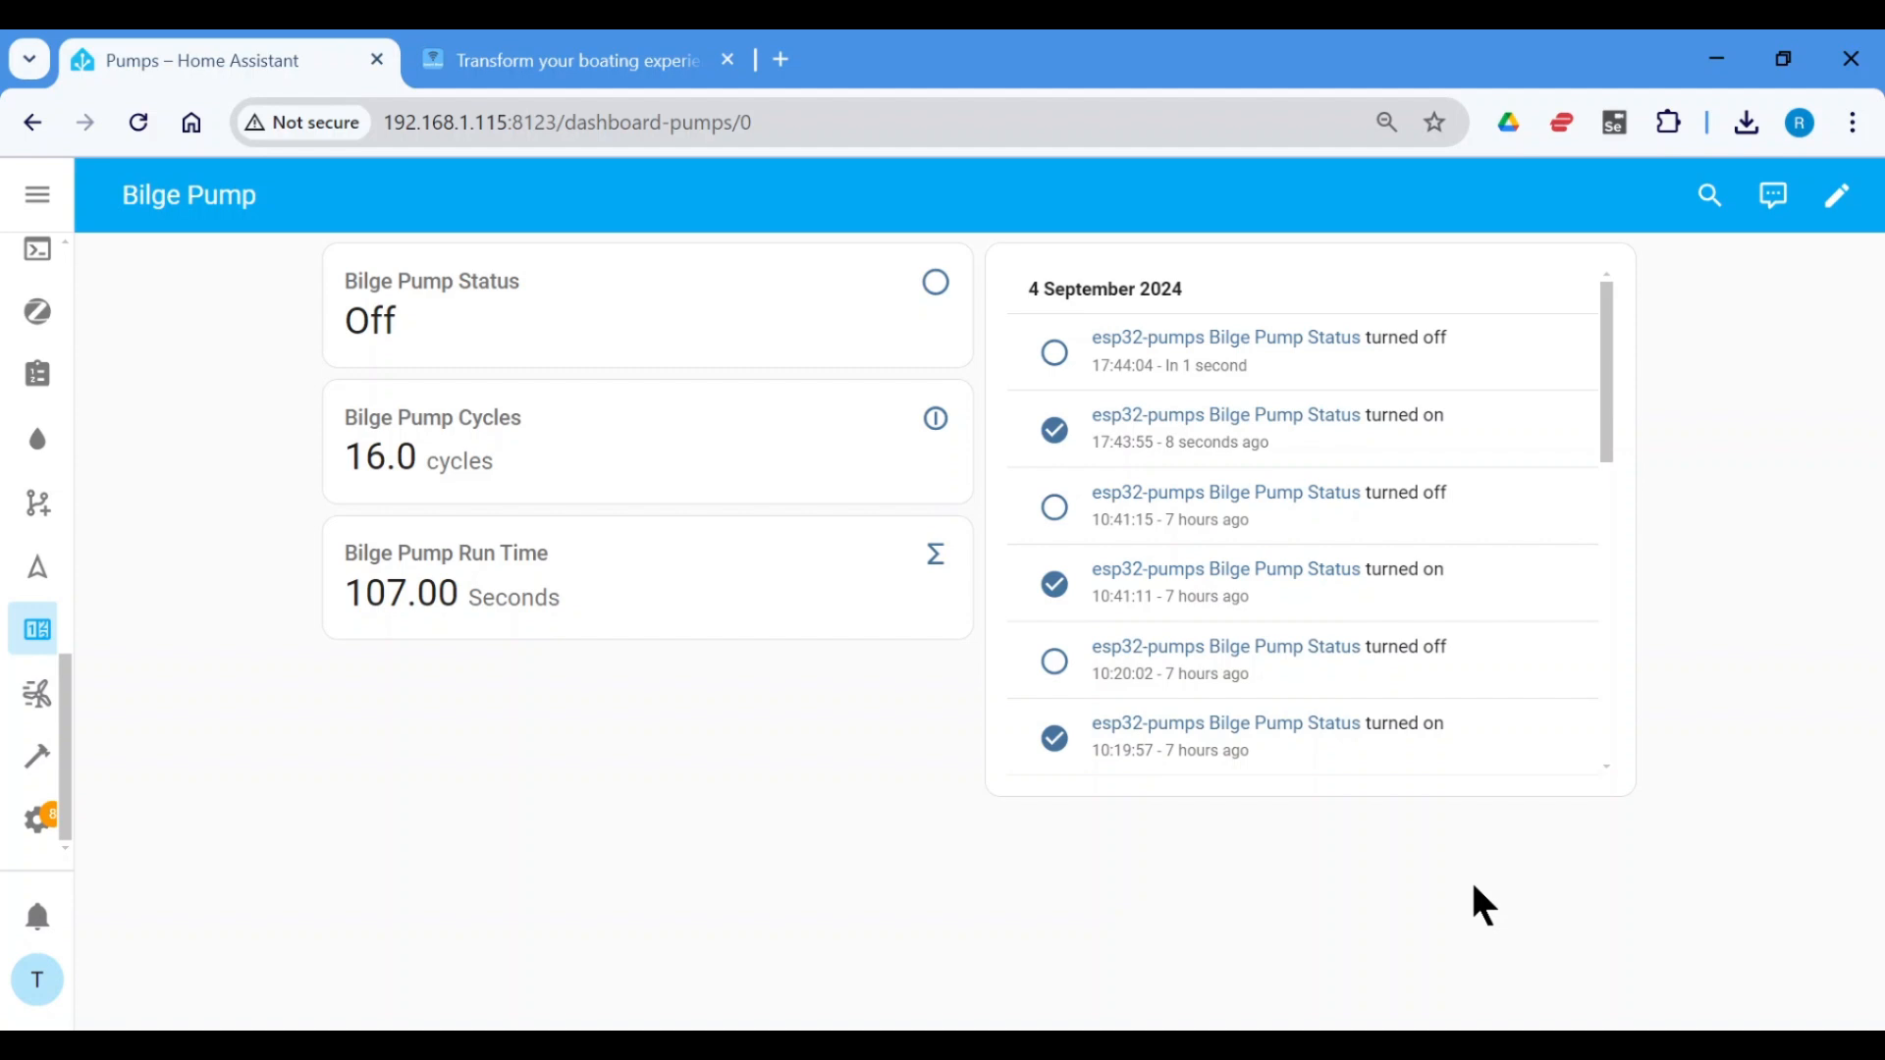
pyautogui.moveTo(791, 938)
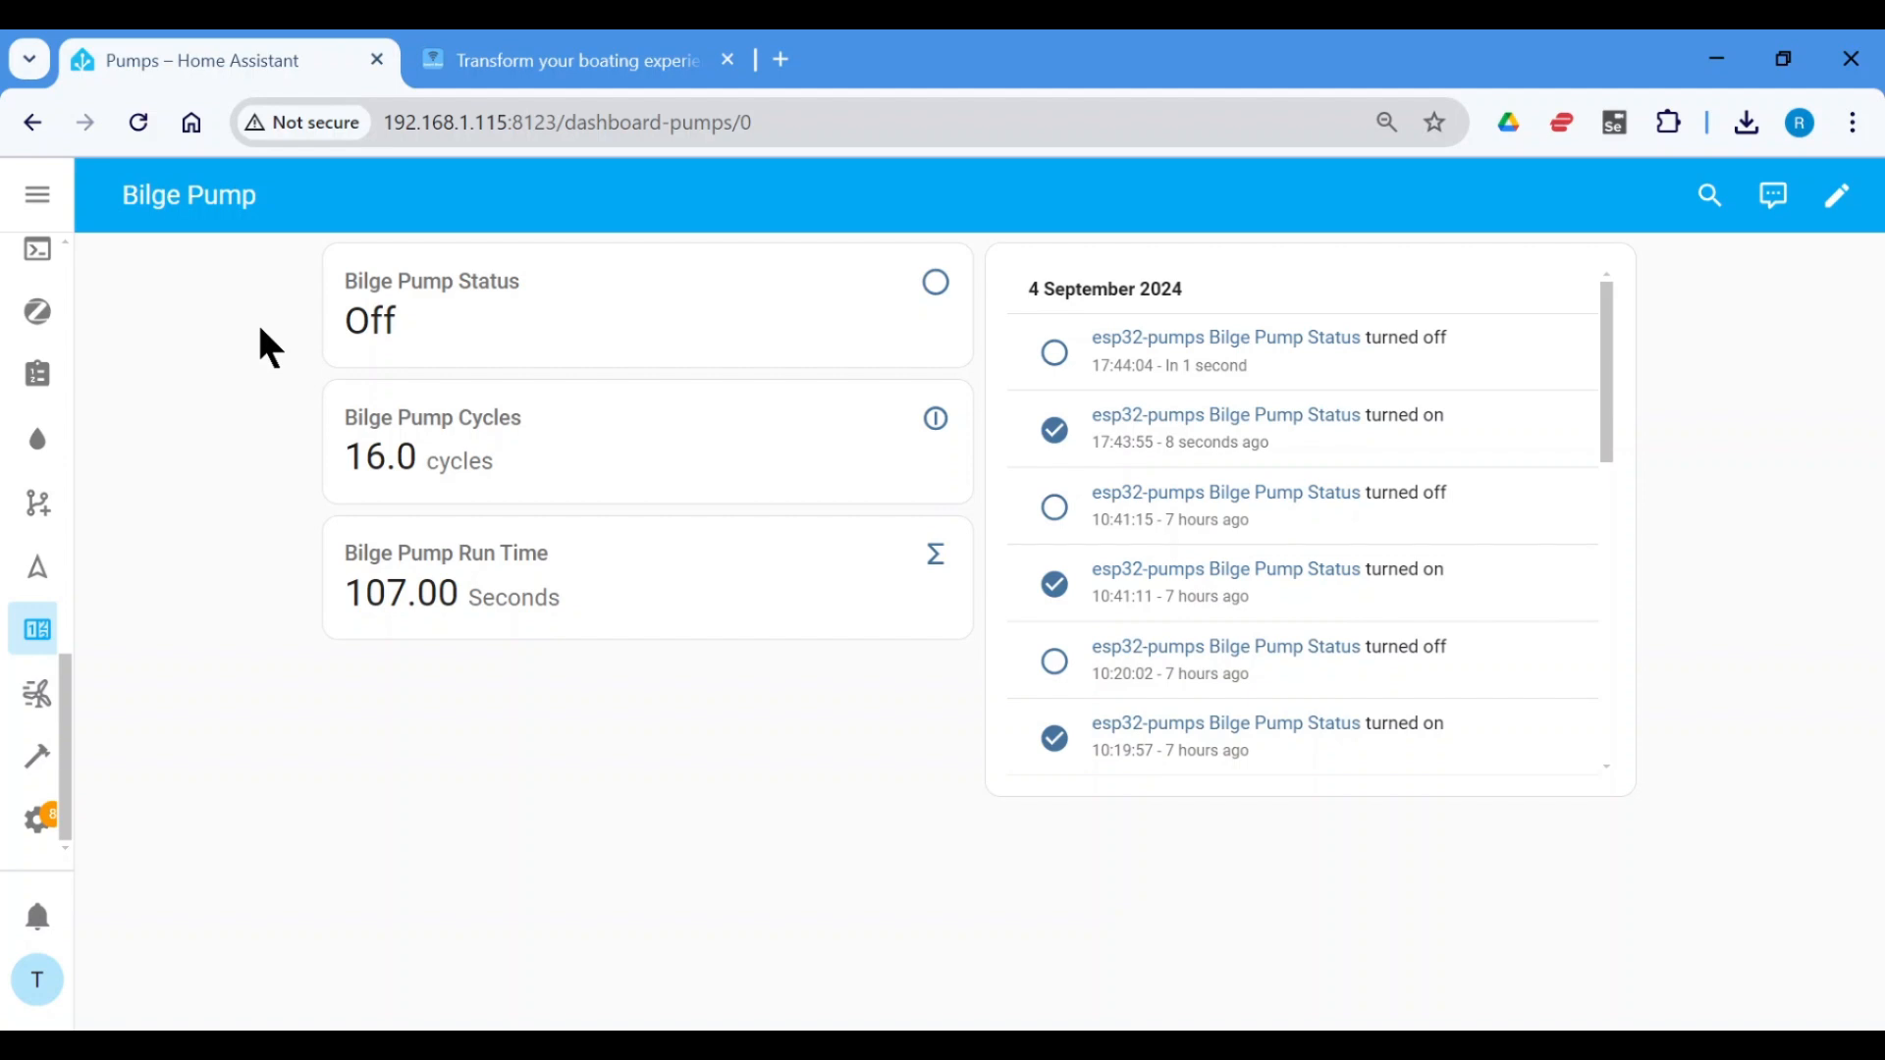
pyautogui.moveTo(258, 439)
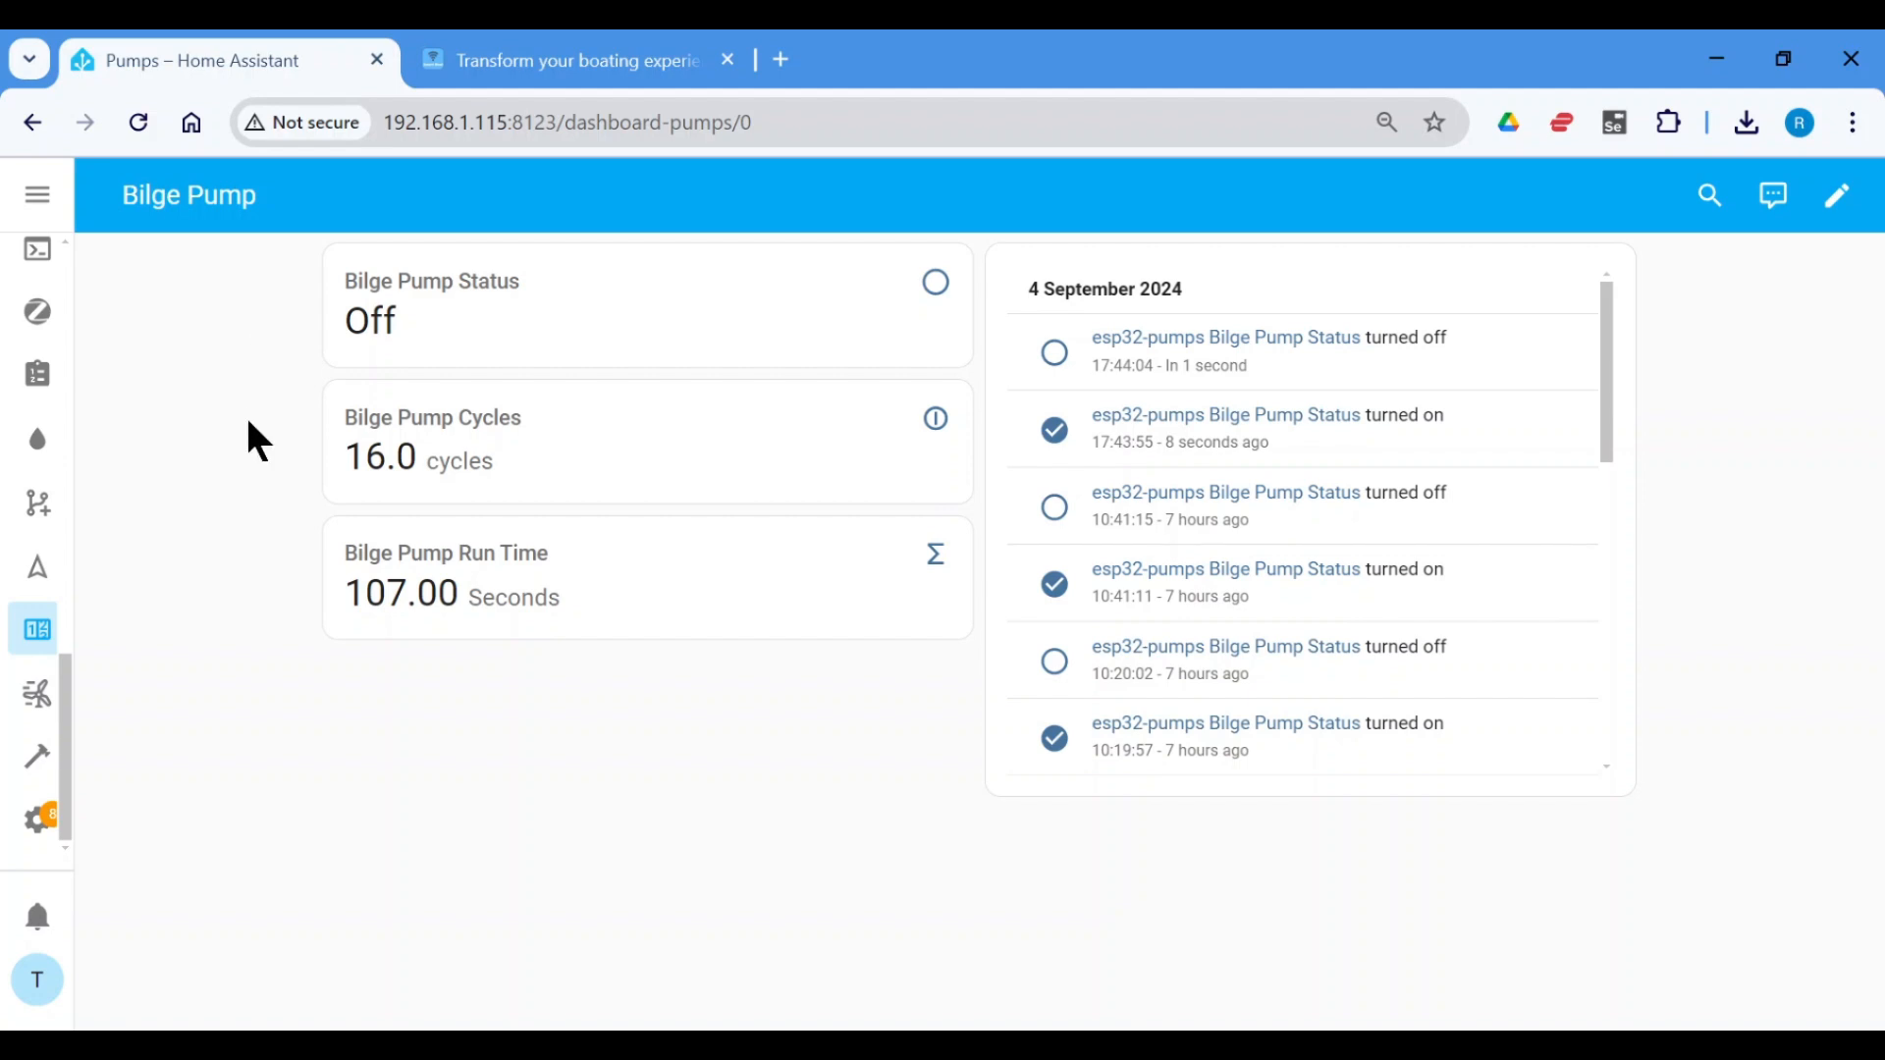
pyautogui.moveTo(299, 461)
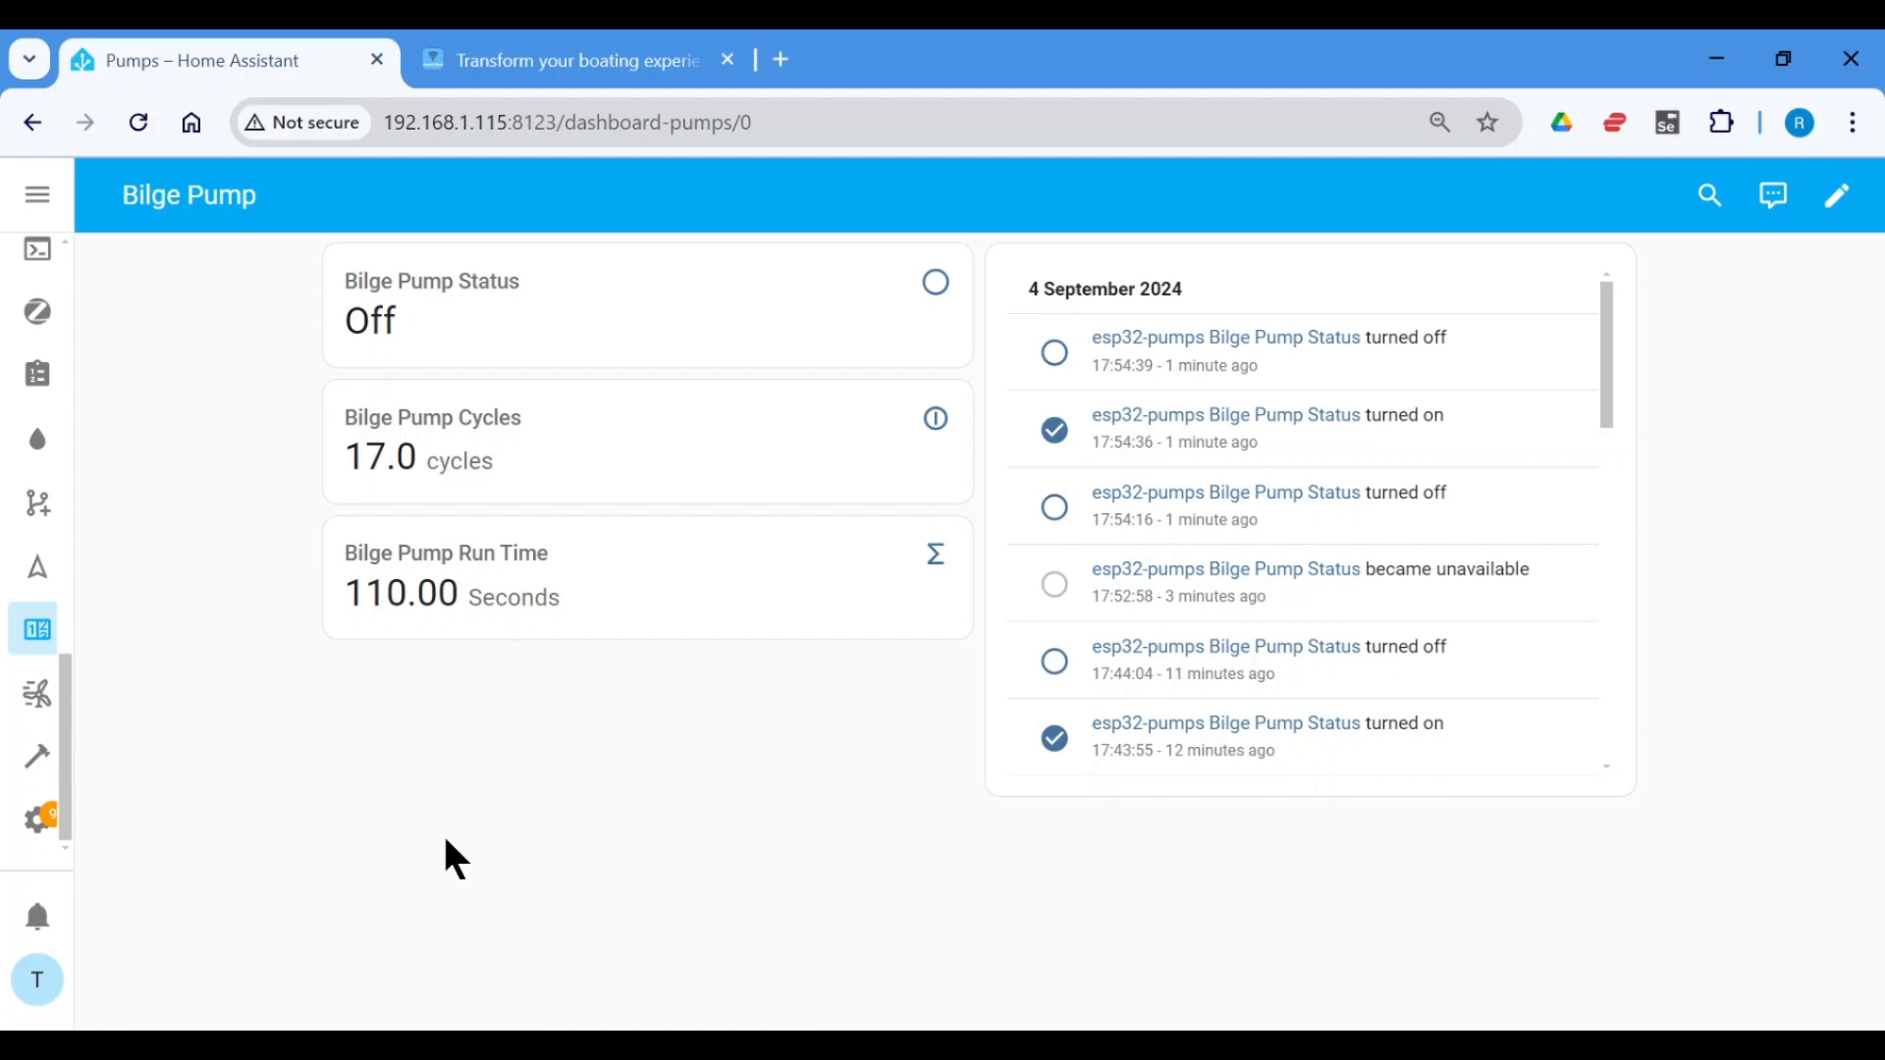
pyautogui.moveTo(37, 565)
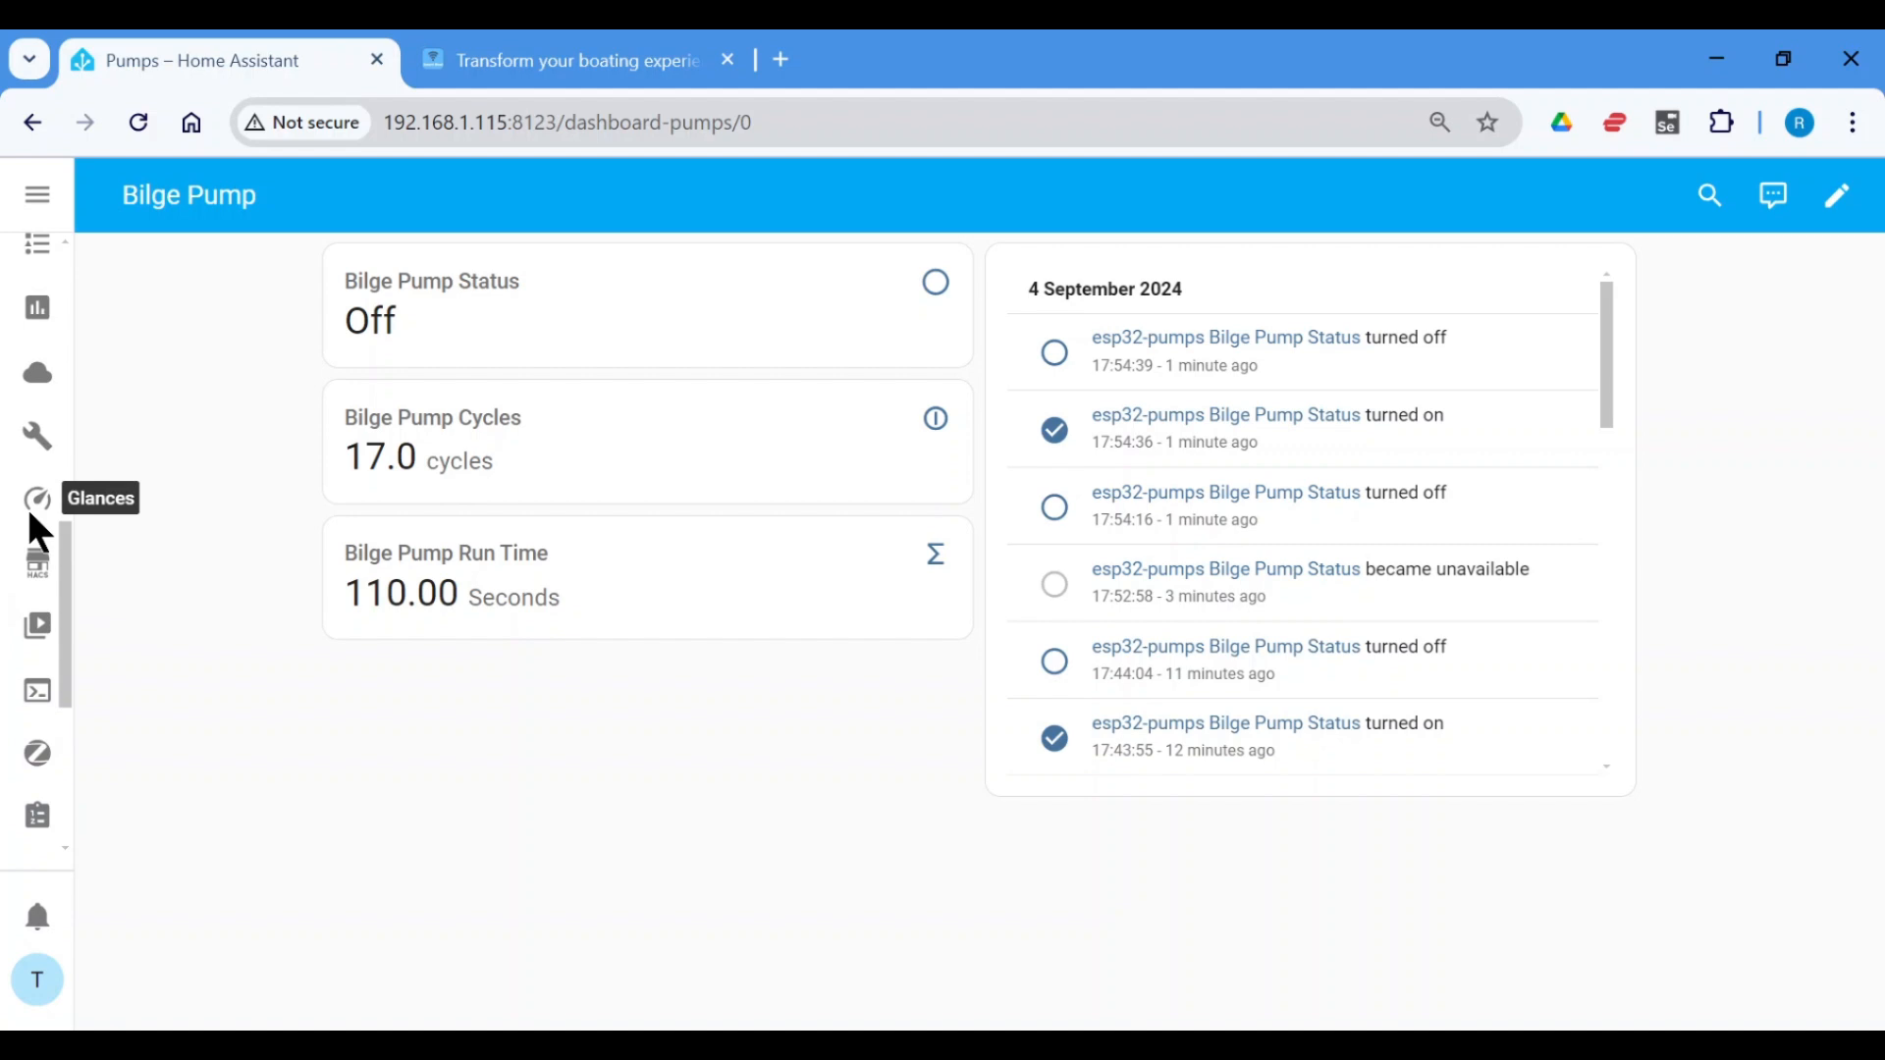
# - Reopen esp32-pumps.yaml from the ESPHome add-on's device list
pyautogui.click(37, 476)
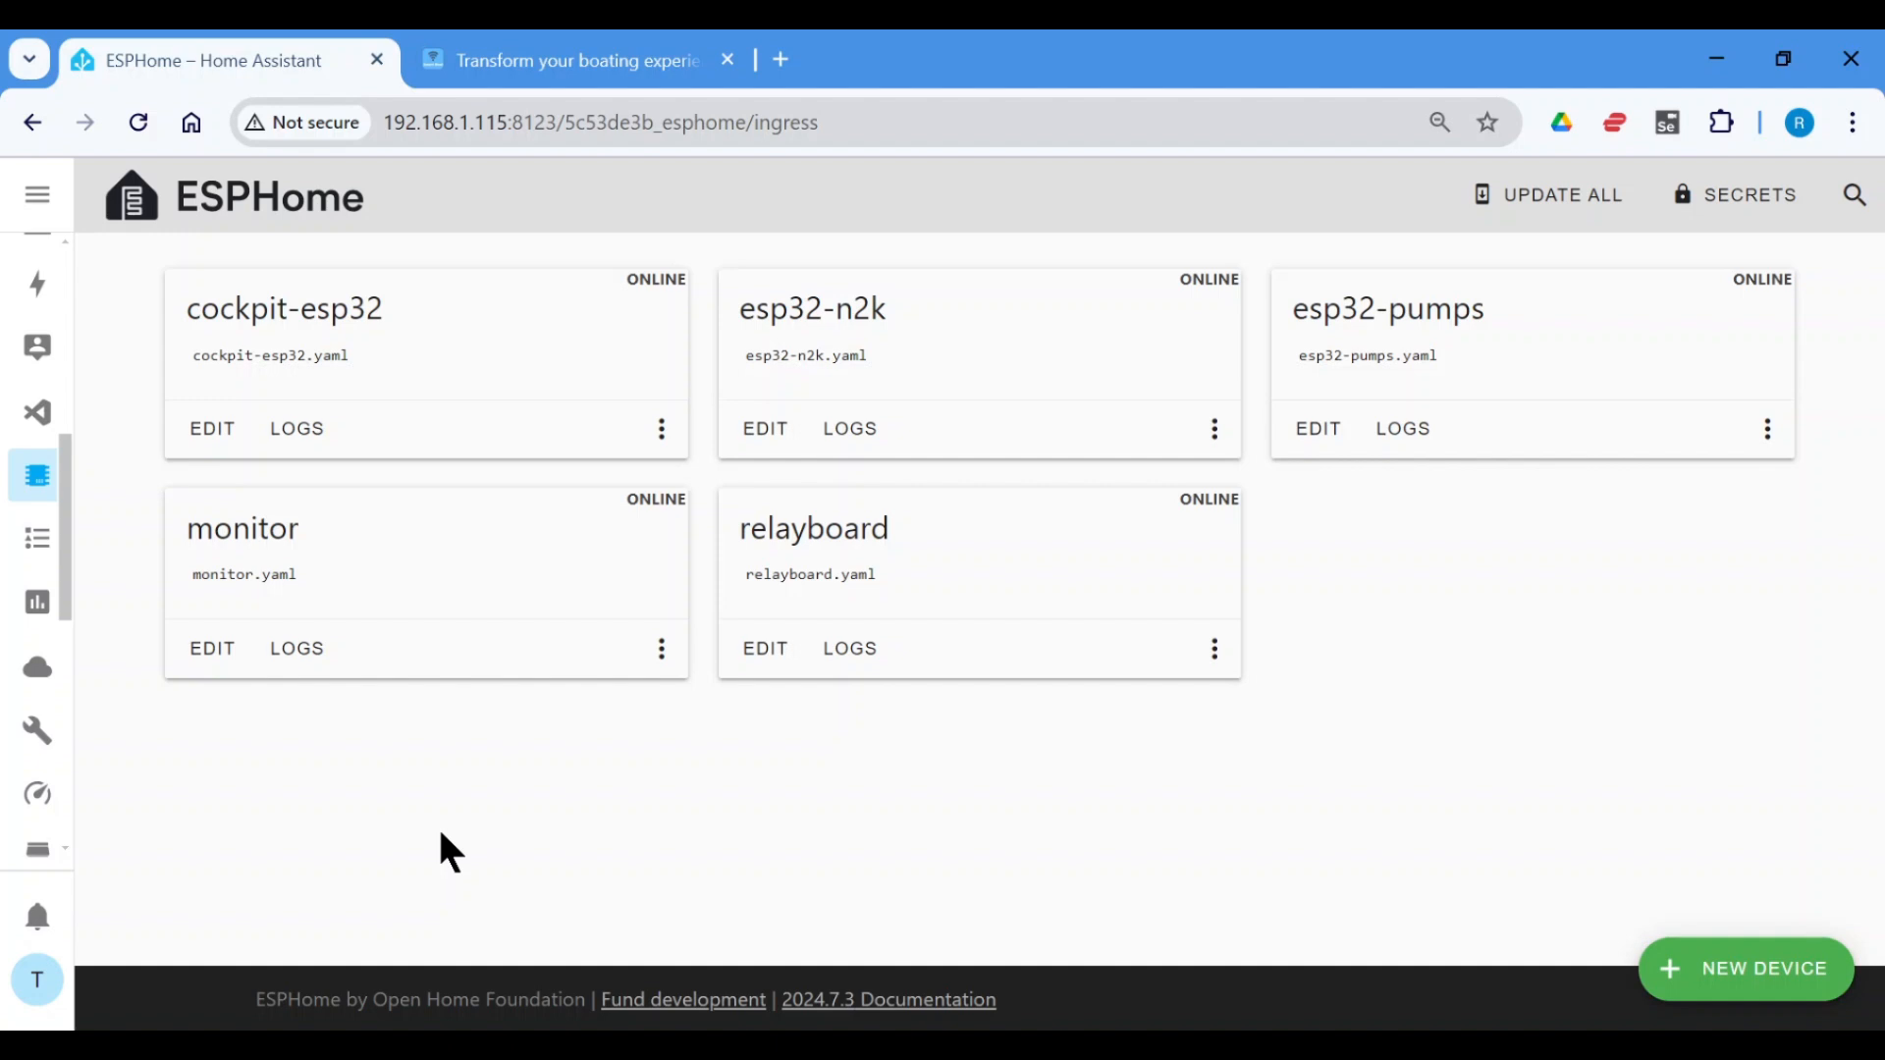
pyautogui.click(1316, 428)
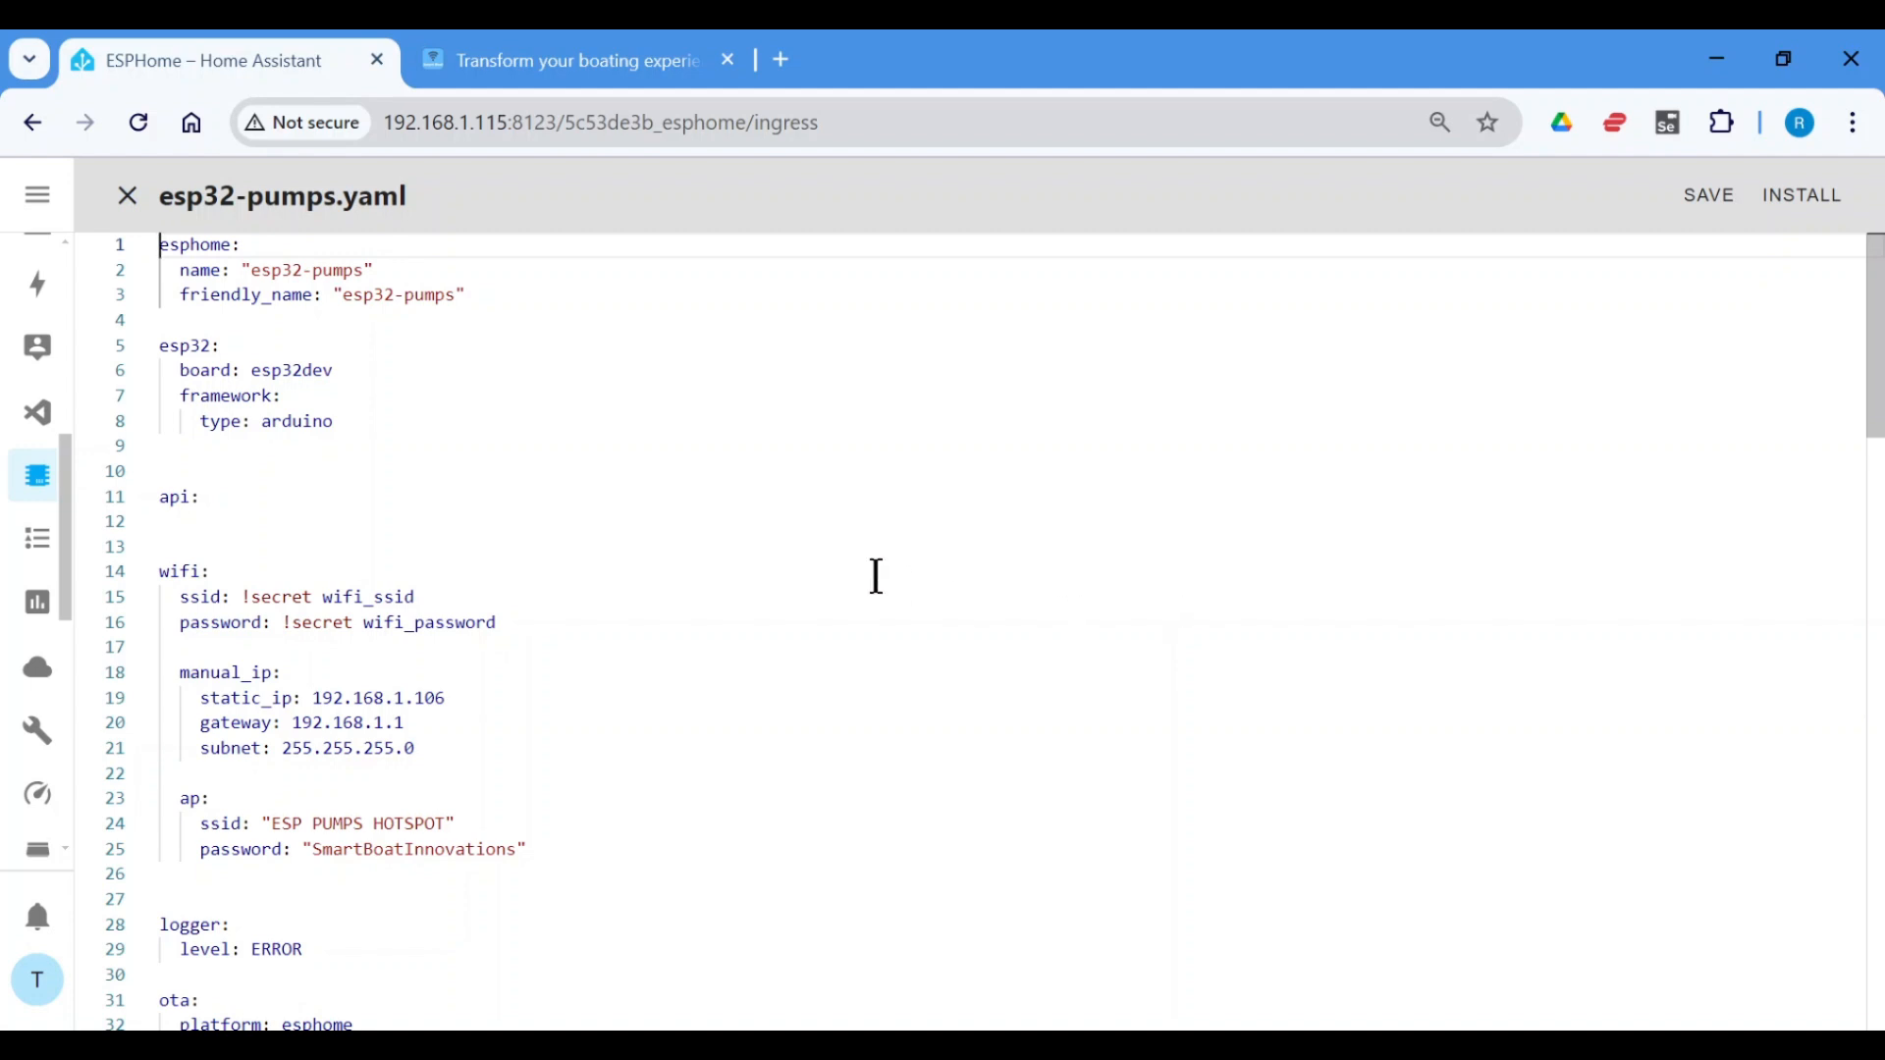
pyautogui.moveTo(539, 264)
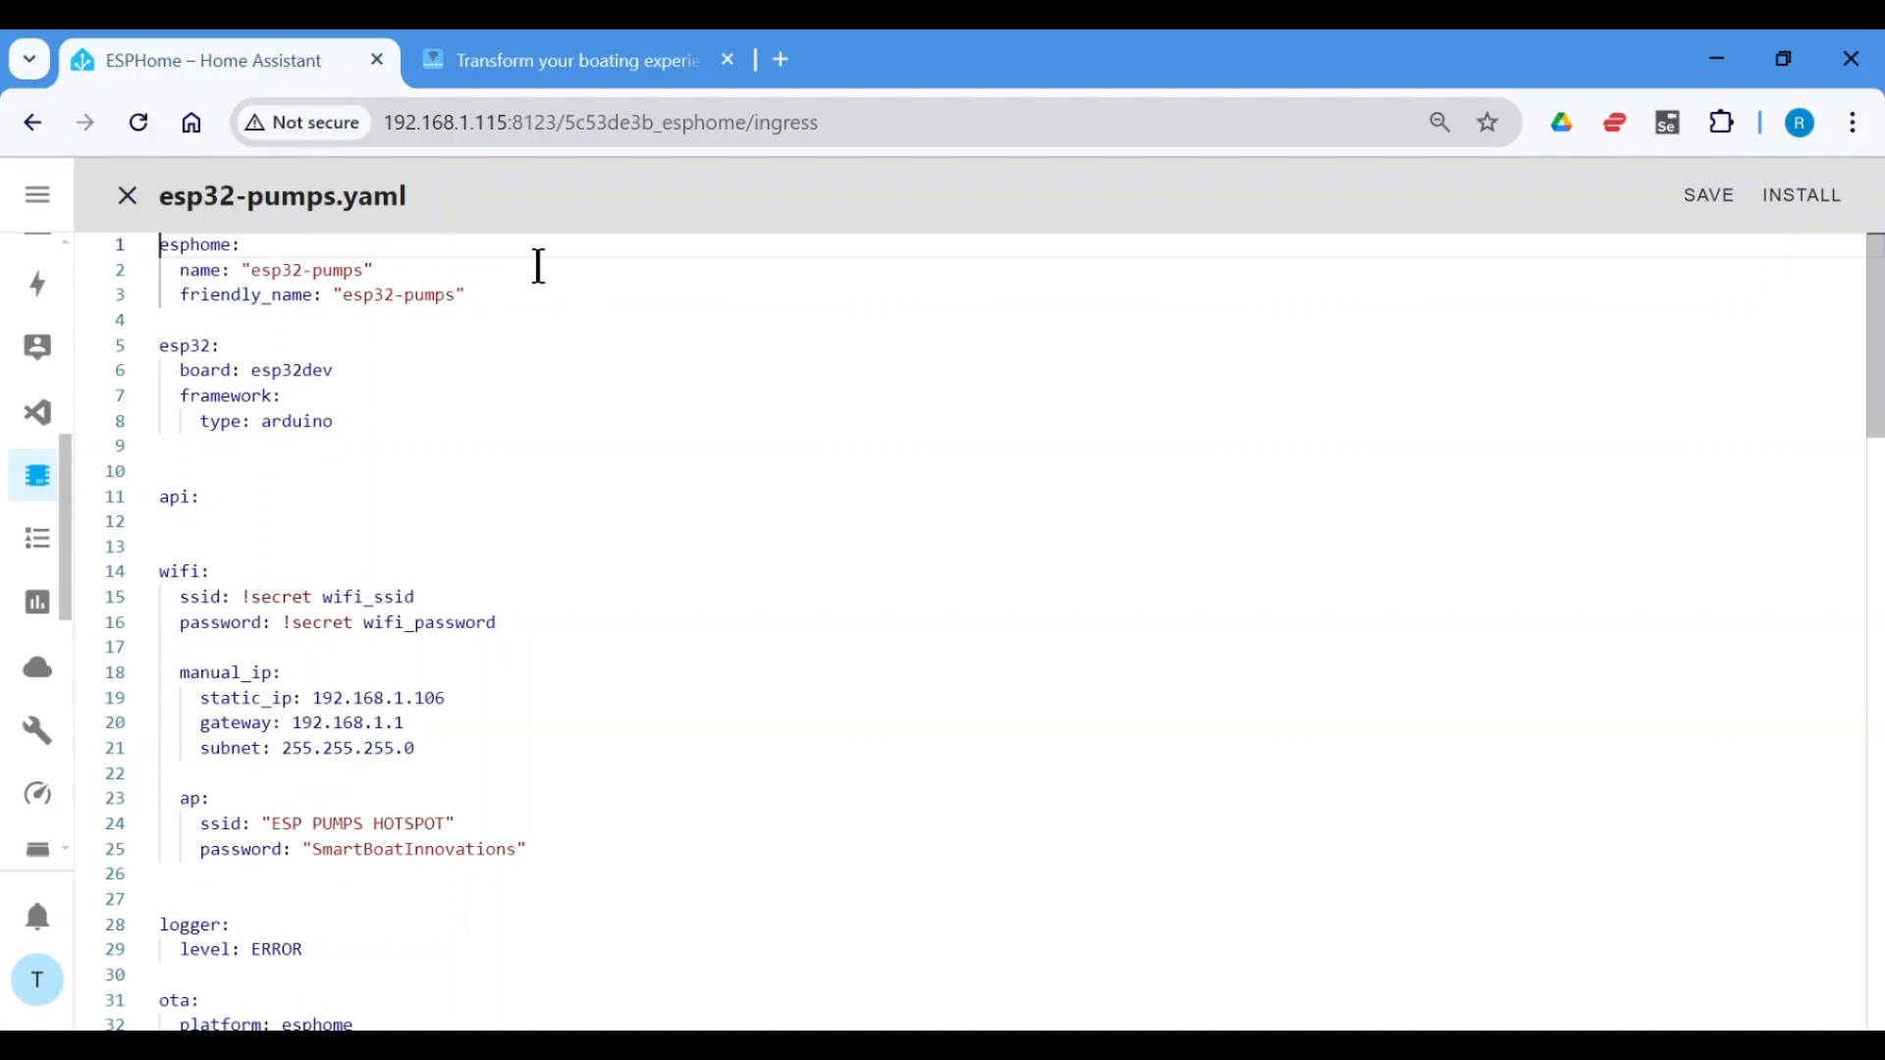
pyautogui.moveTo(541, 297)
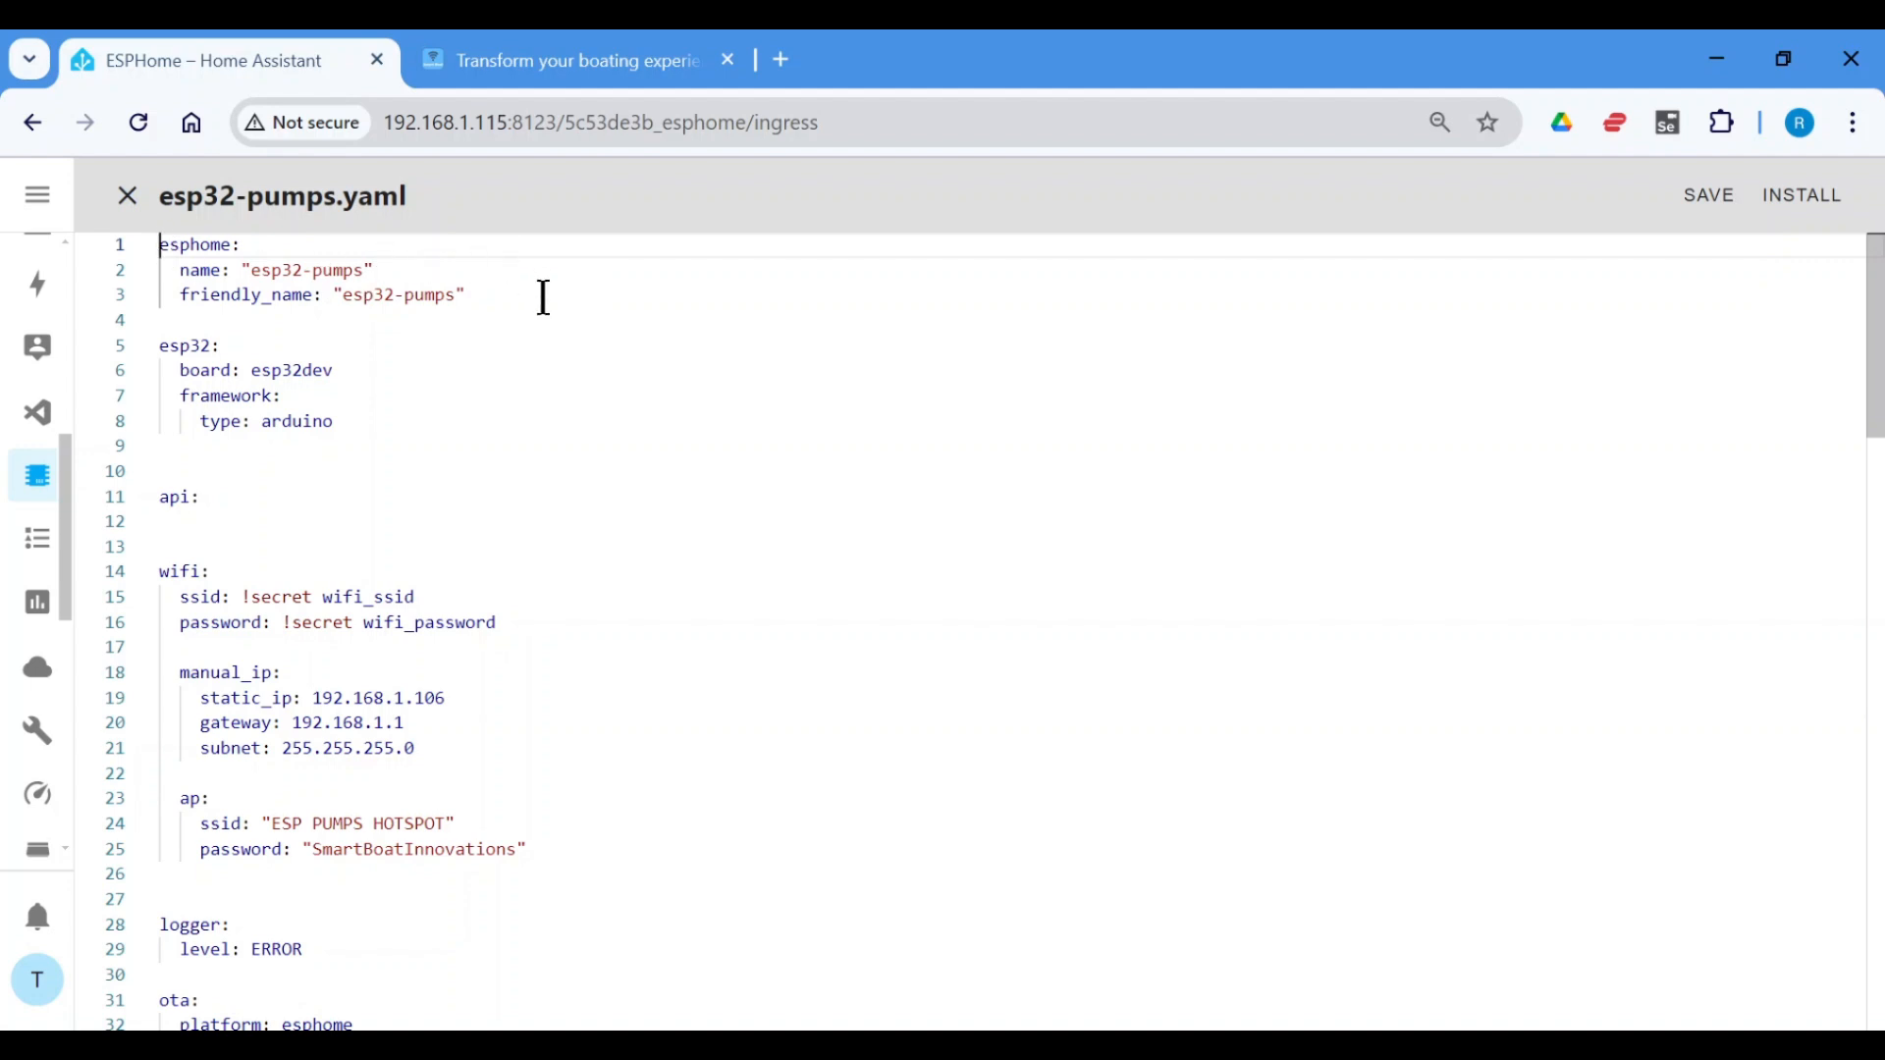
pyautogui.moveTo(401, 457)
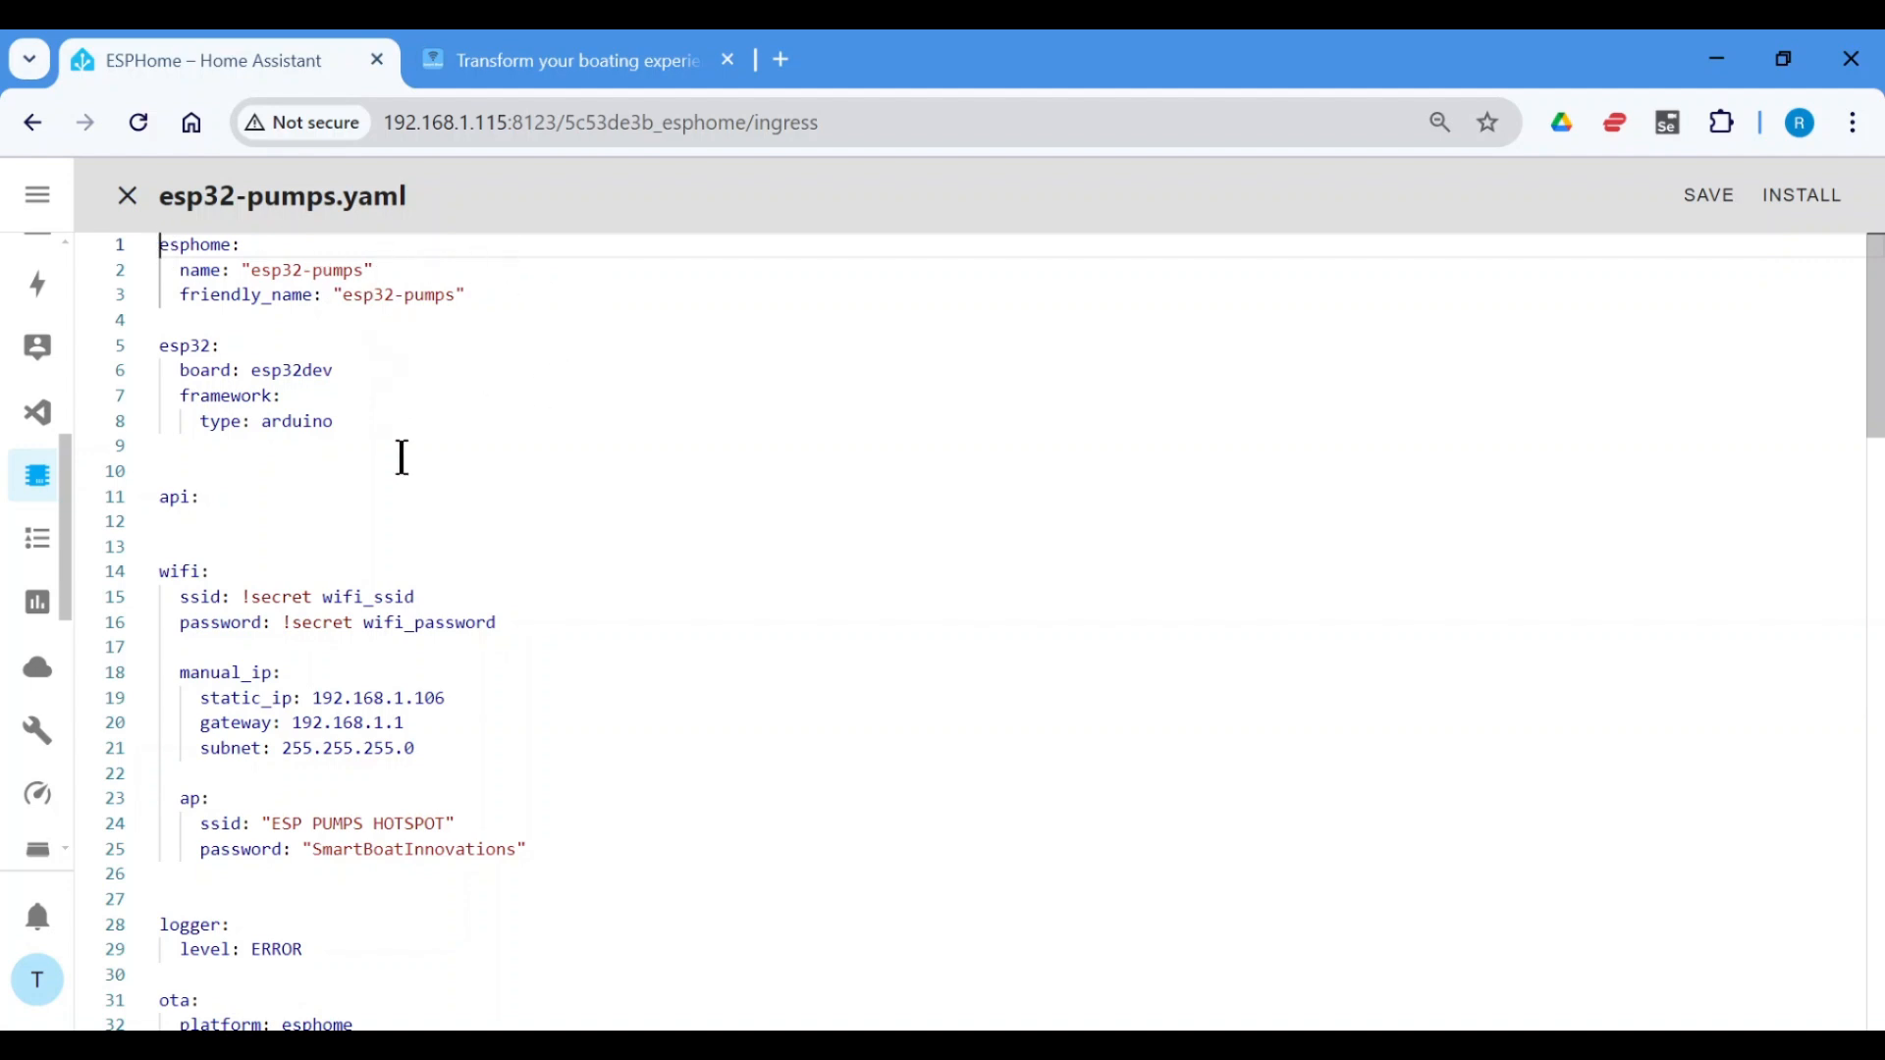
pyautogui.moveTo(424, 391)
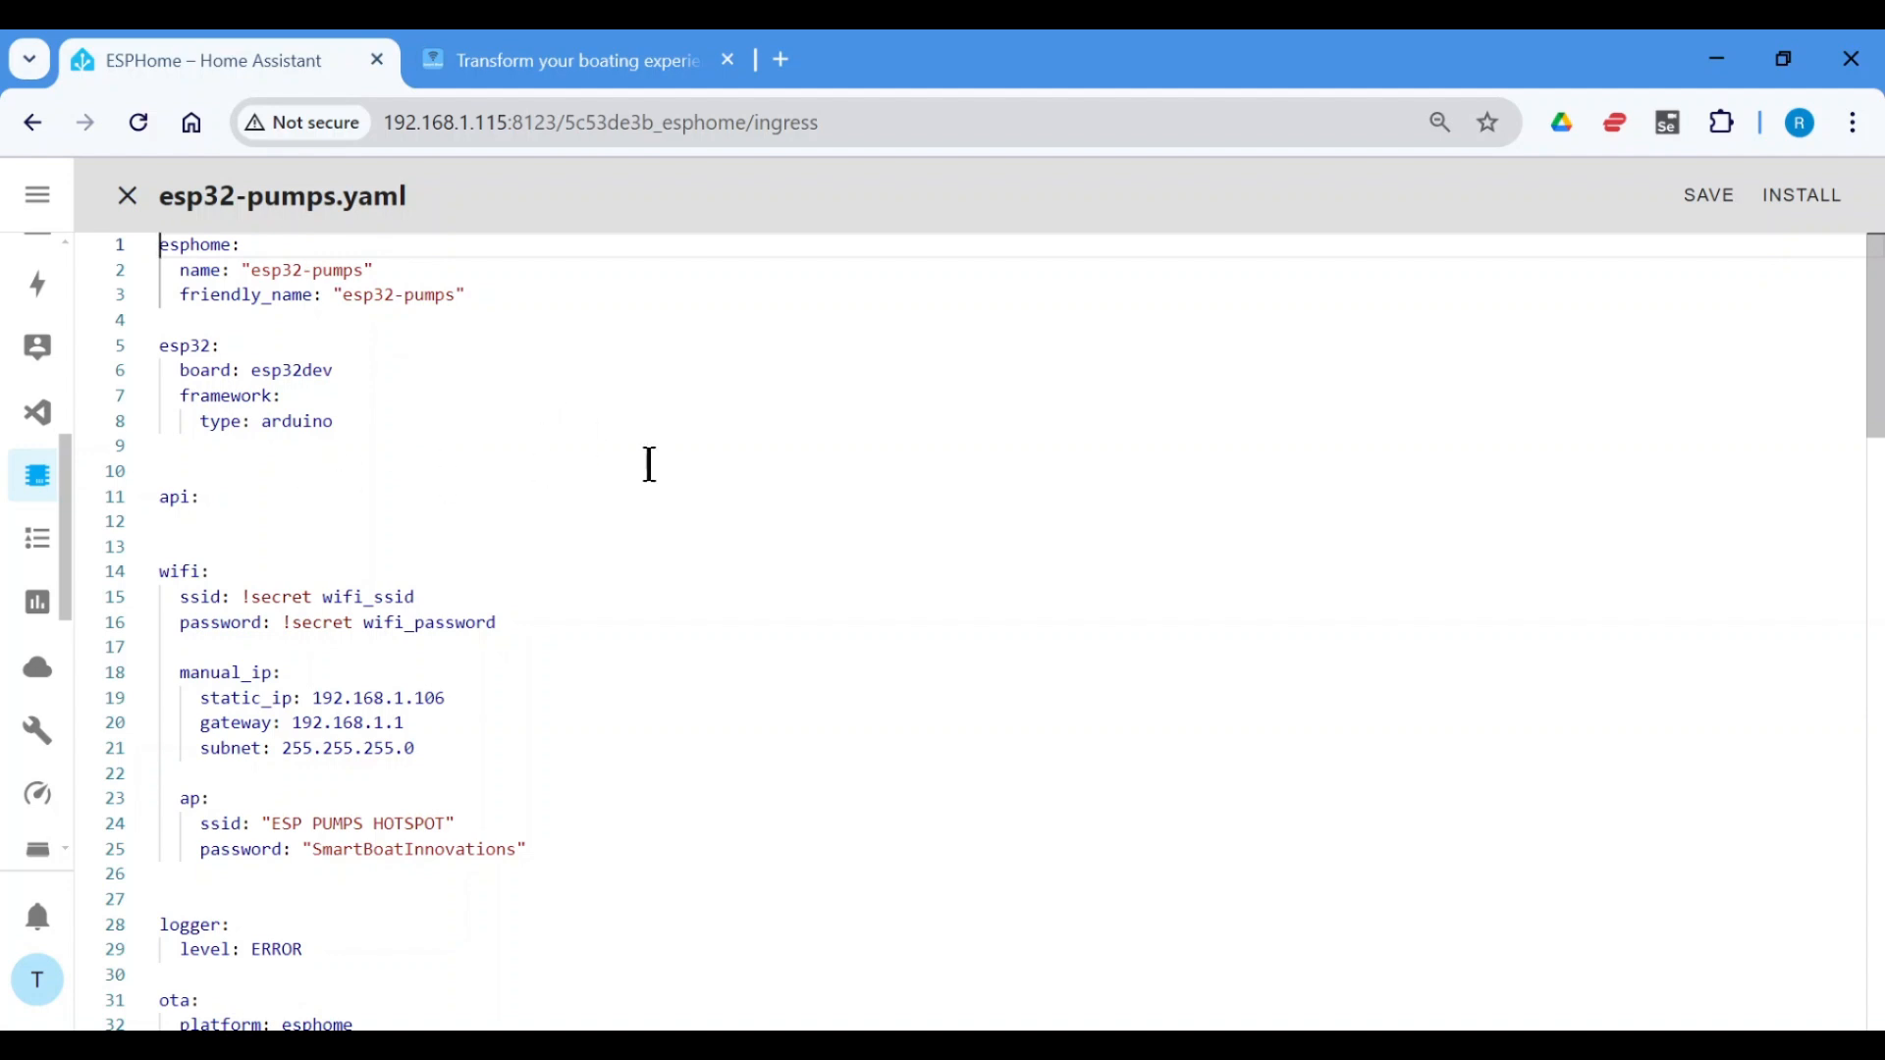
# - Scroll esp32-pumps.yaml past Wi-Fi and logger to the I2C, globals and INA219 sections
pyautogui.scroll(-3)
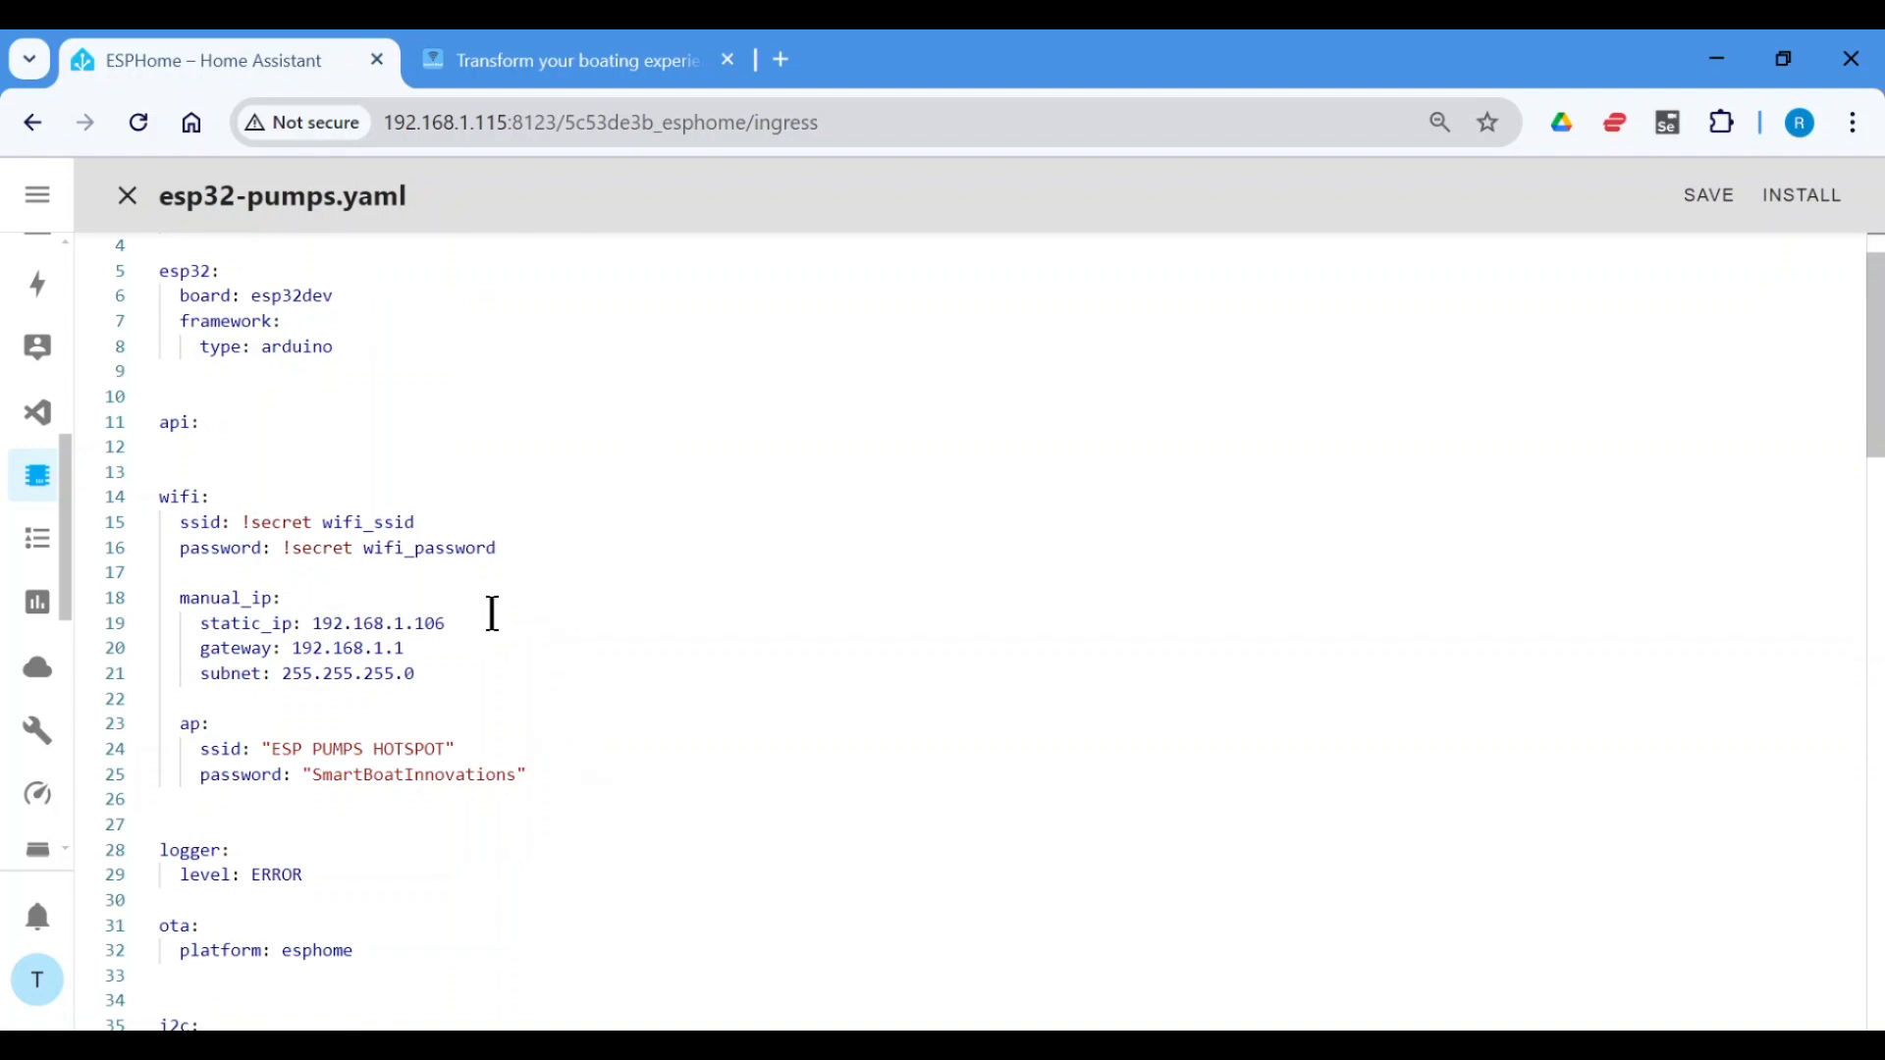
pyautogui.moveTo(471, 648)
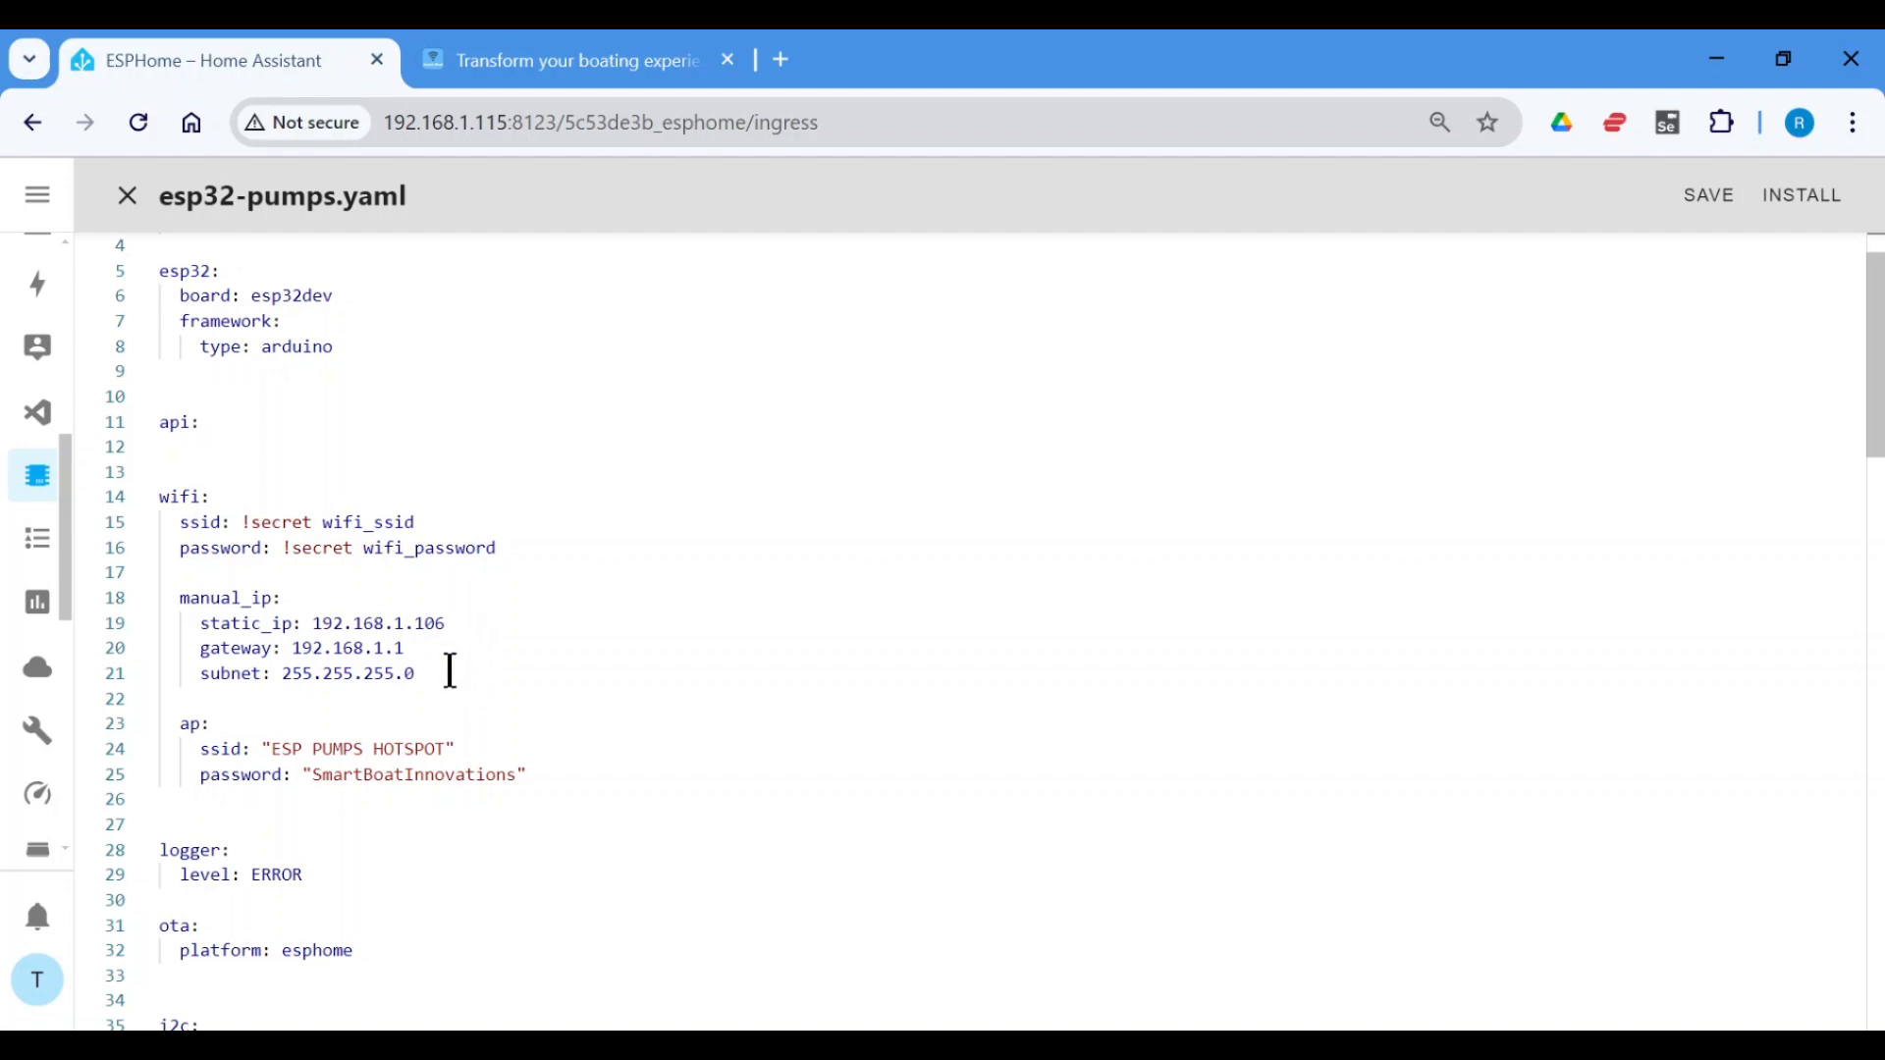
pyautogui.scroll(-3)
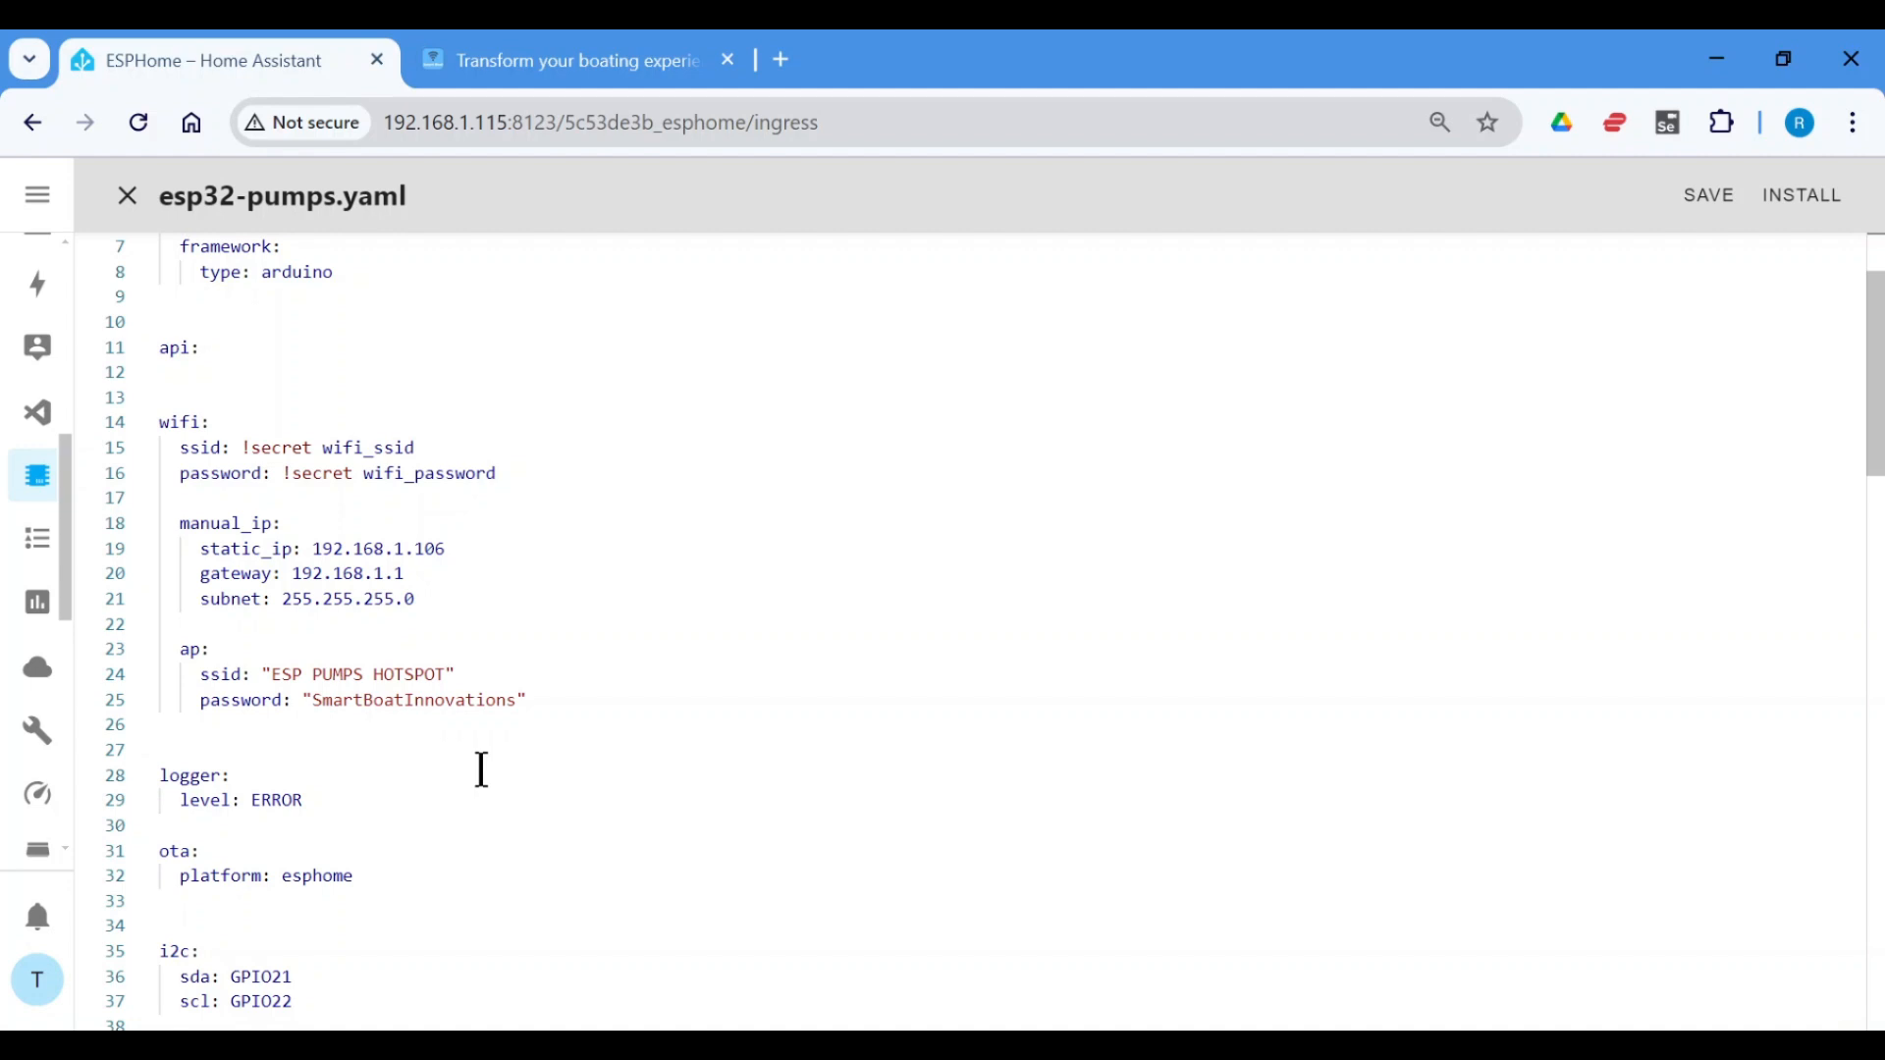
pyautogui.moveTo(358, 655)
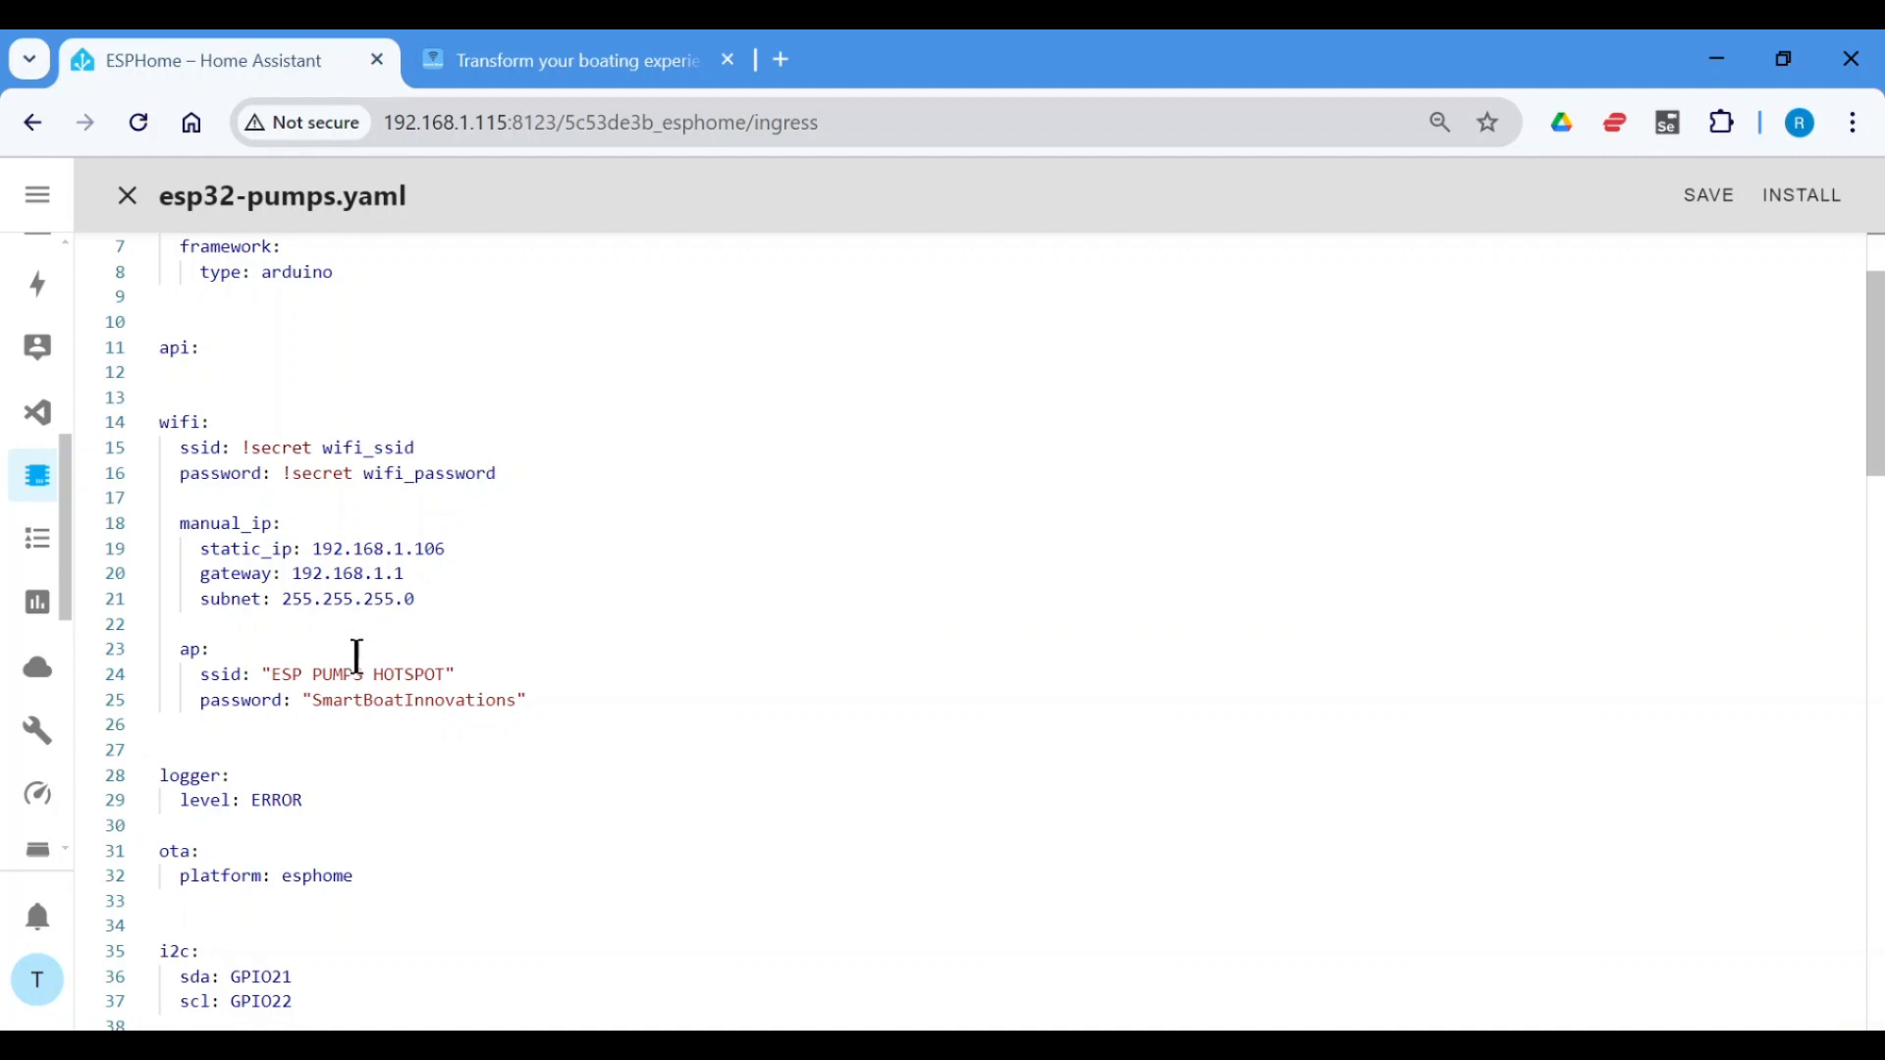
pyautogui.moveTo(605, 756)
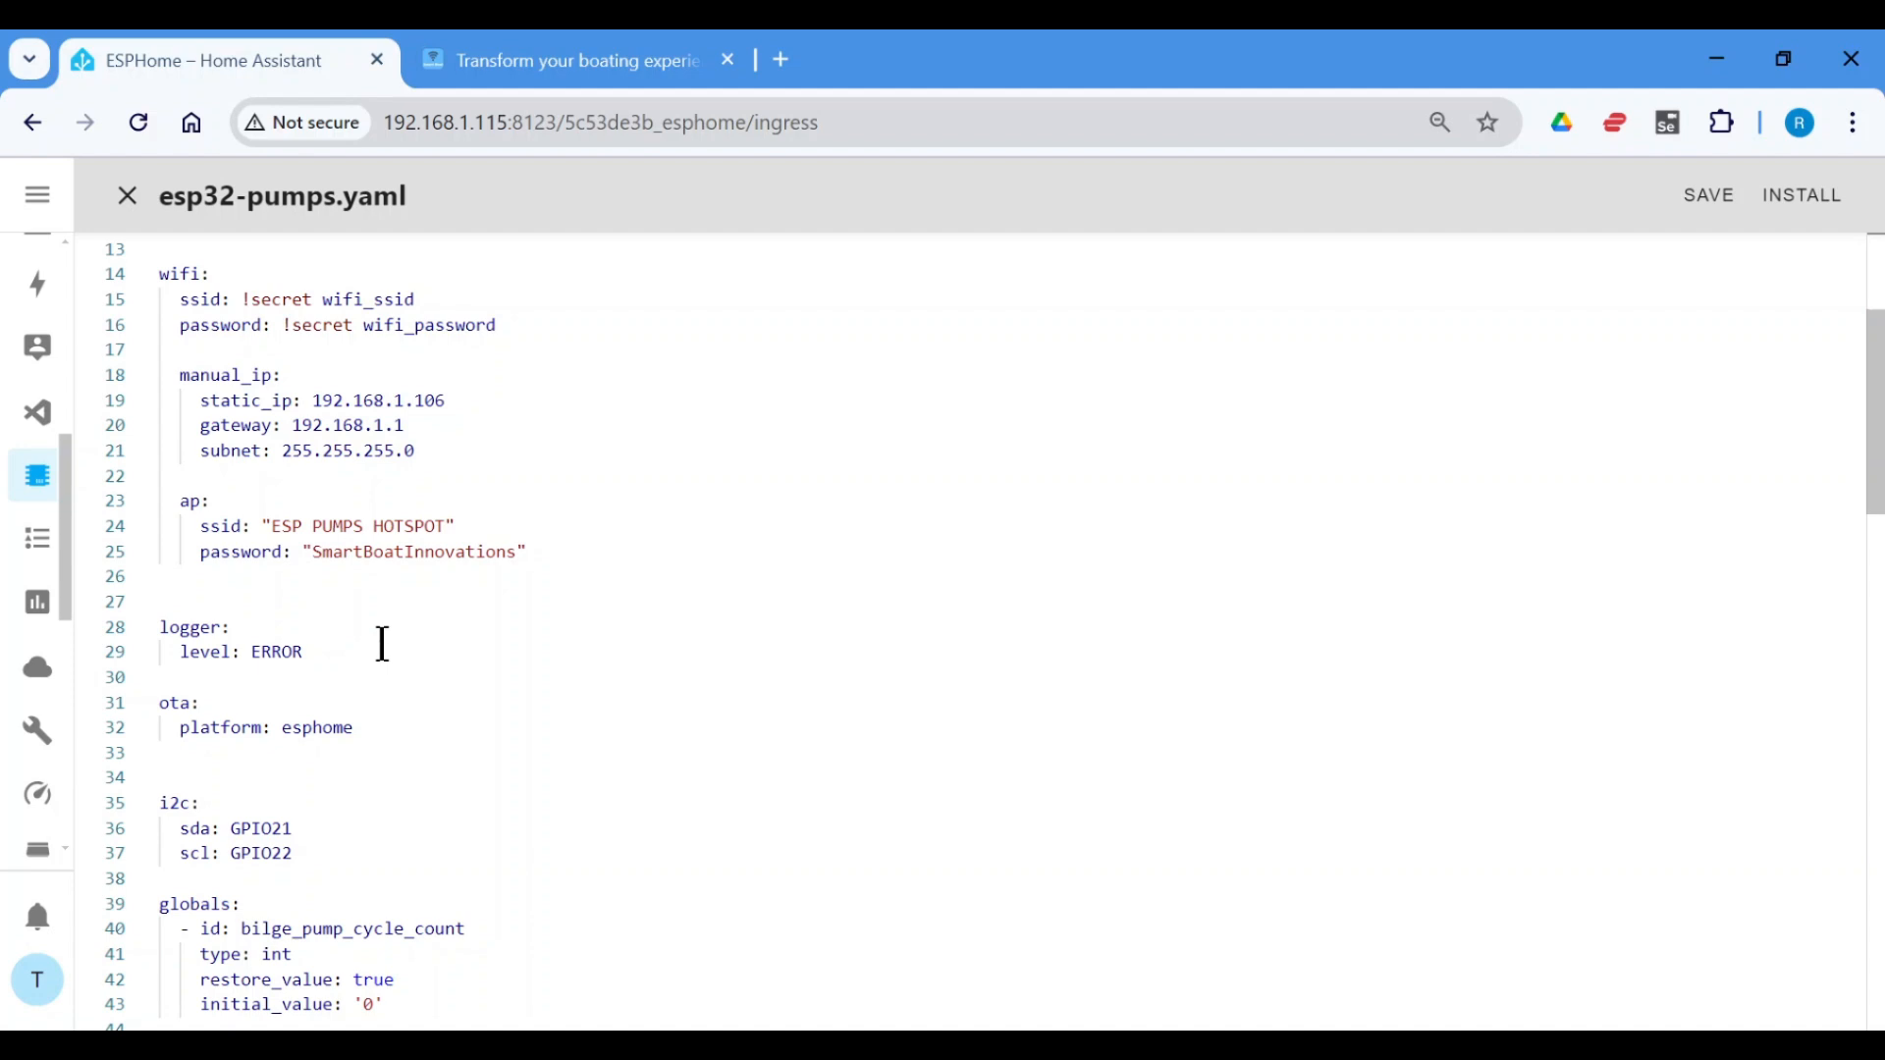
pyautogui.scroll(-3)
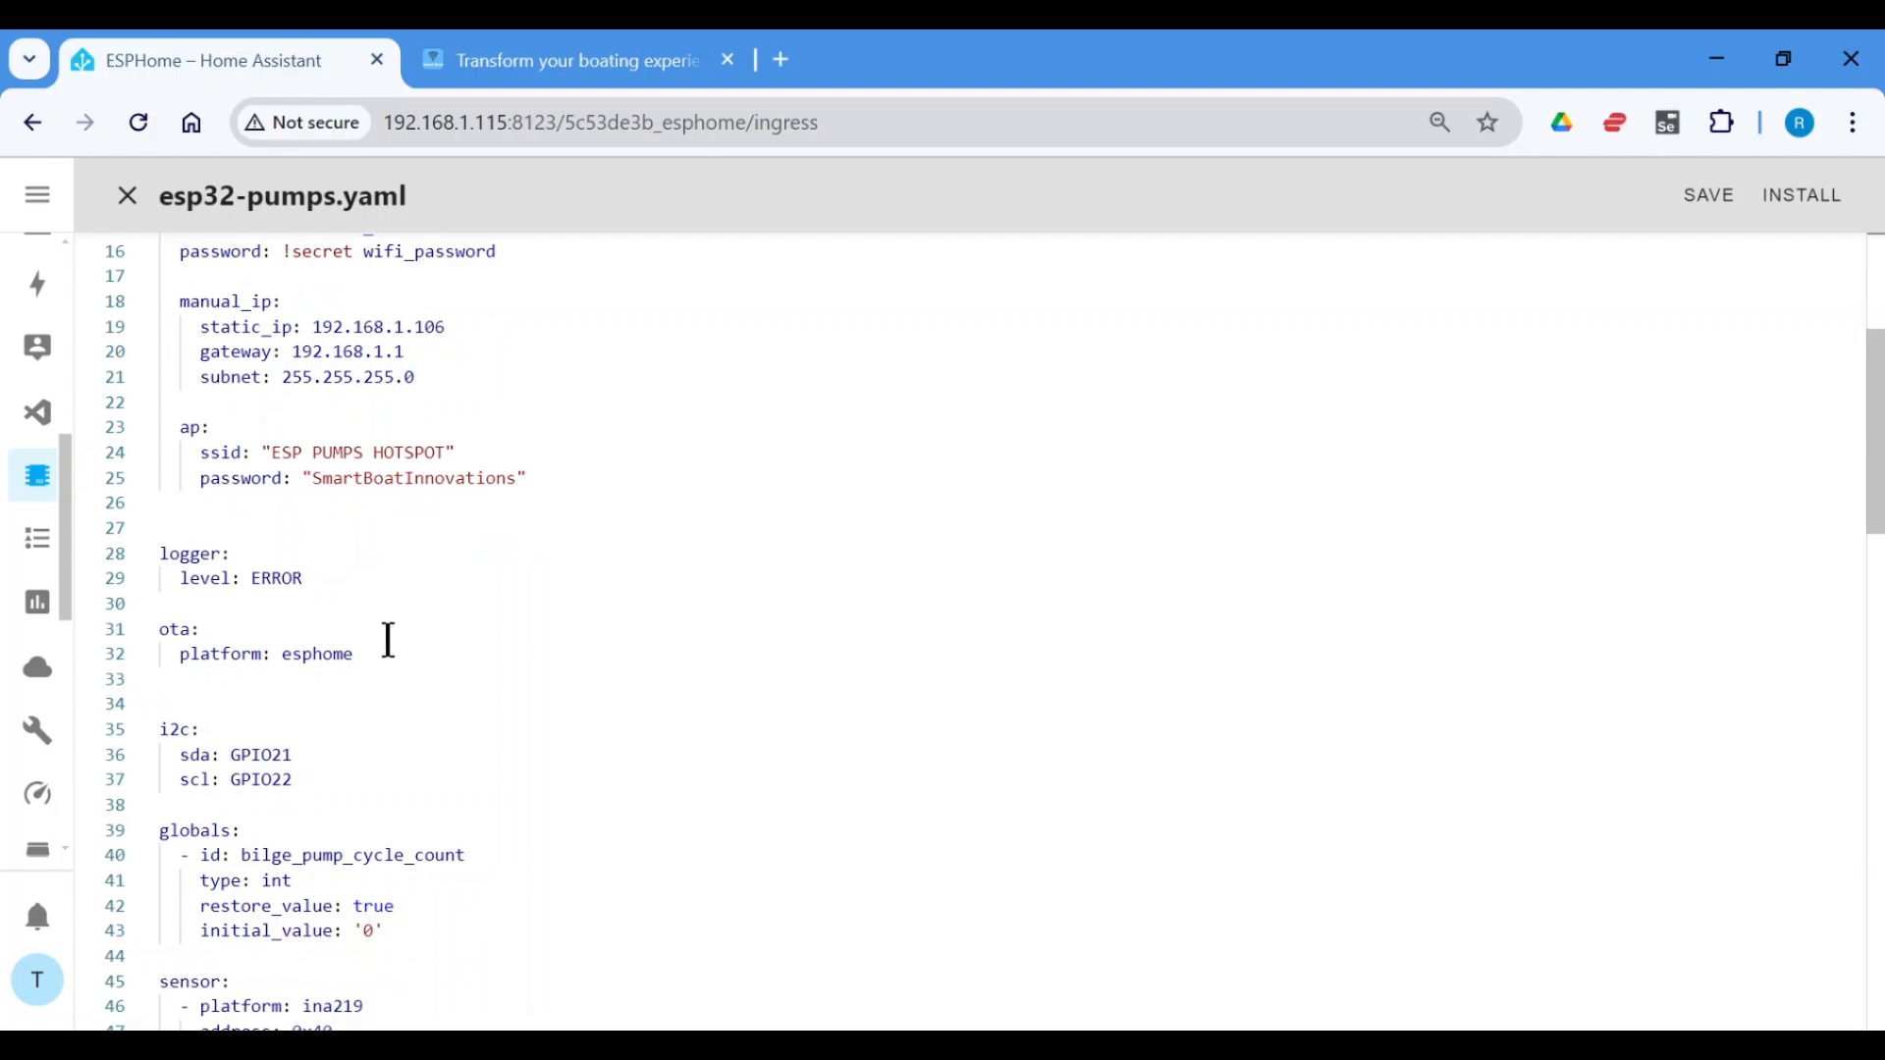
# - Close the esp32-pumps editor and go to the Settings > Devices & Services integrations list
pyautogui.click(127, 194)
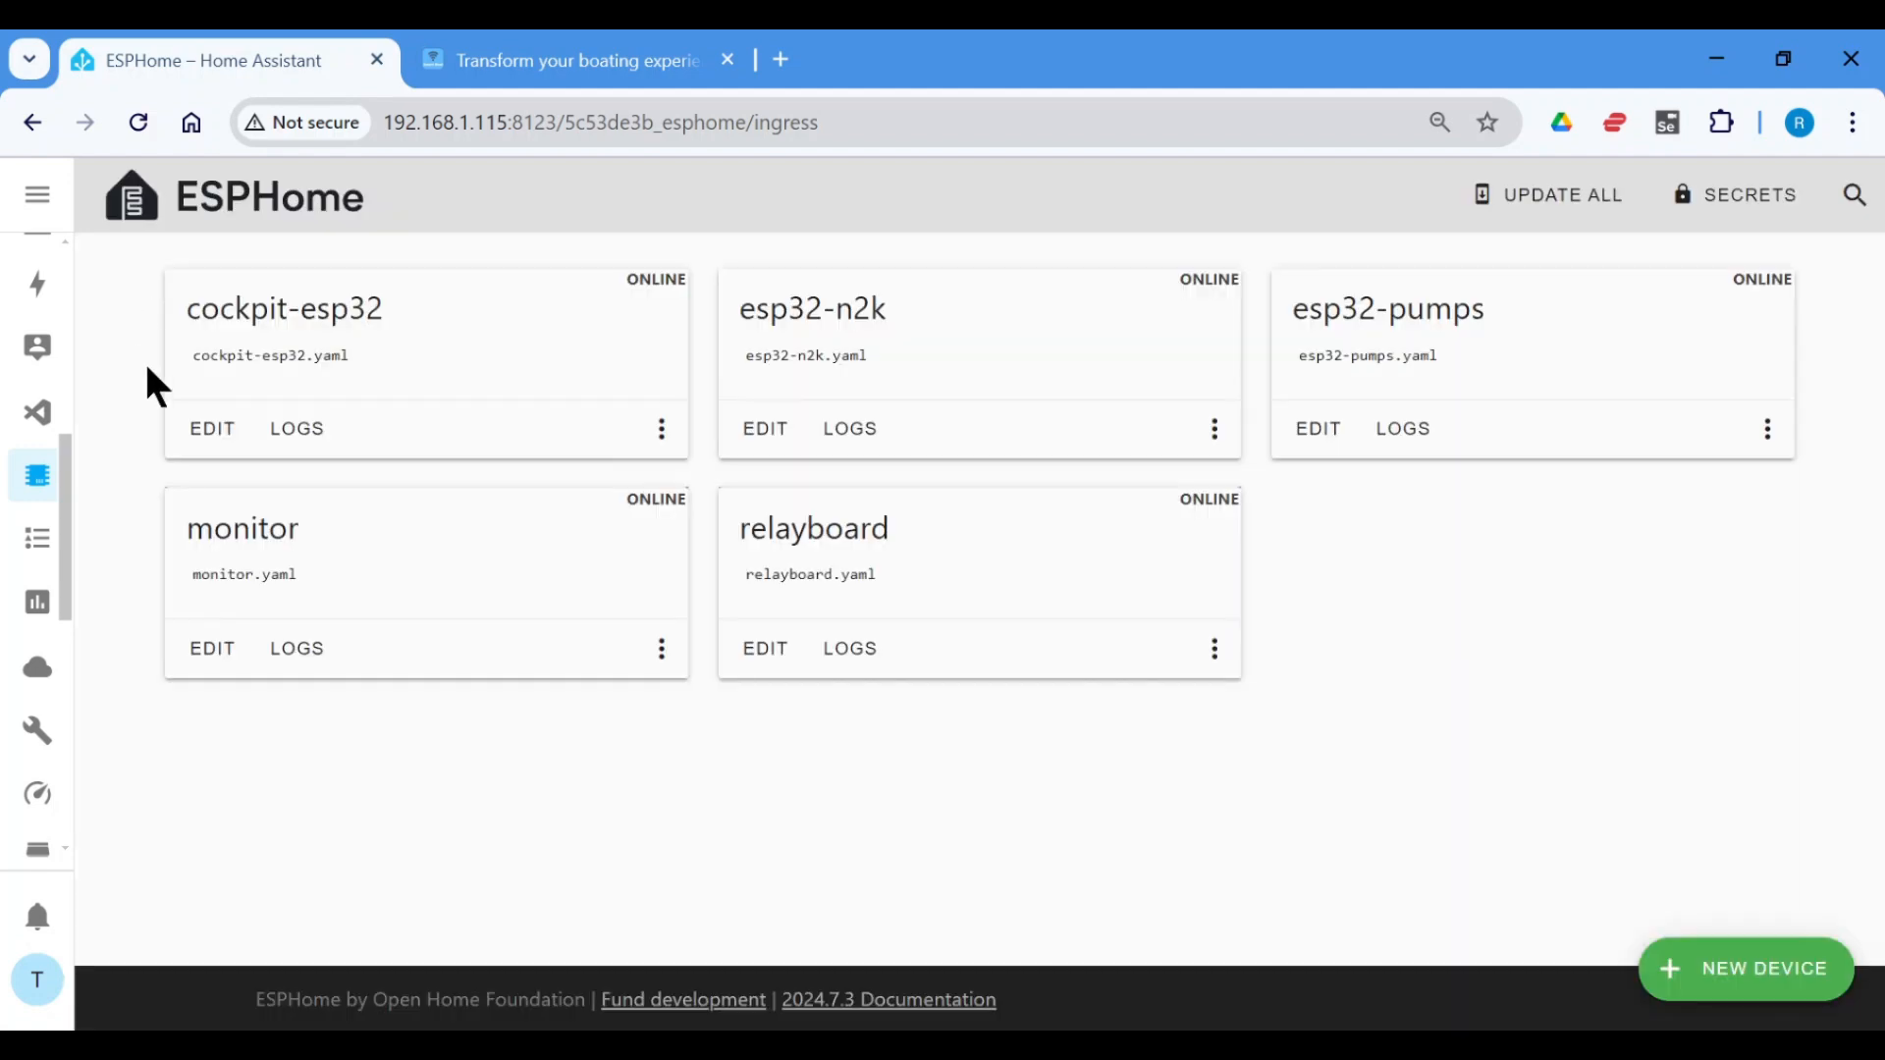
pyautogui.moveTo(285, 803)
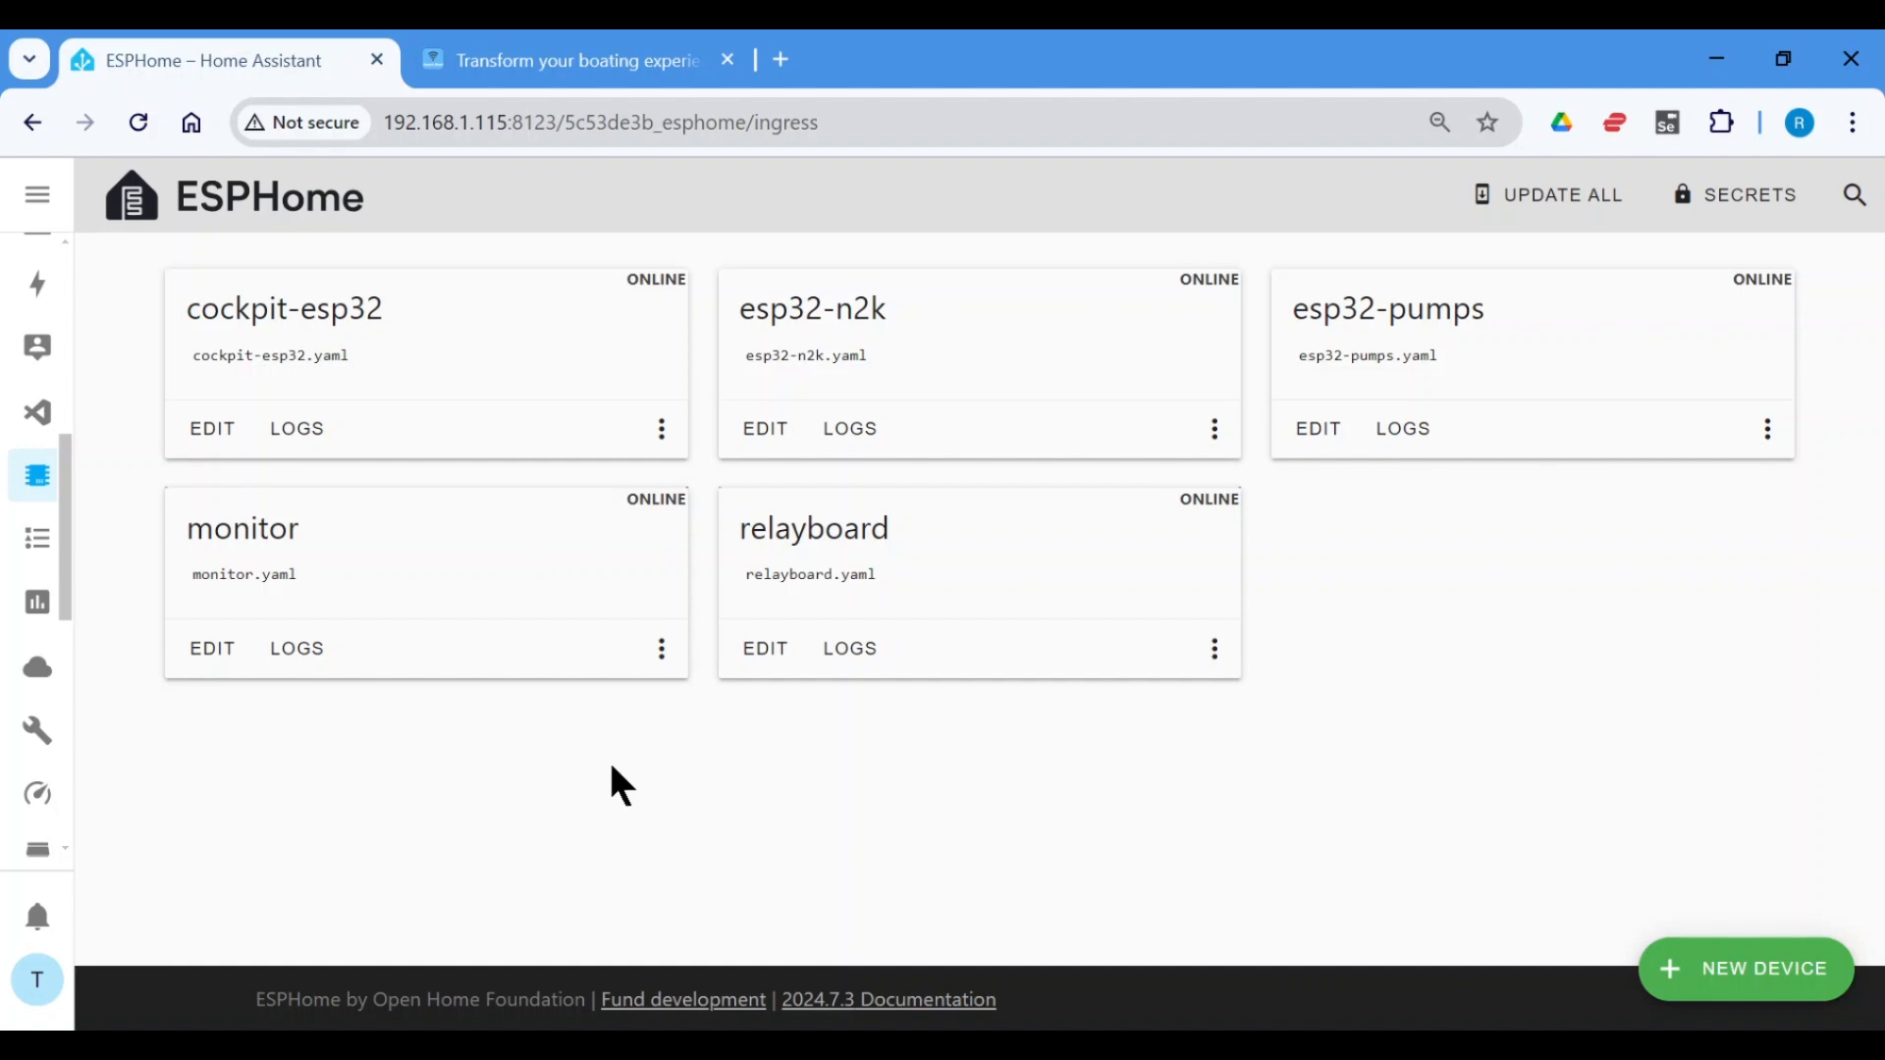
pyautogui.scroll(-3)
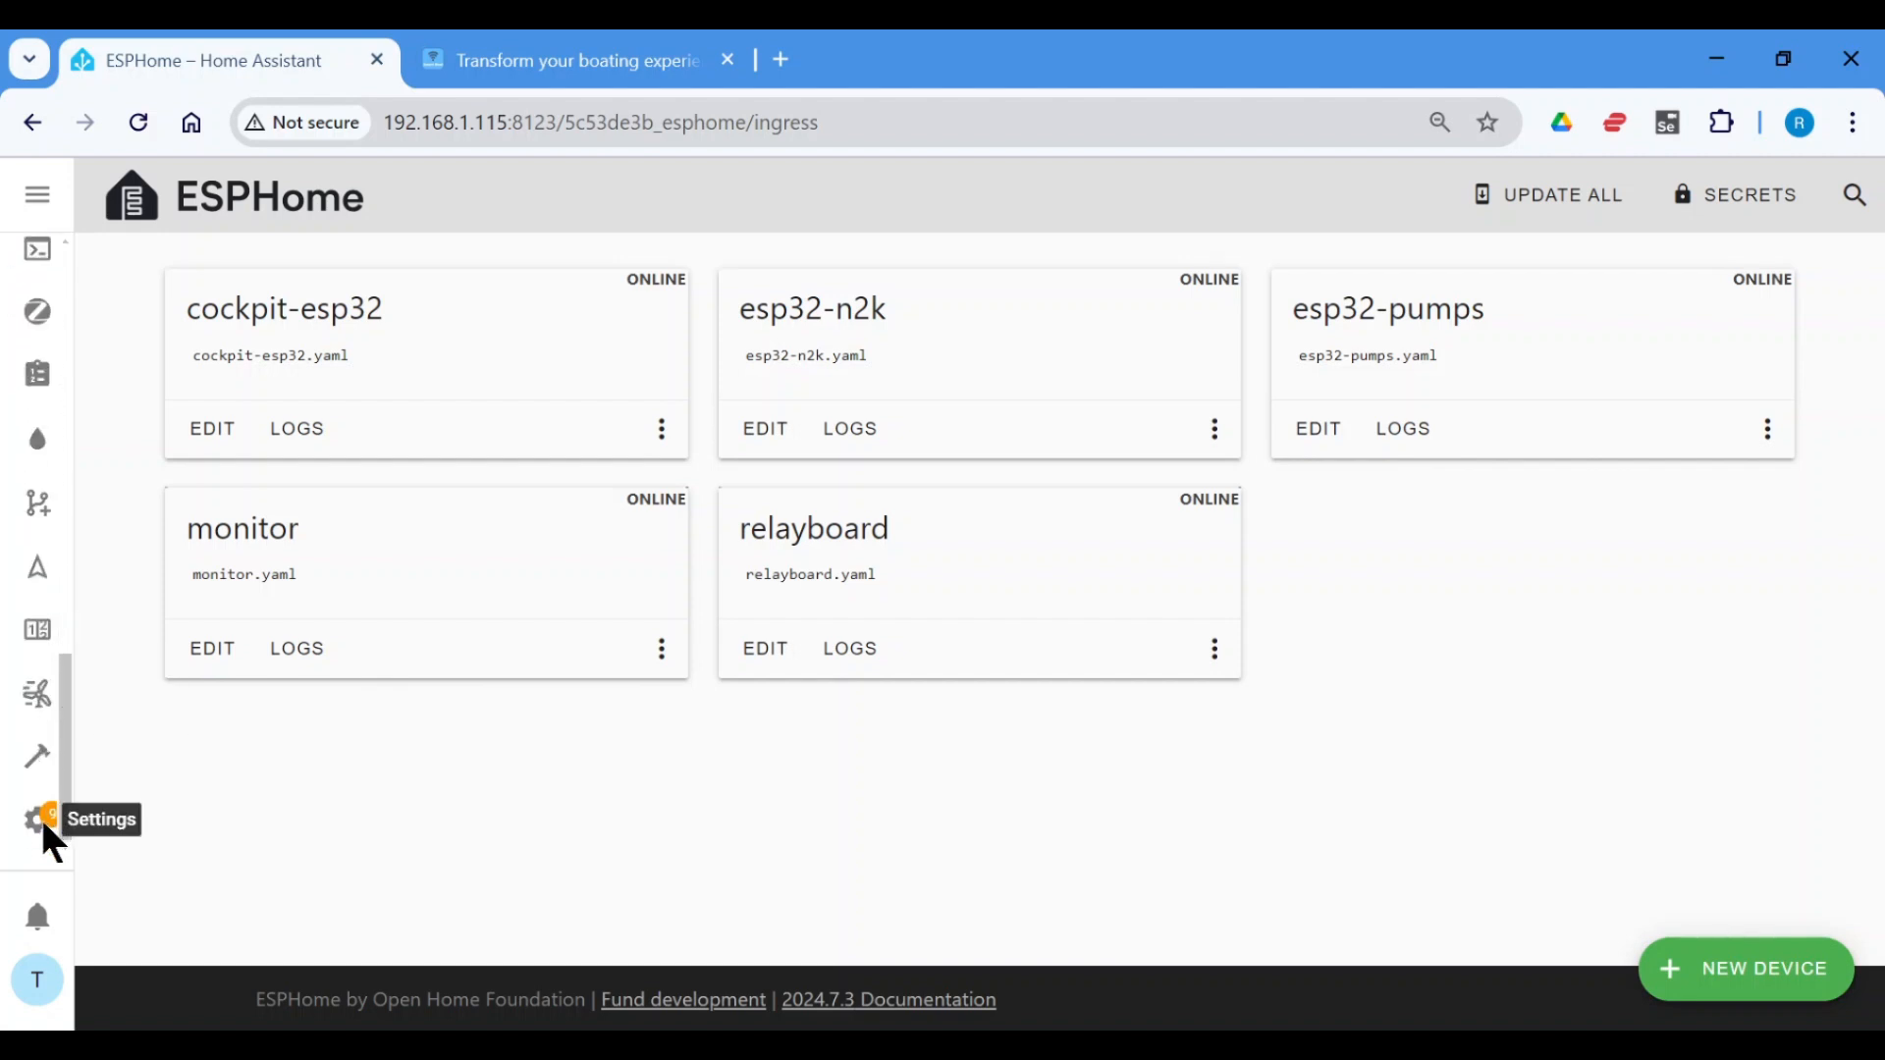
pyautogui.click(36, 819)
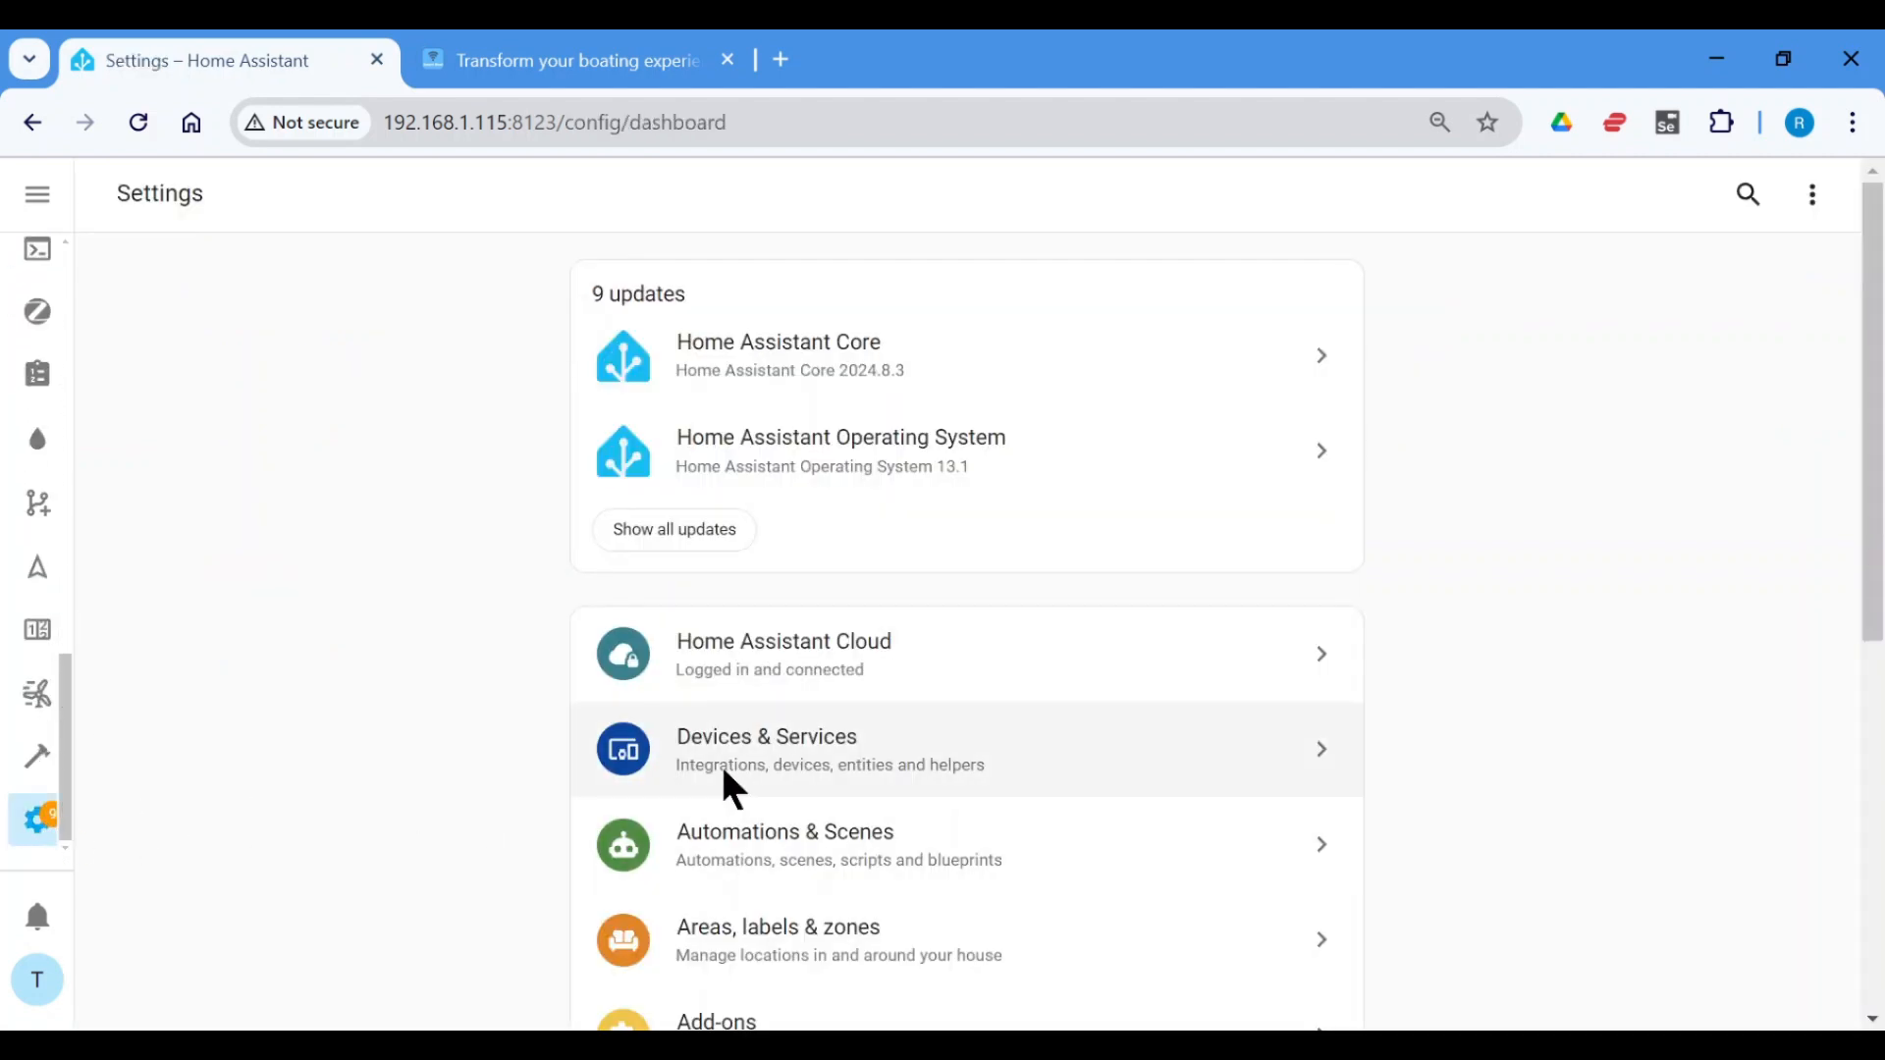
pyautogui.click(766, 750)
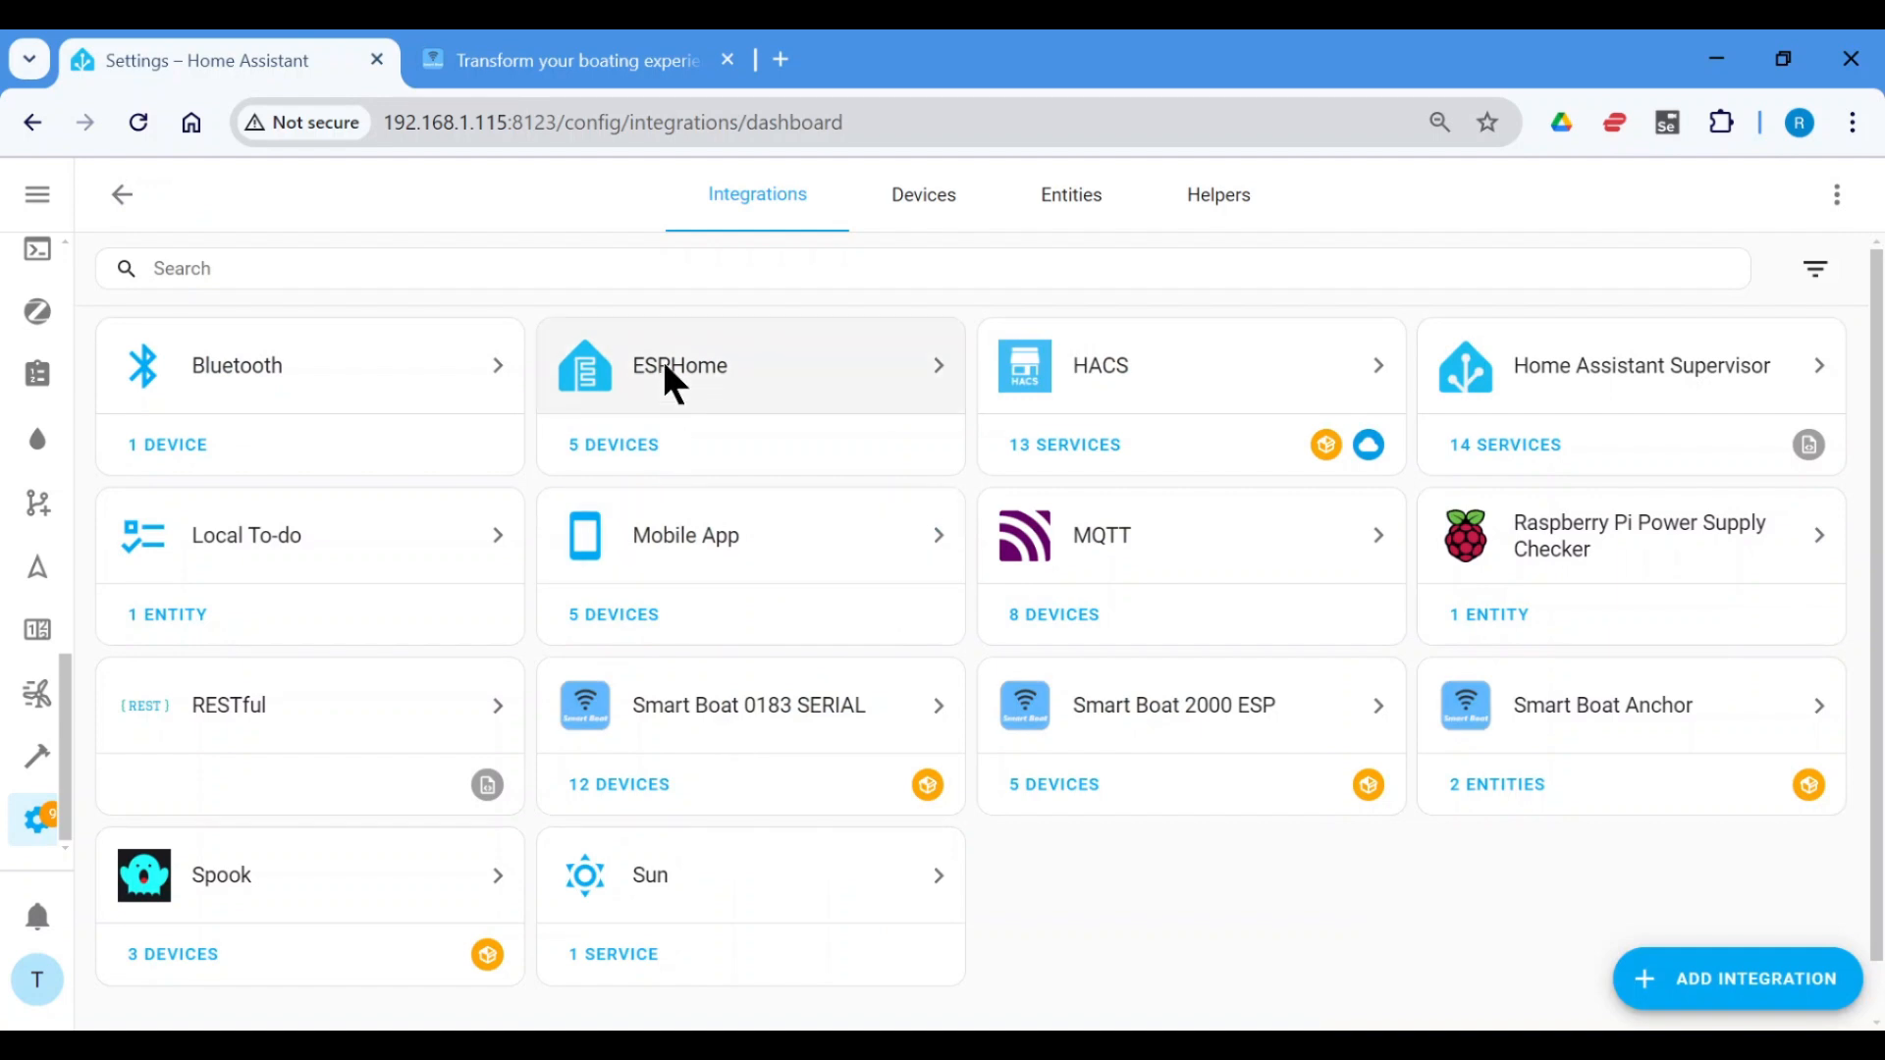
# - Delete esp32-pumps from the ESPHome integration, leaving 4 devices and 37 entities
pyautogui.click(681, 366)
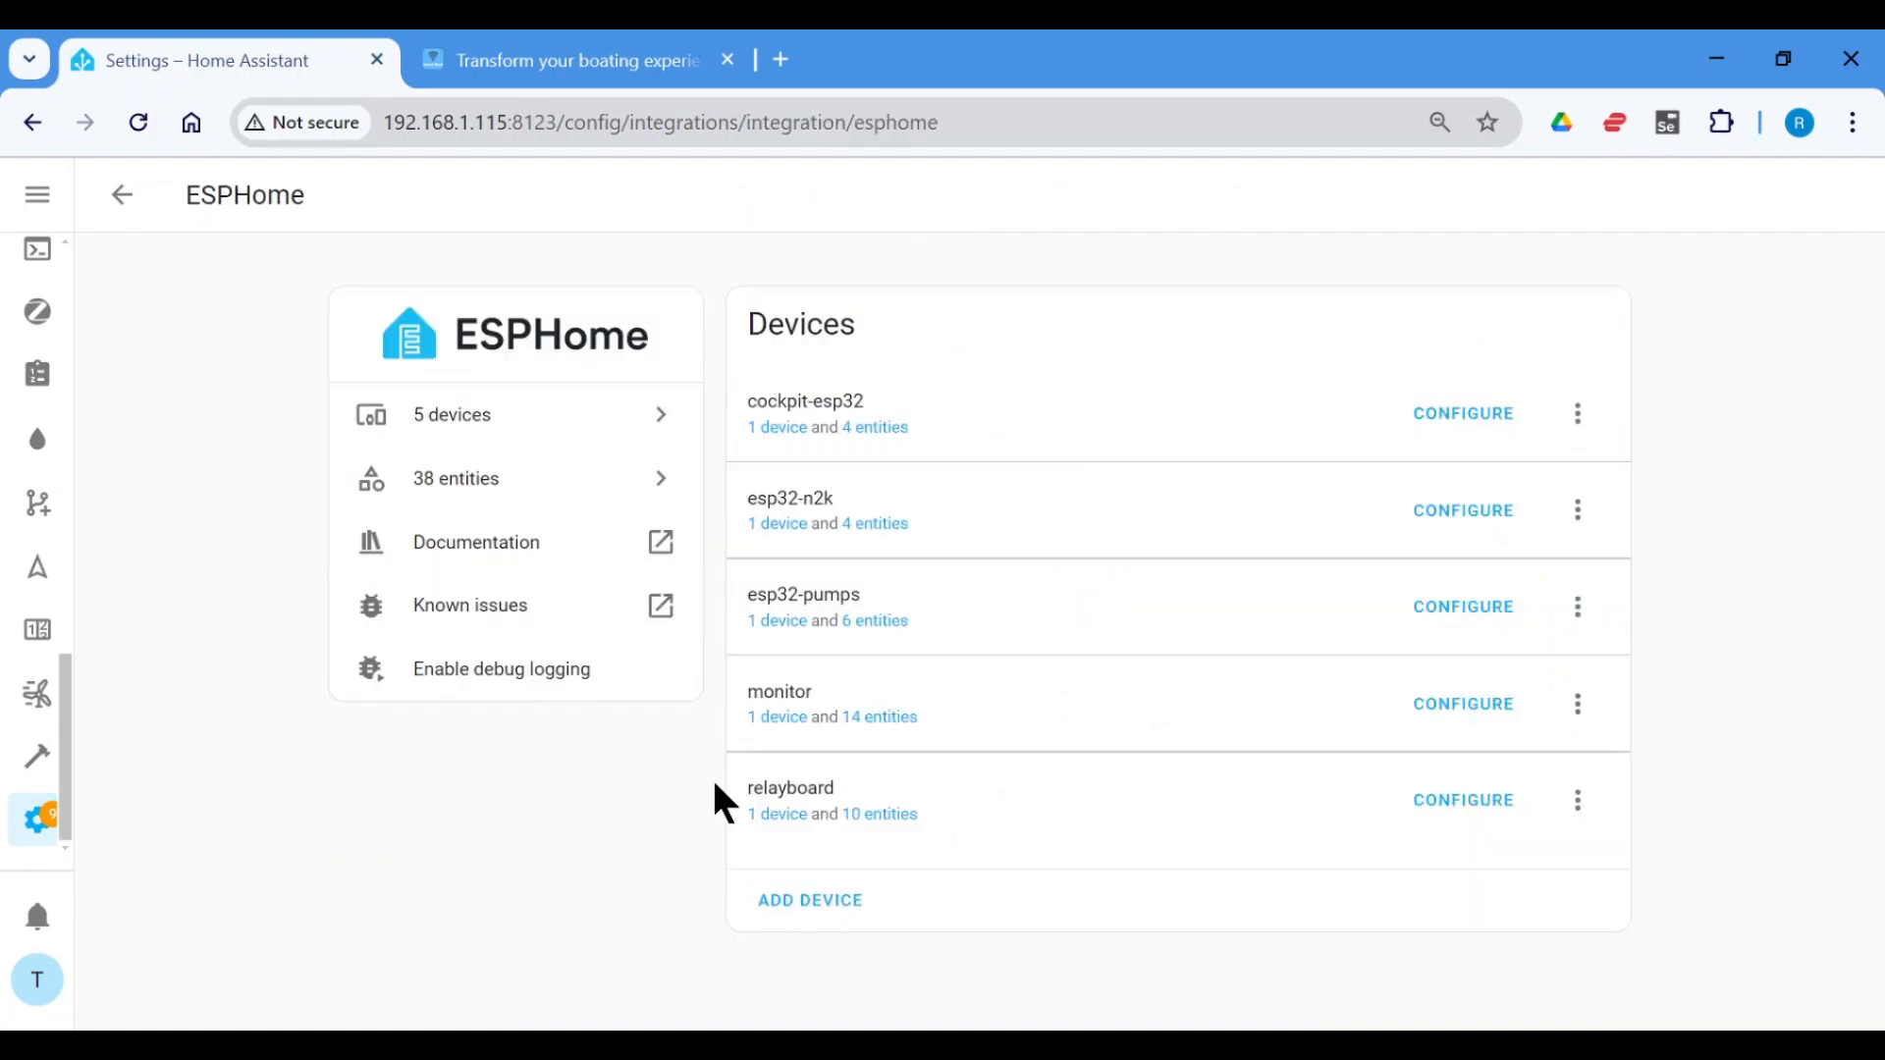
pyautogui.moveTo(577, 866)
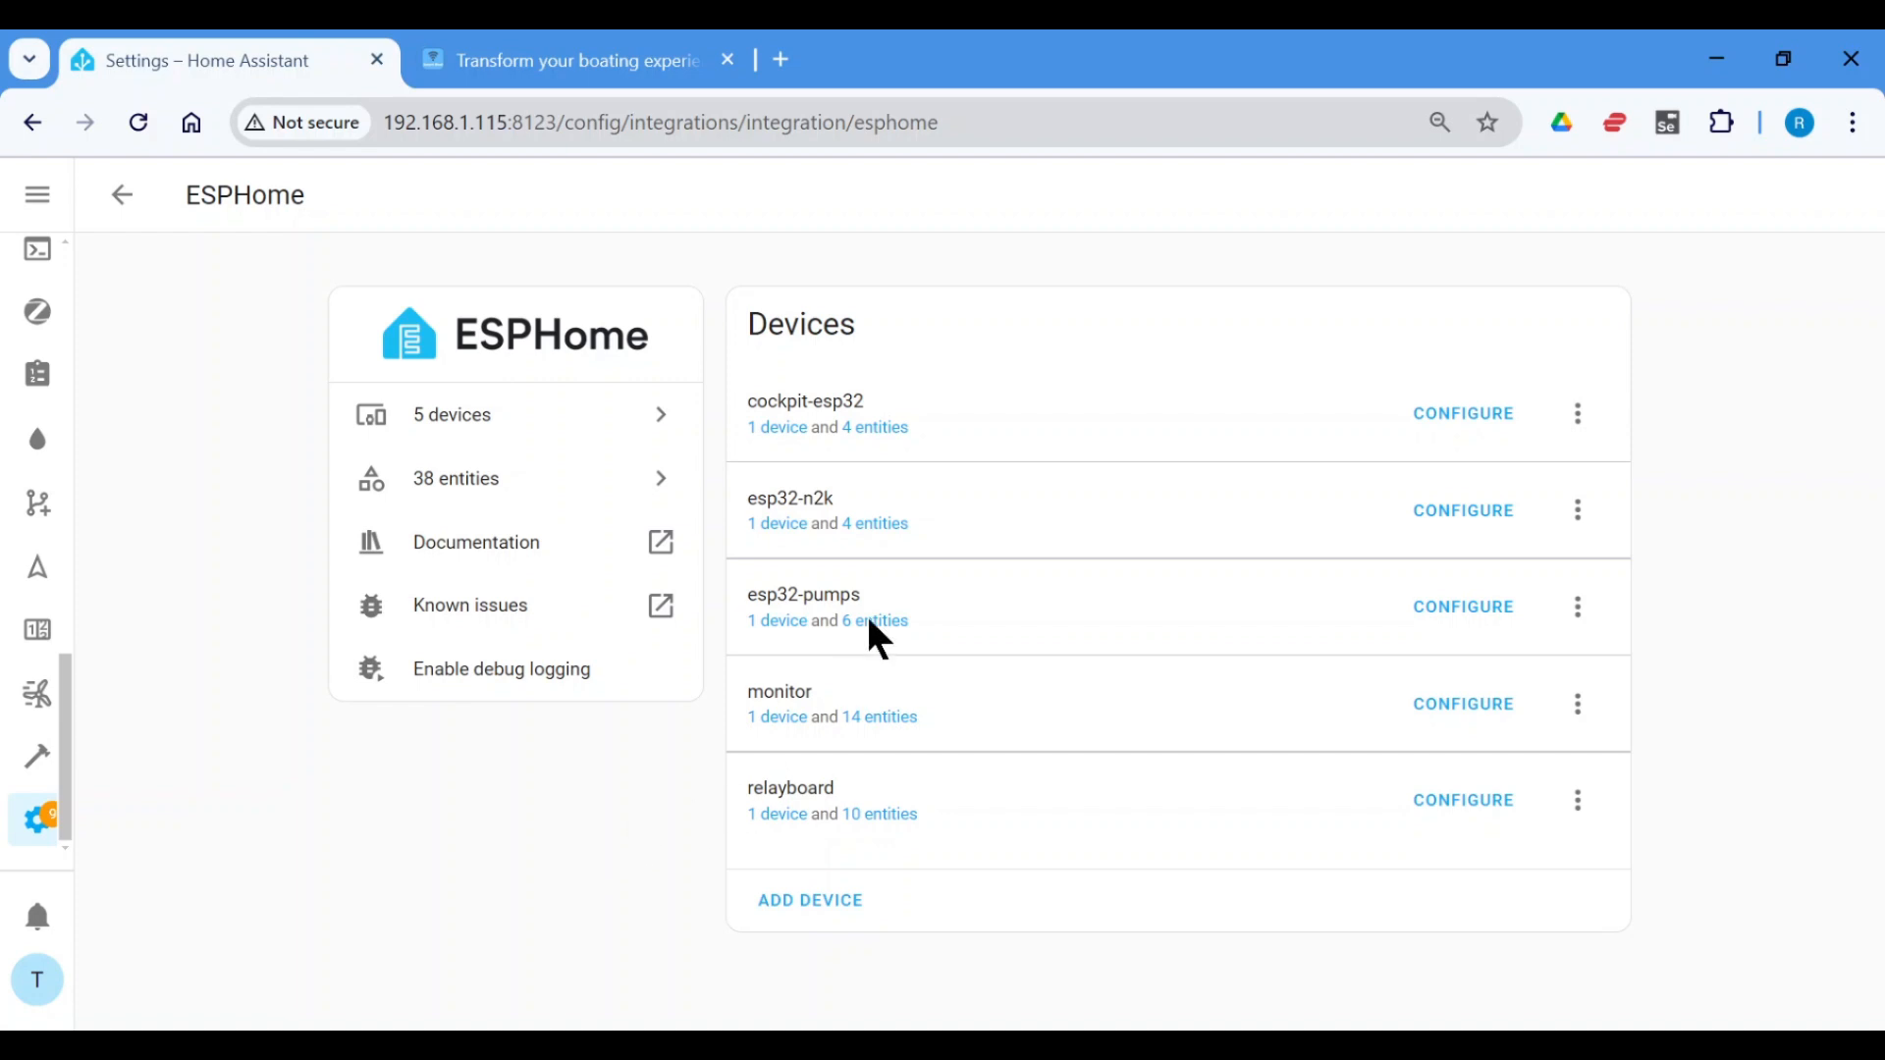
pyautogui.moveTo(604, 906)
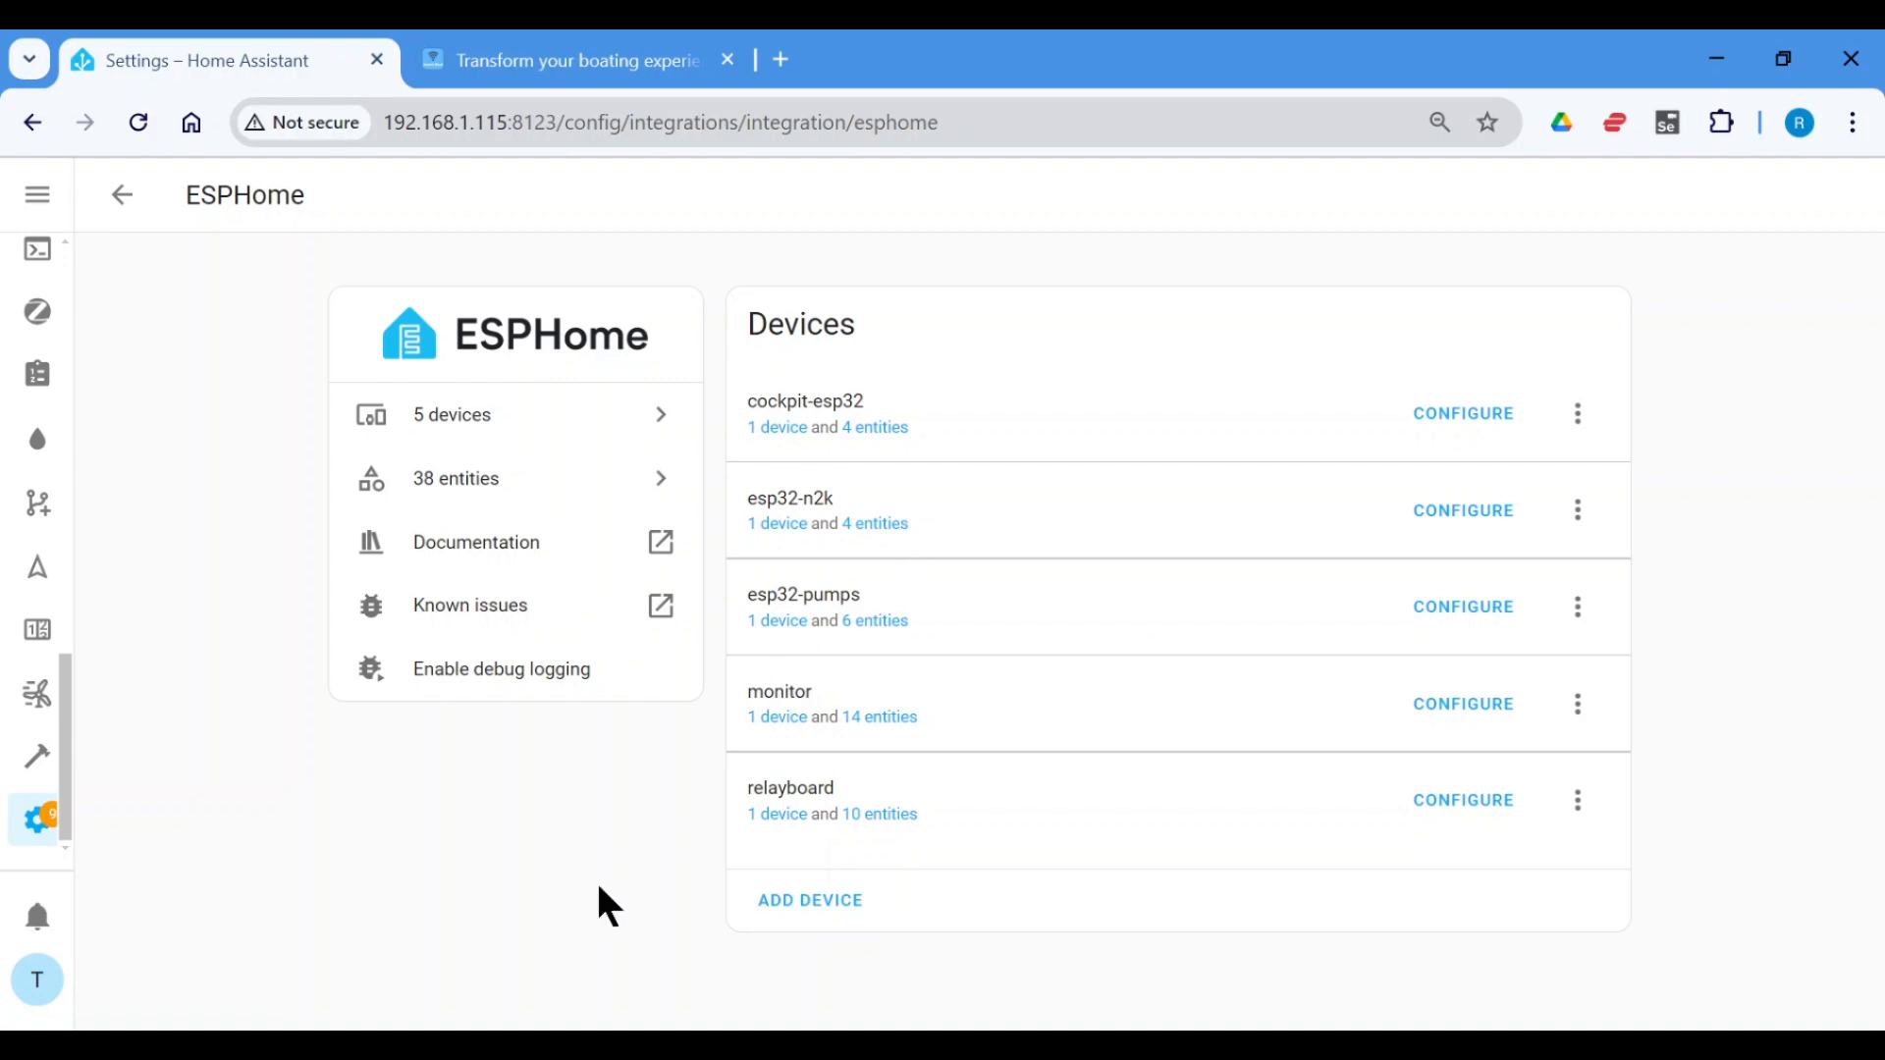
pyautogui.moveTo(1407, 633)
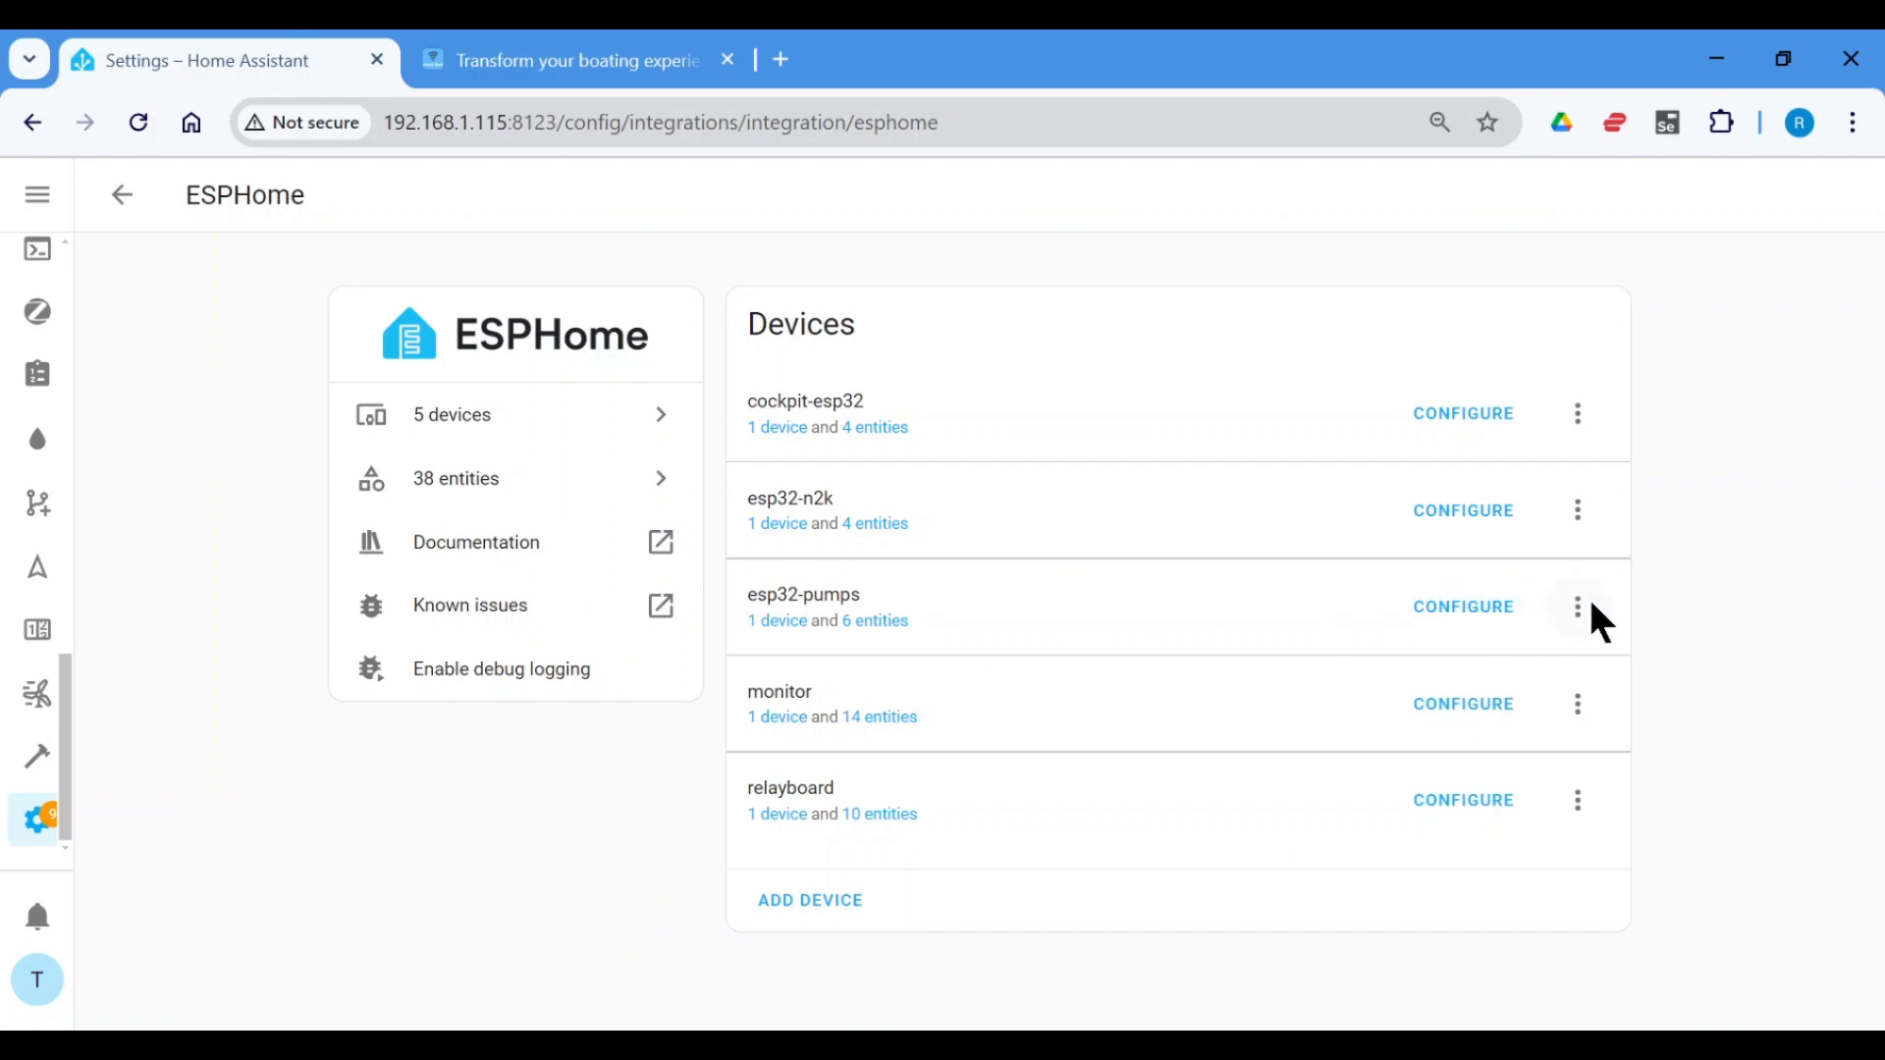
pyautogui.click(1578, 606)
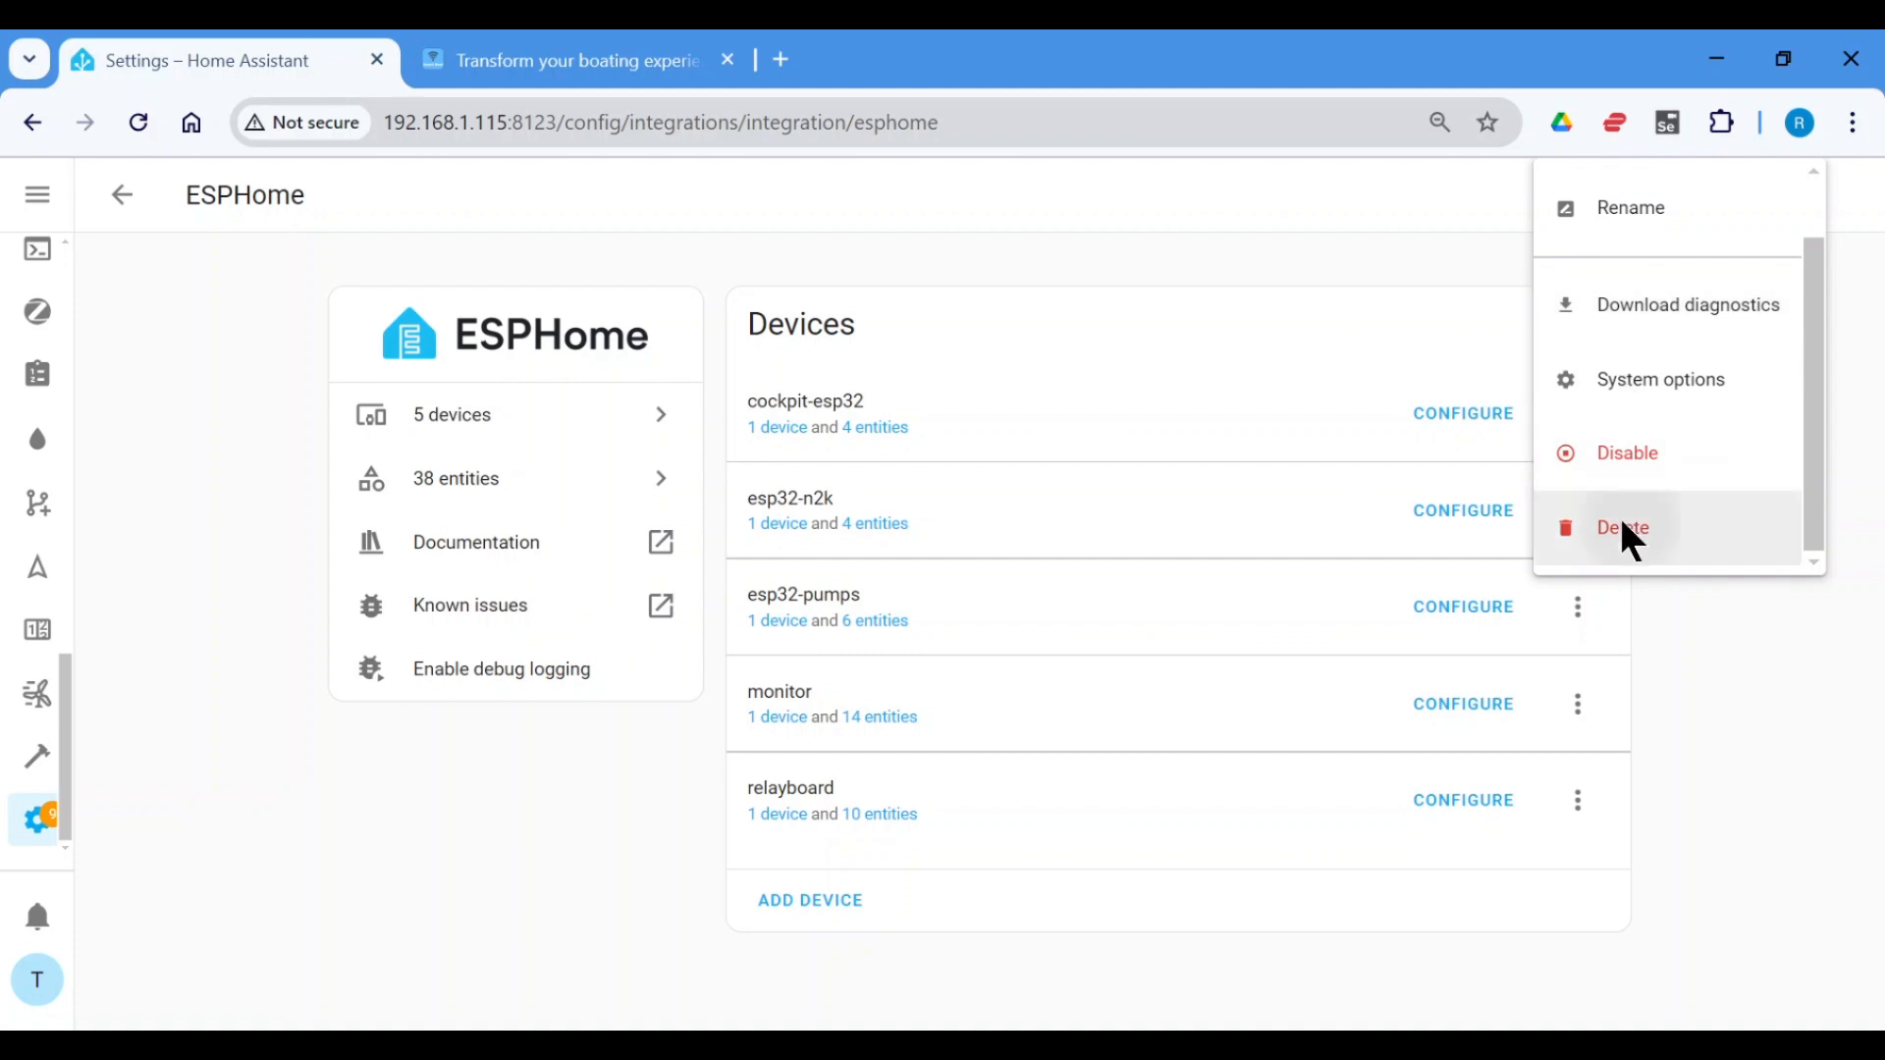
pyautogui.click(1622, 527)
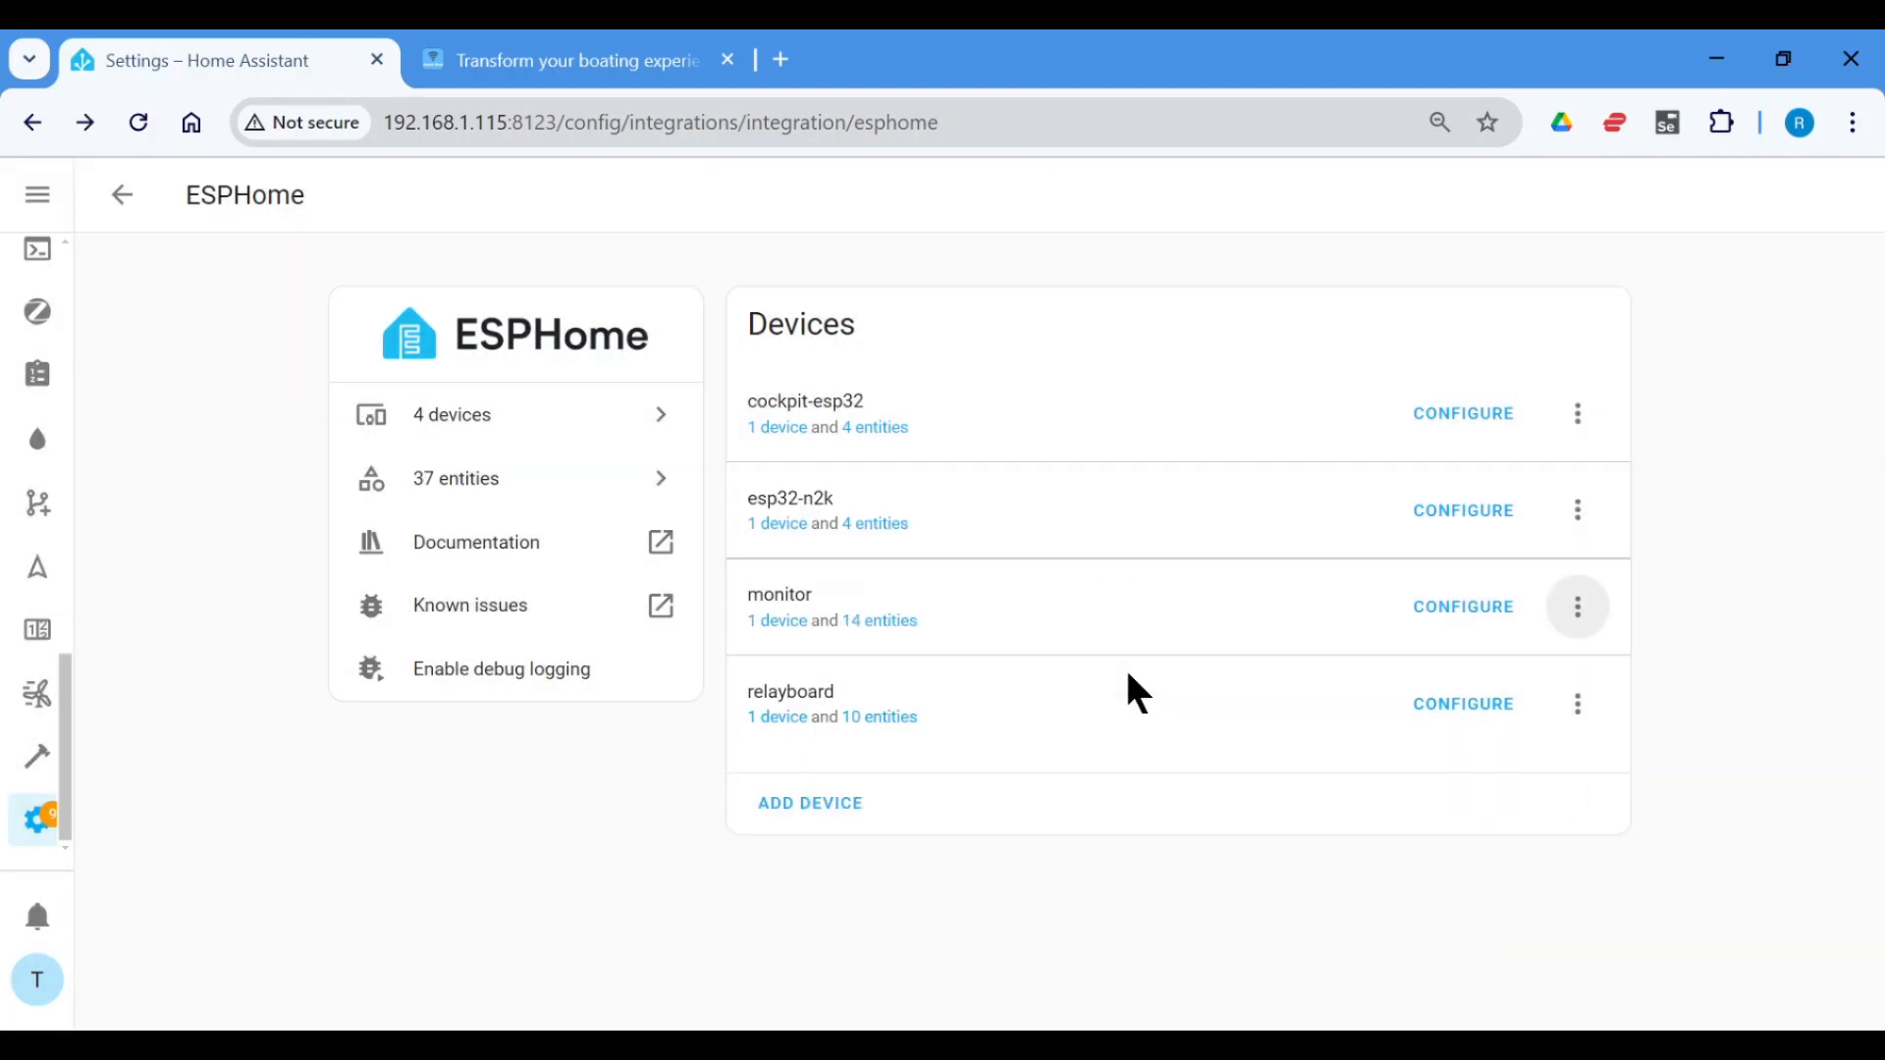
pyautogui.moveTo(130, 794)
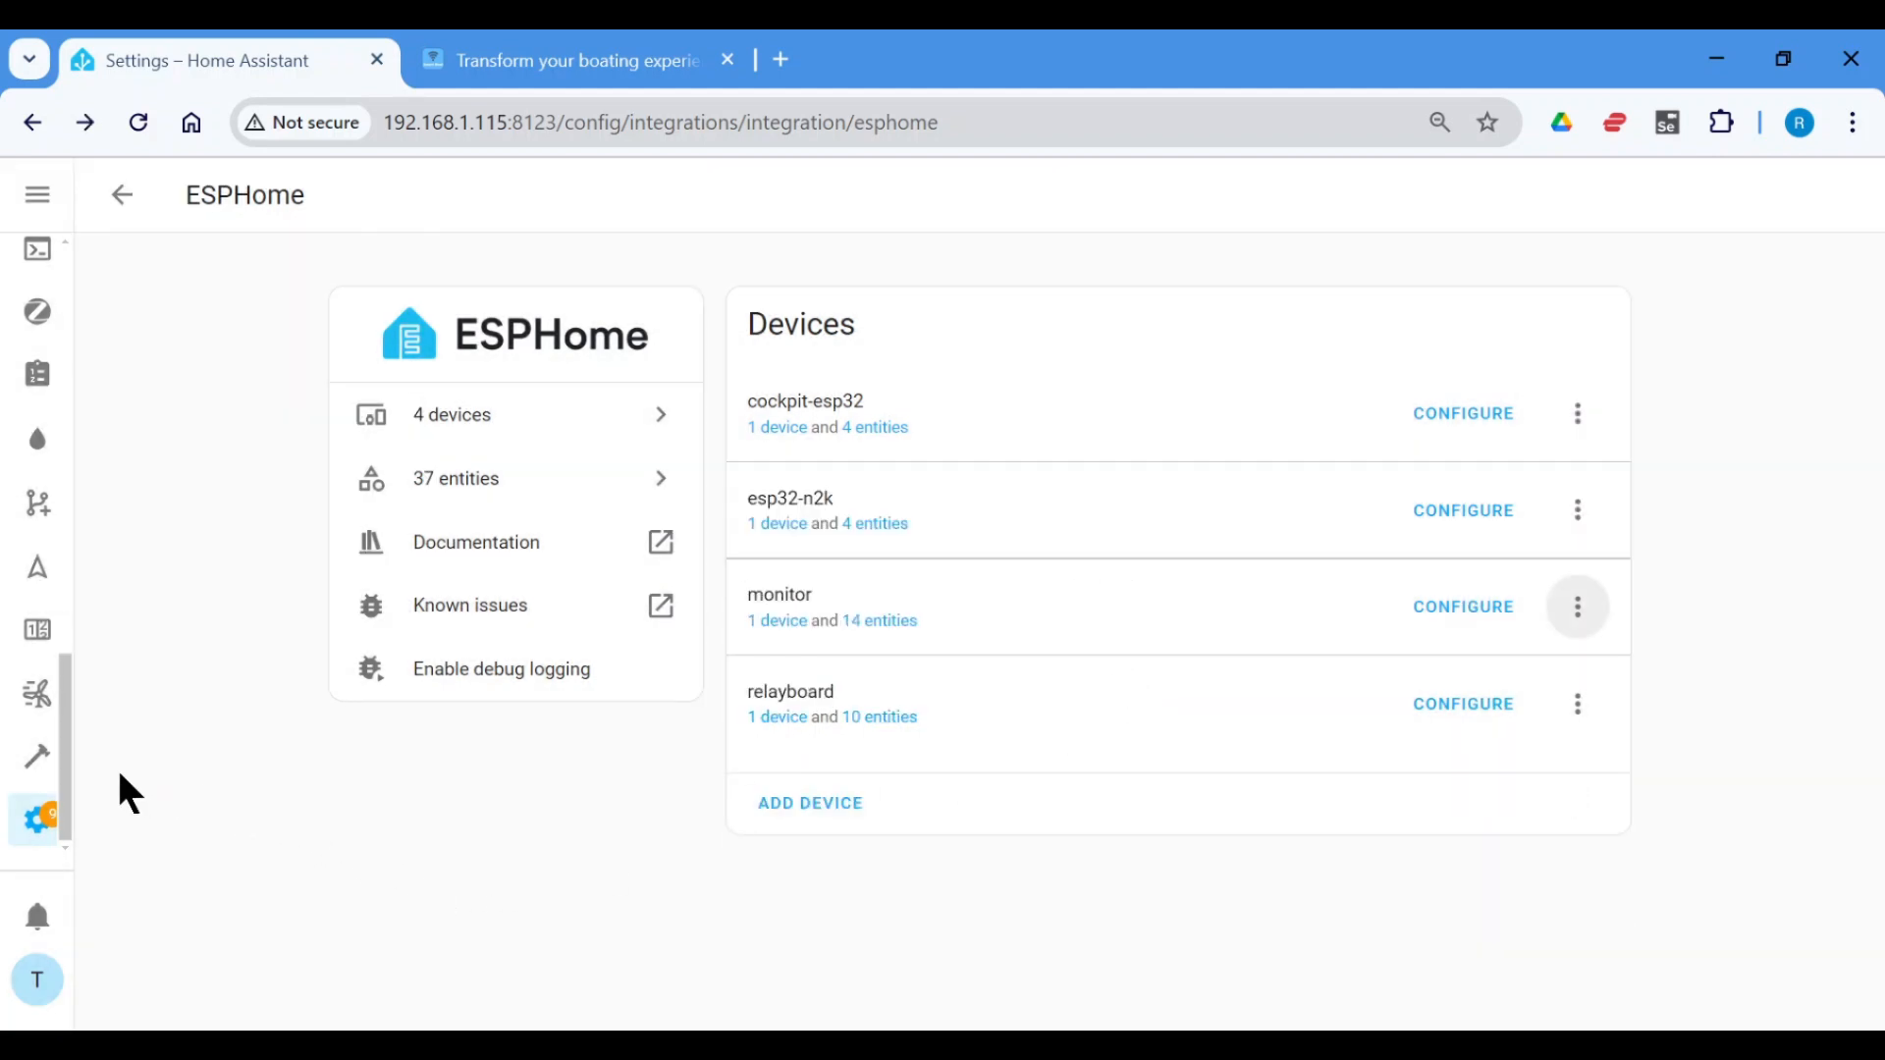
# - Run Check Configuration on the Developer Tools YAML tab and confirm it passes
pyautogui.click(38, 755)
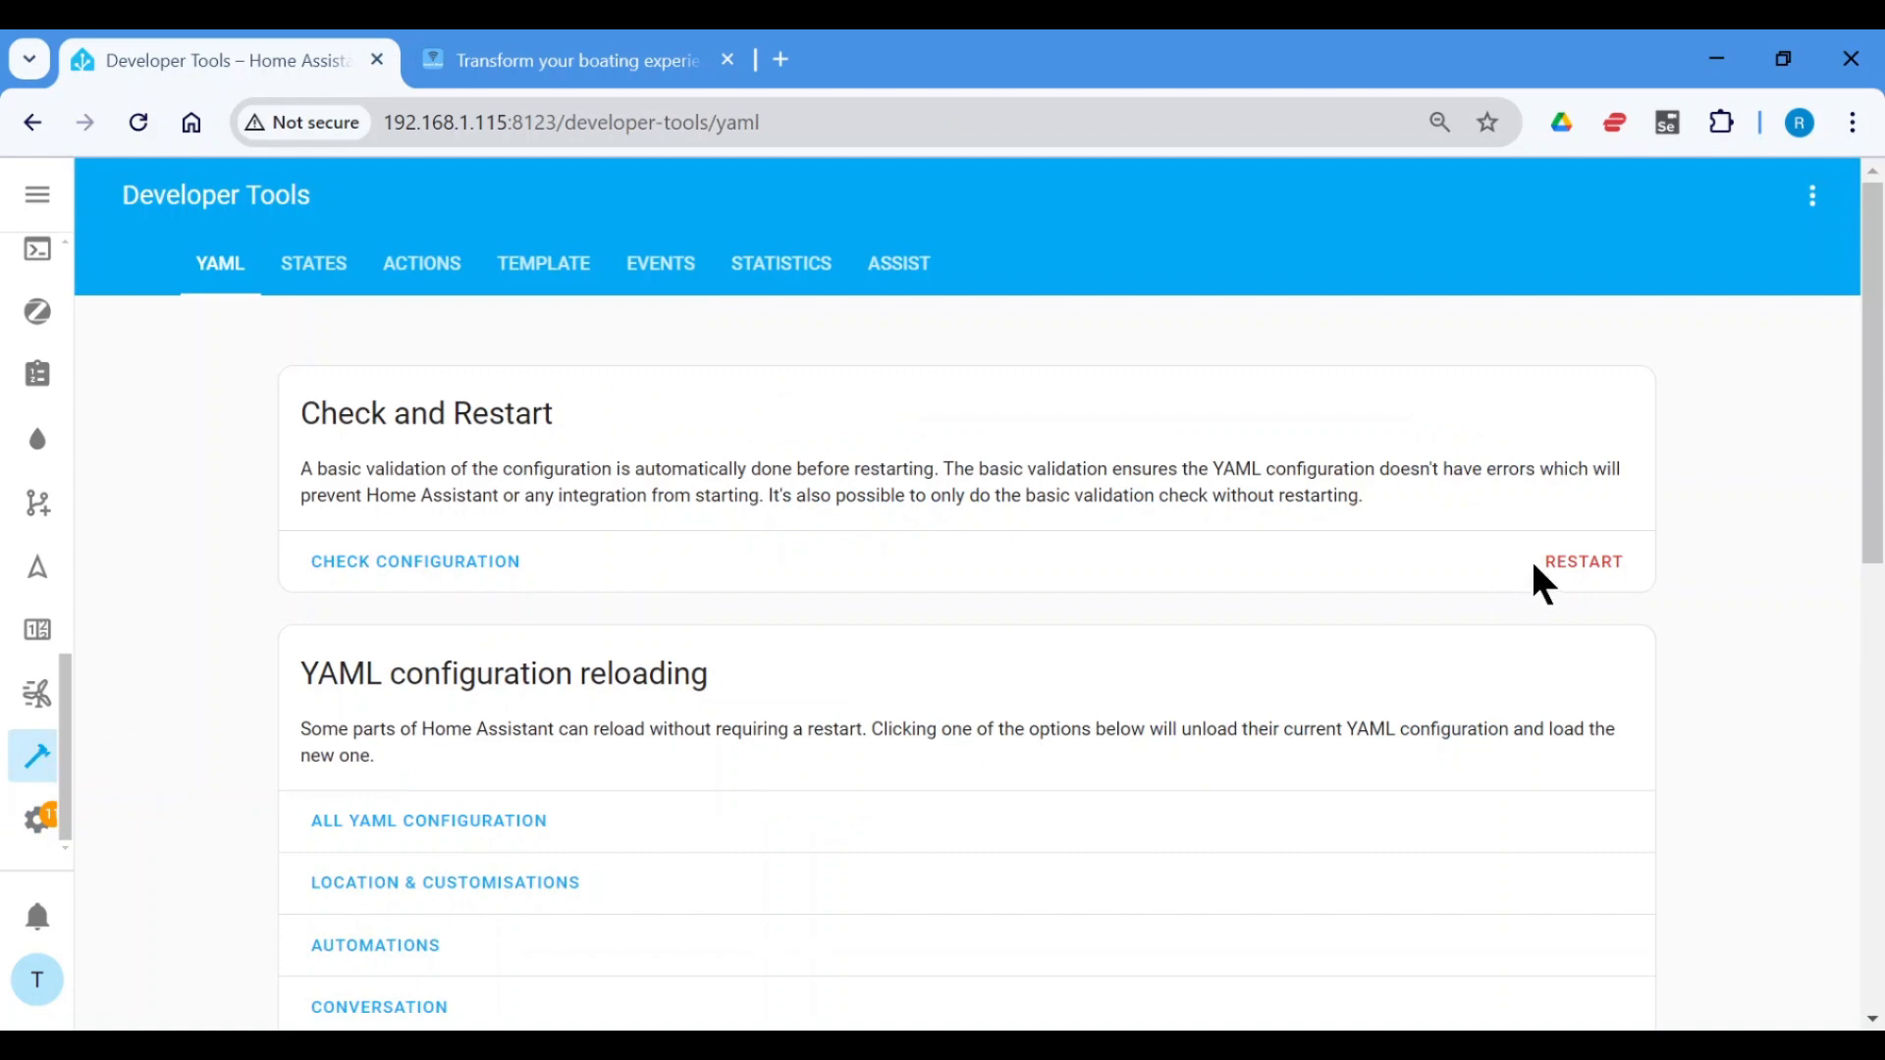
pyautogui.click(414, 560)
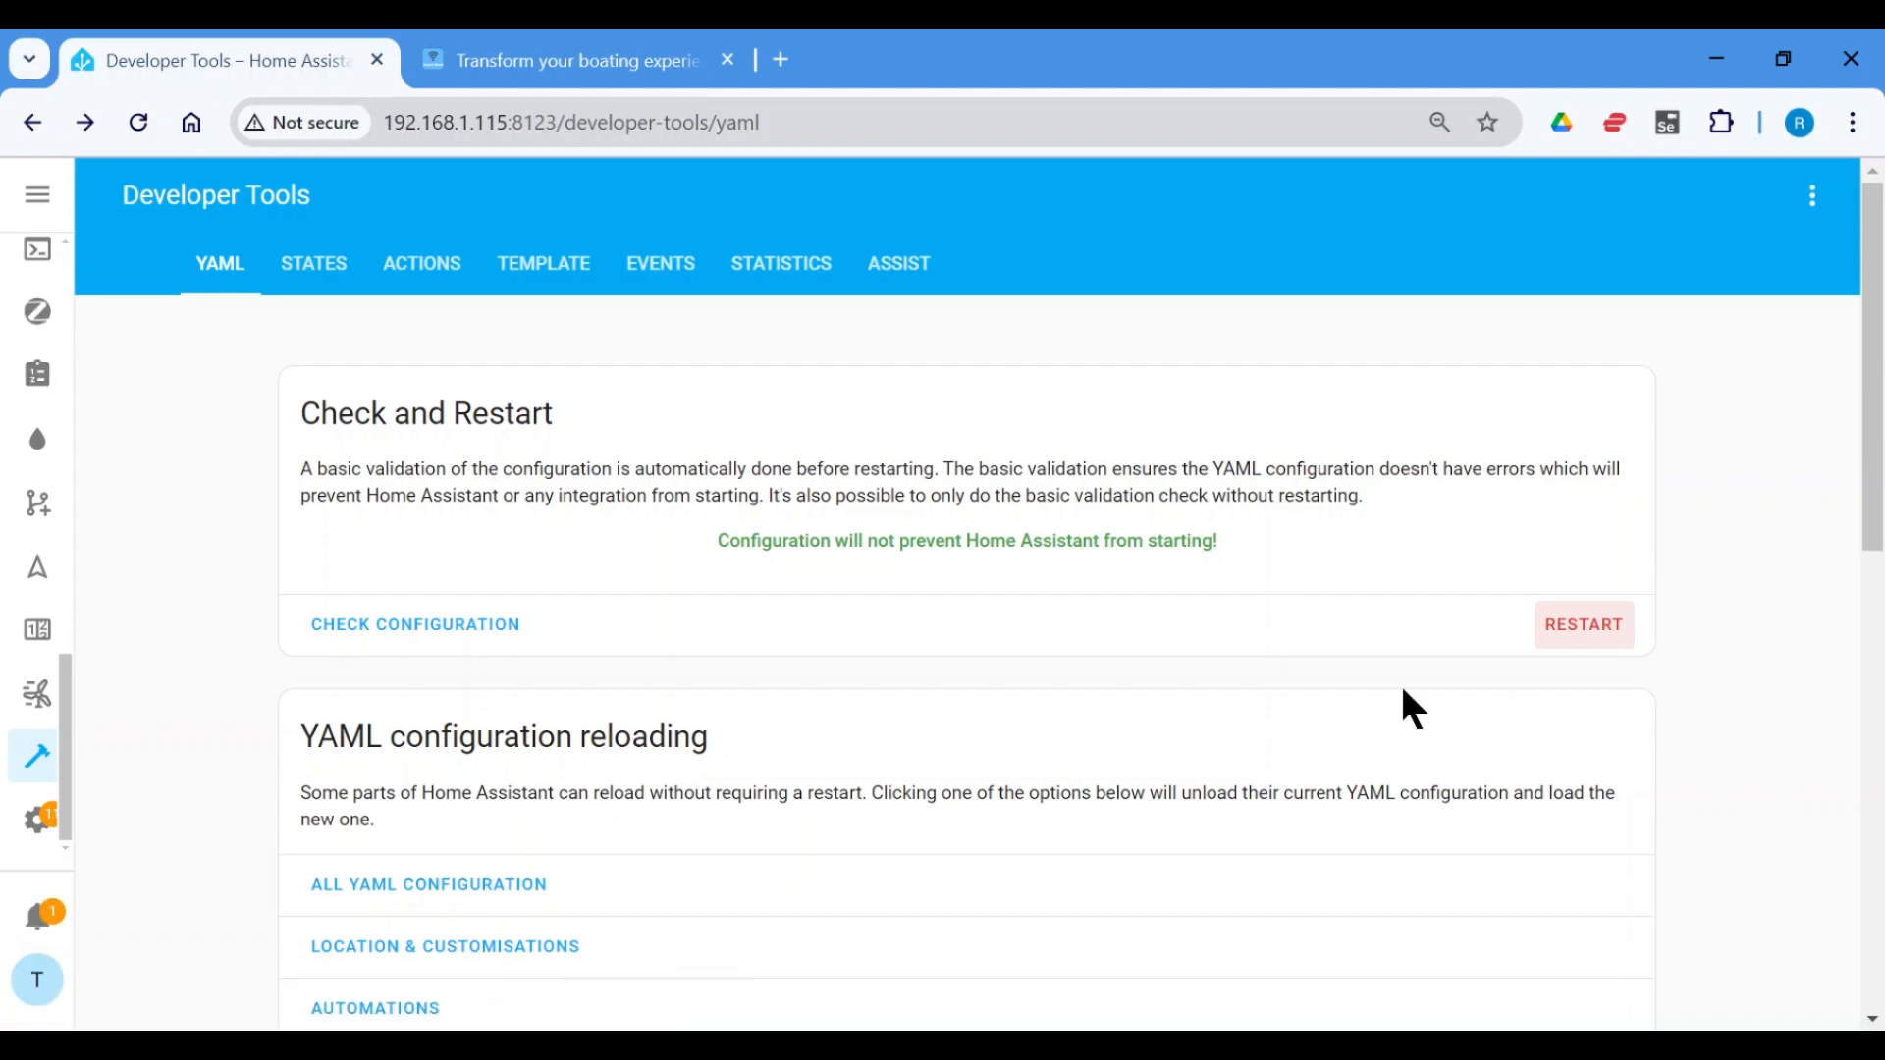
pyautogui.moveTo(38, 915)
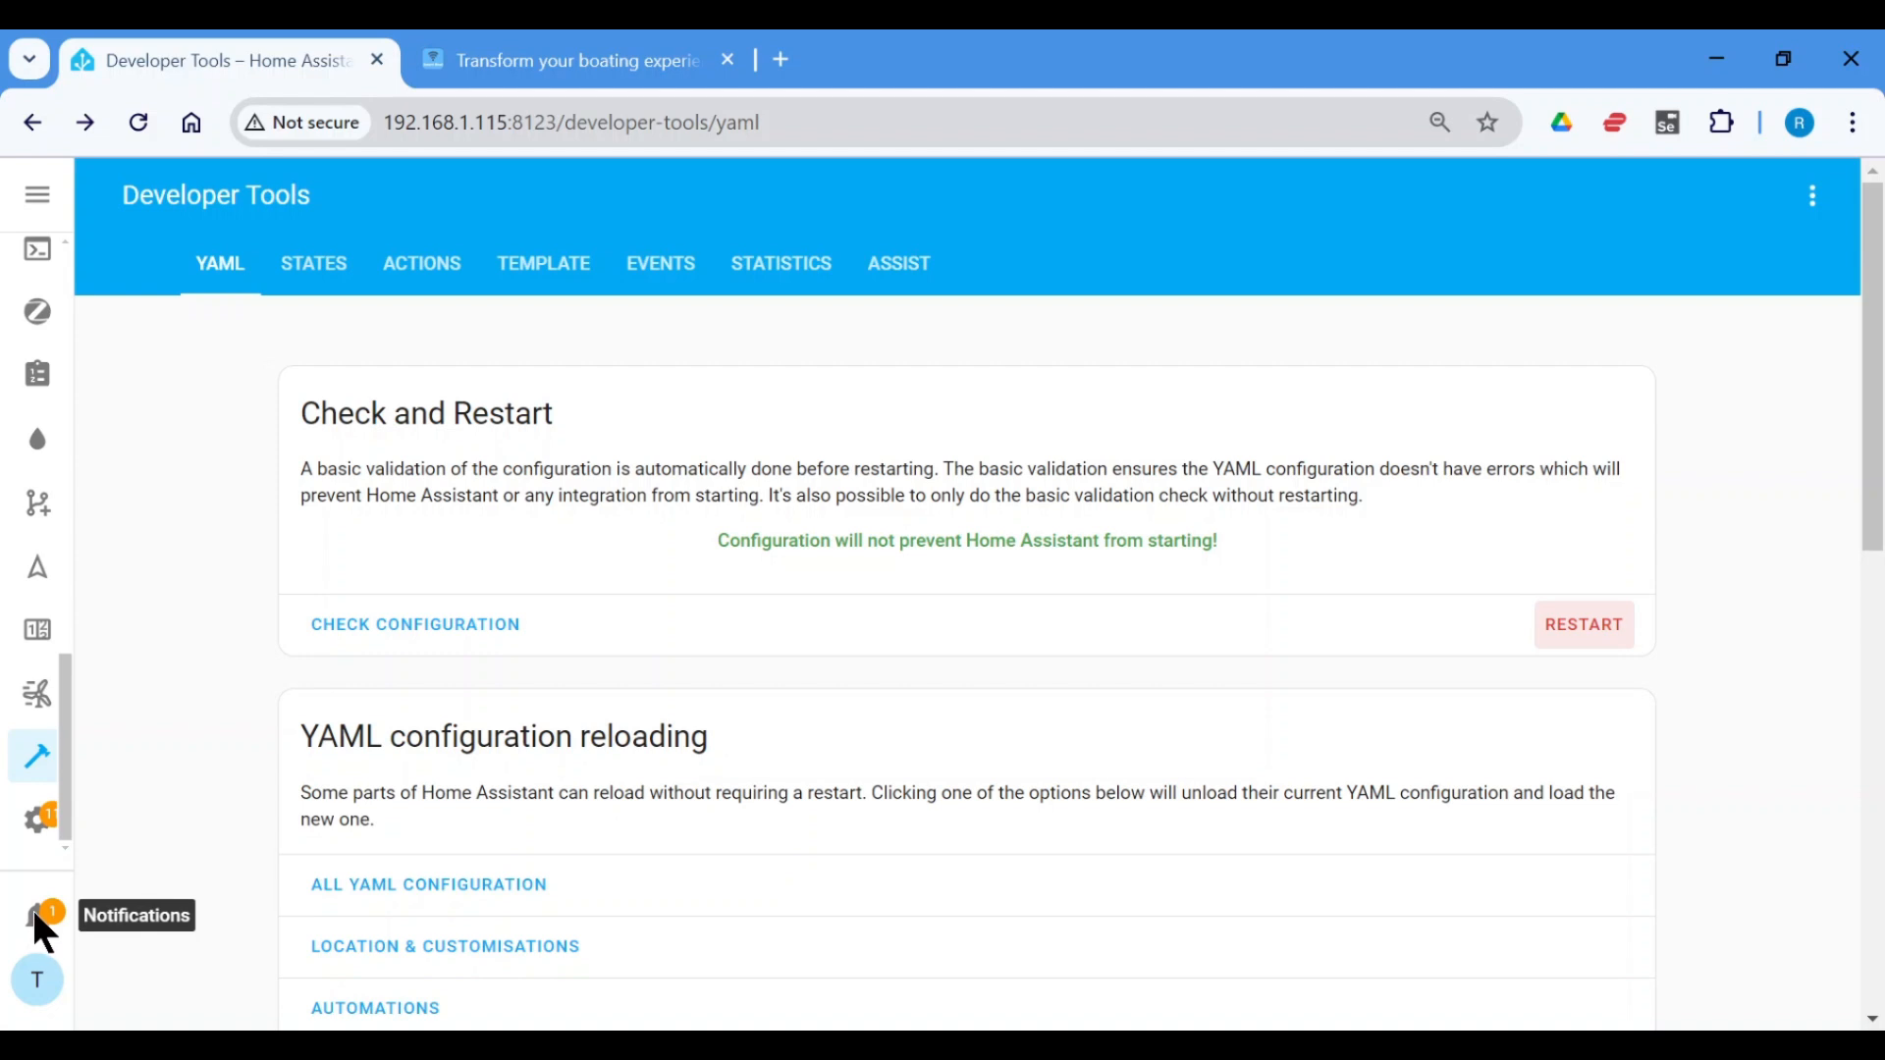
# - Re-add the discovered esp32-pumps node from the Notifications discovery card, confirming and finishing setup
pyautogui.click(36, 916)
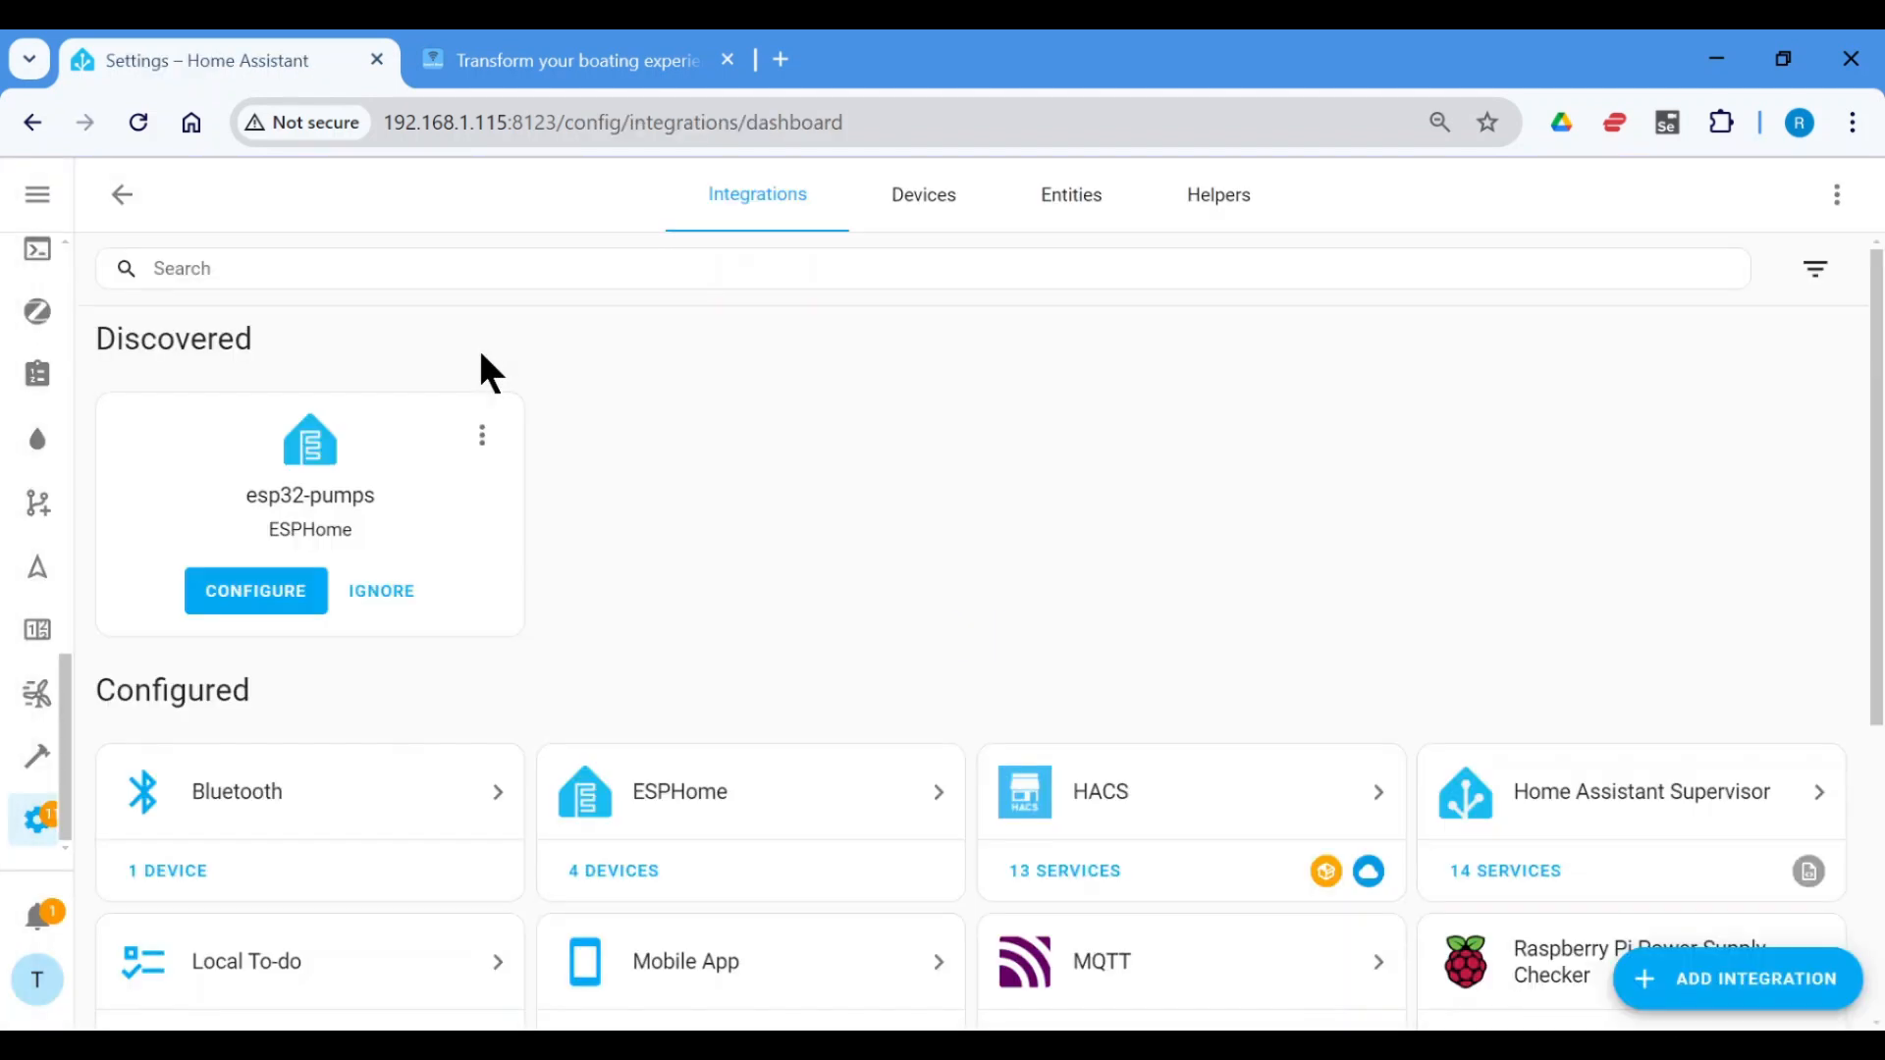
pyautogui.moveTo(504, 518)
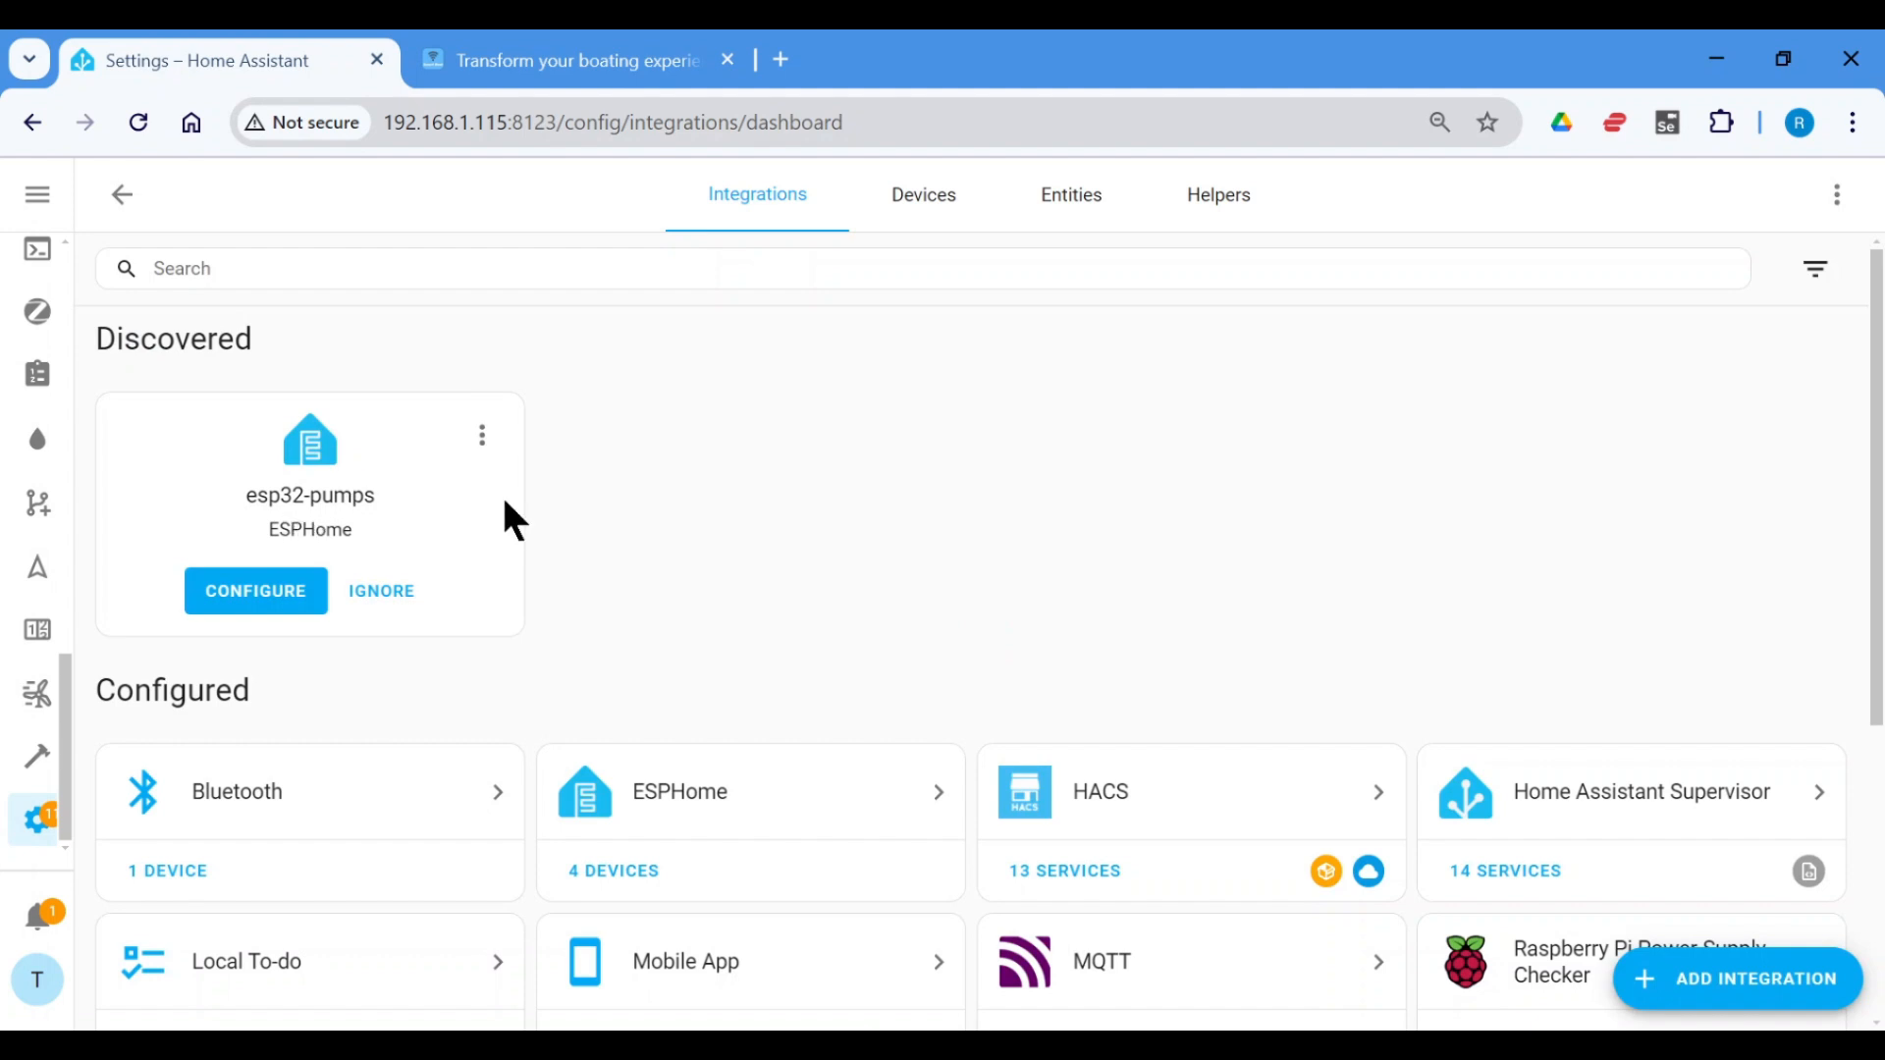
pyautogui.click(256, 590)
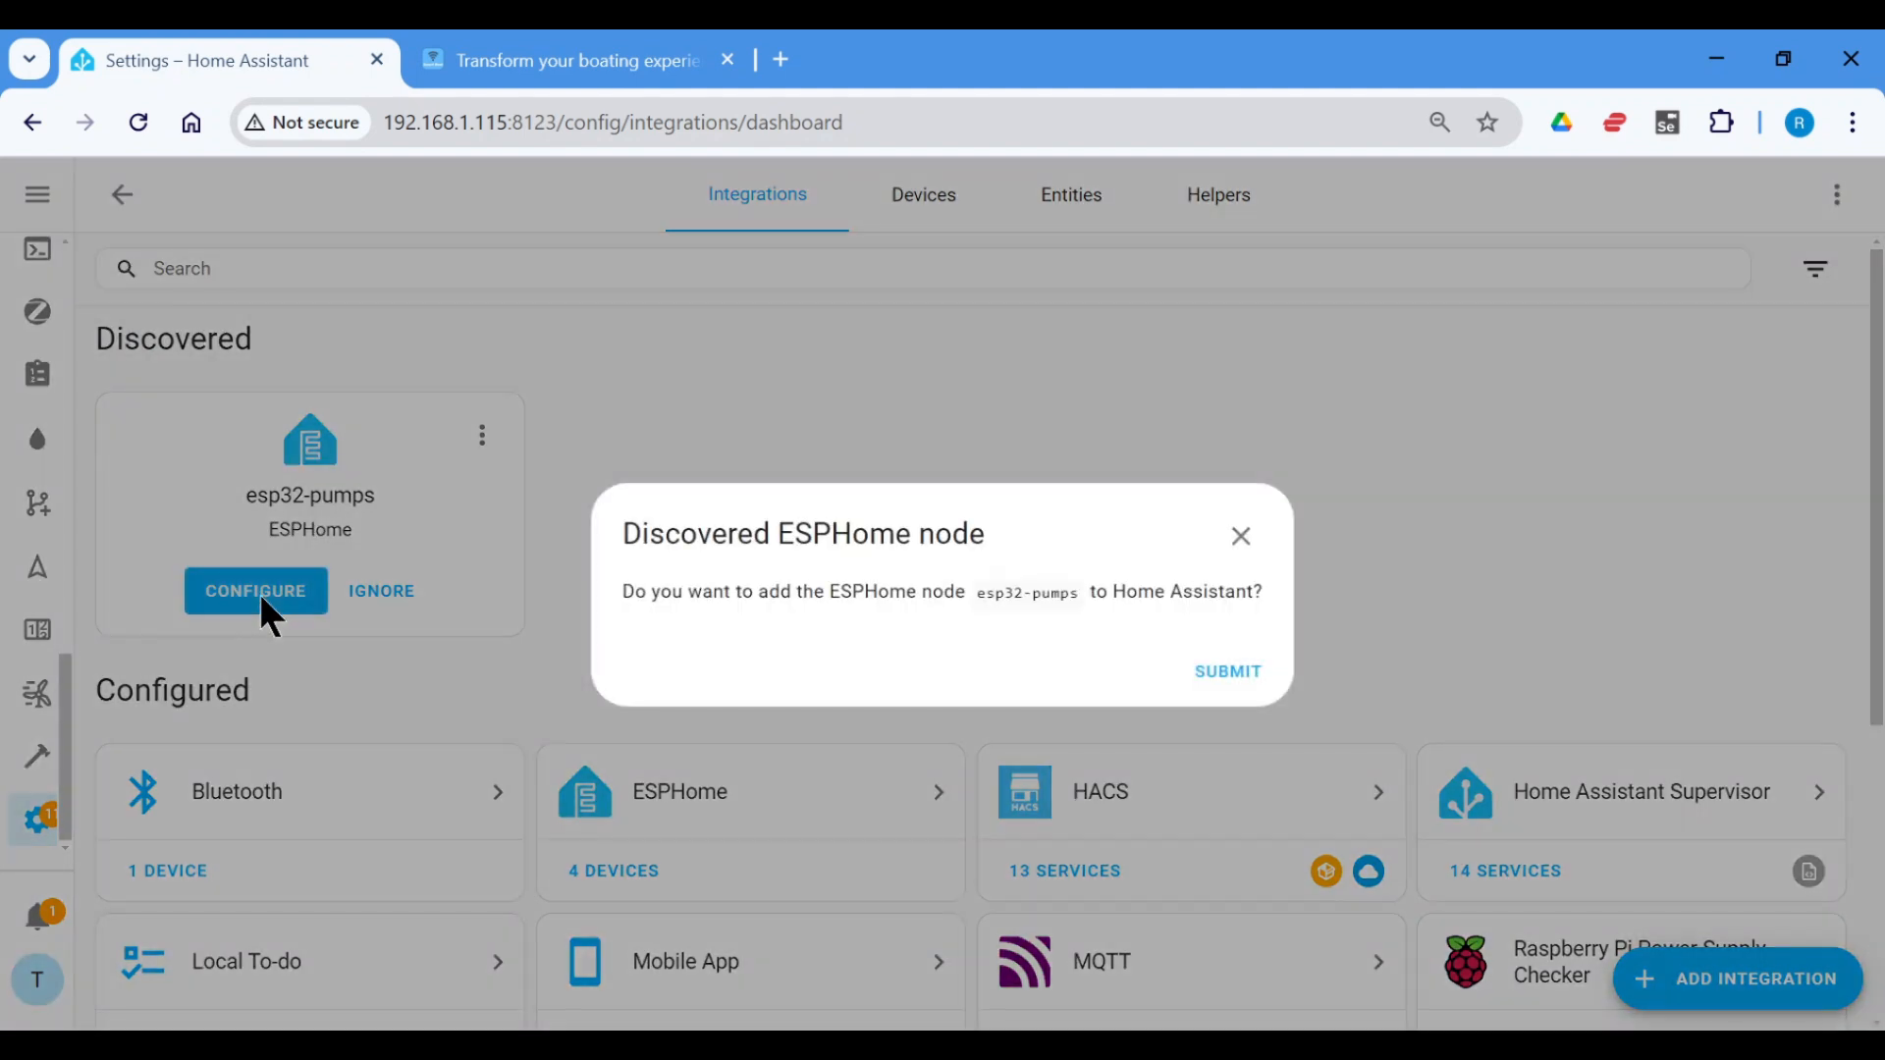
pyautogui.moveTo(1228, 671)
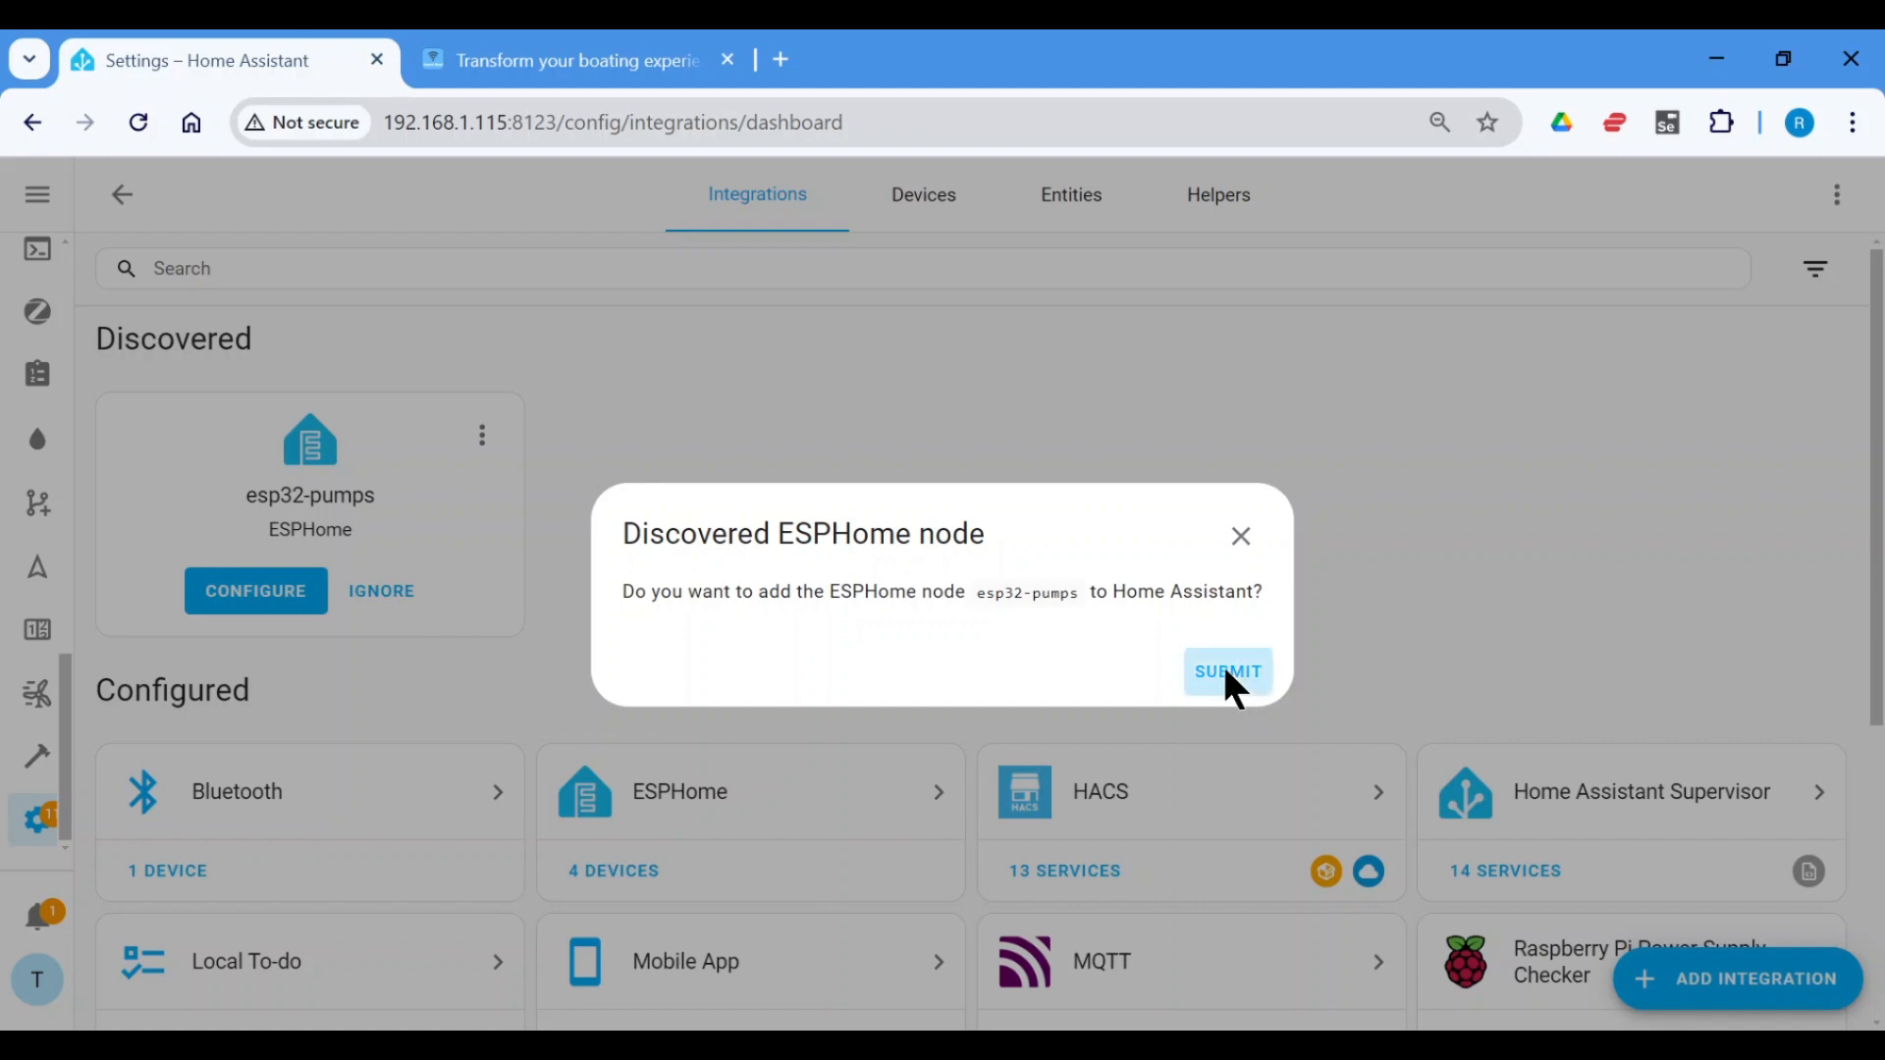
pyautogui.click(1228, 670)
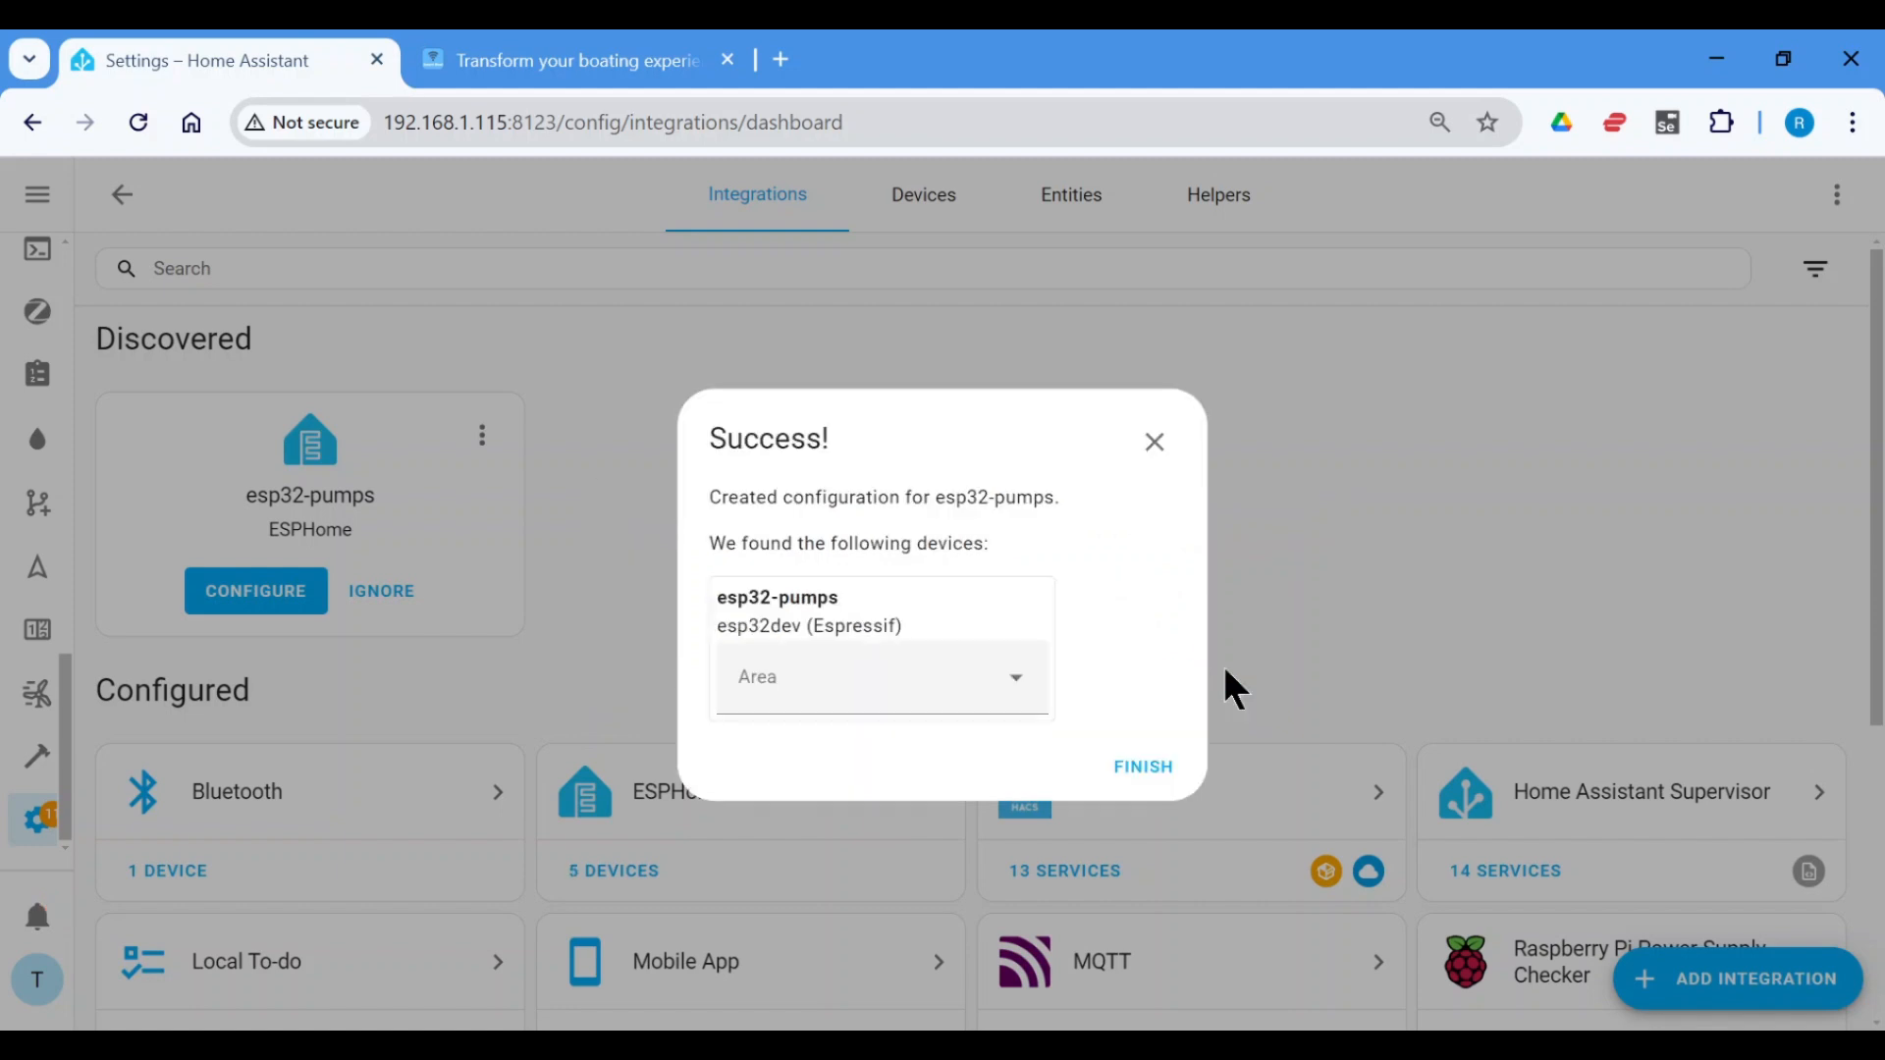
pyautogui.click(1142, 767)
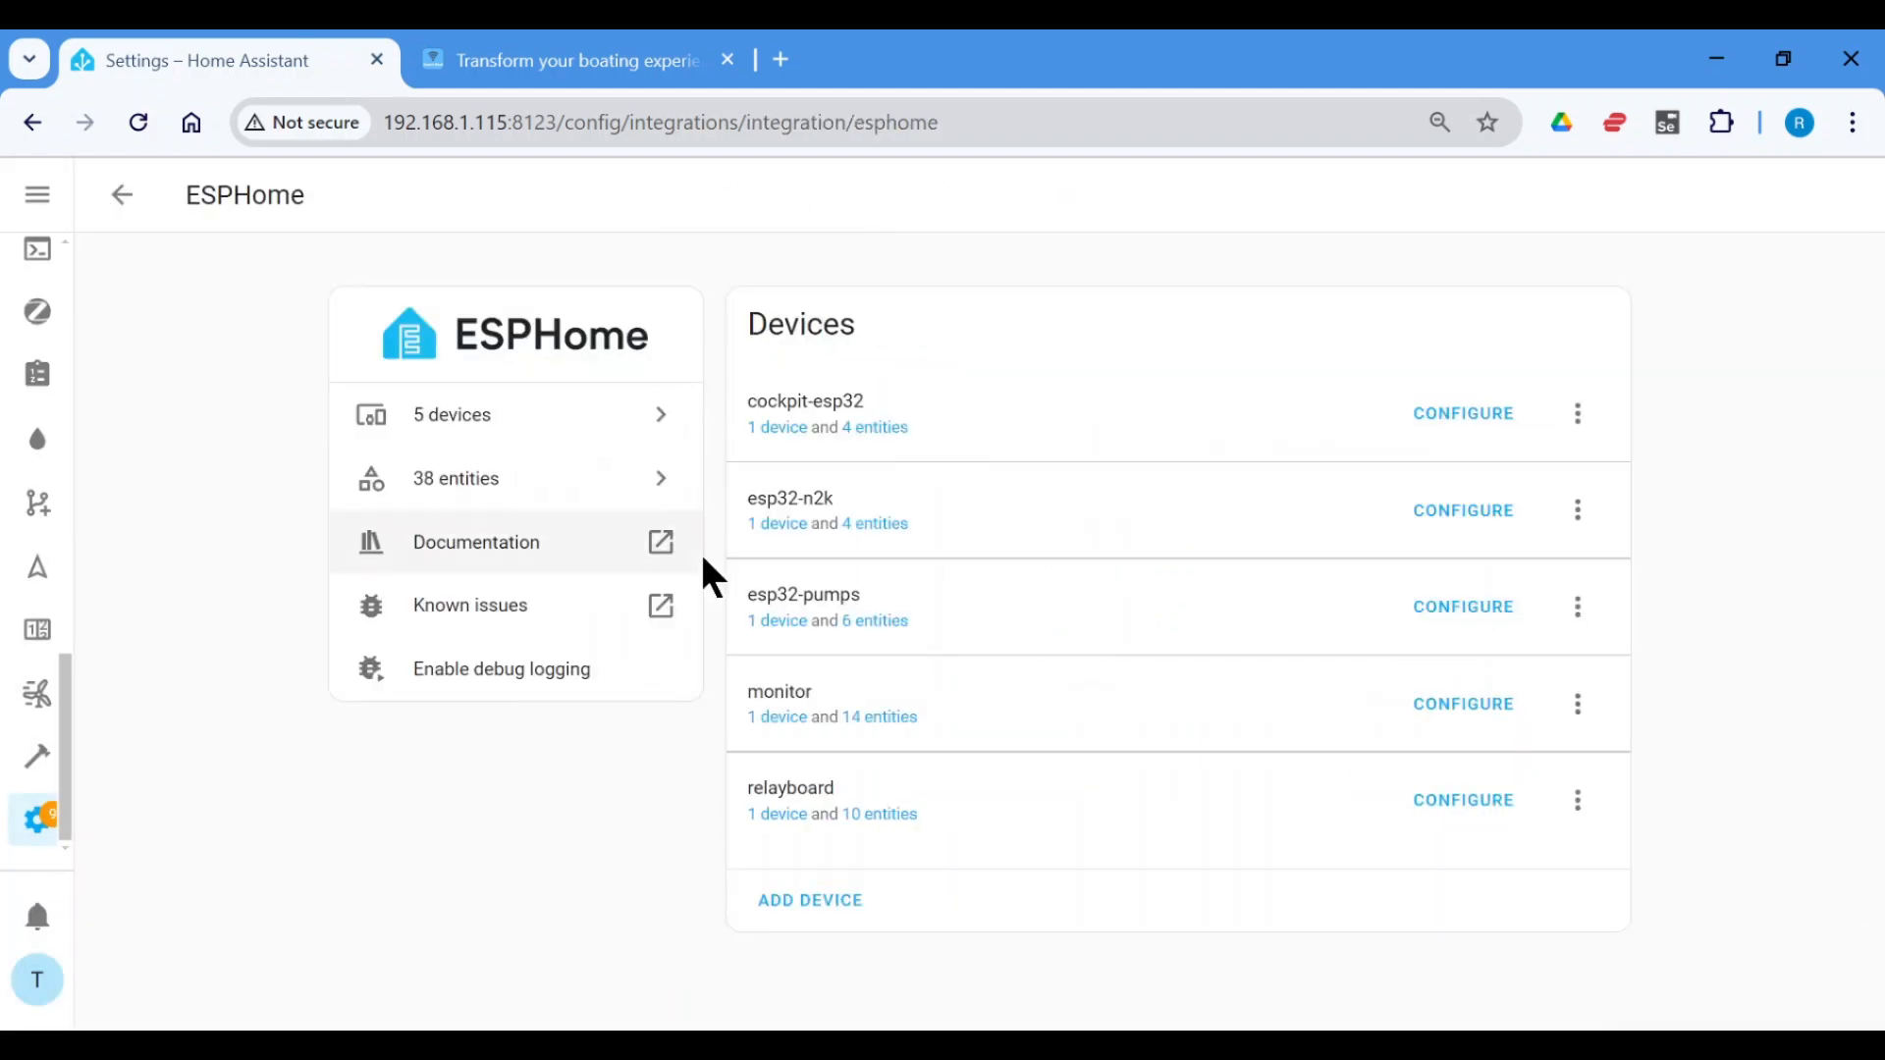